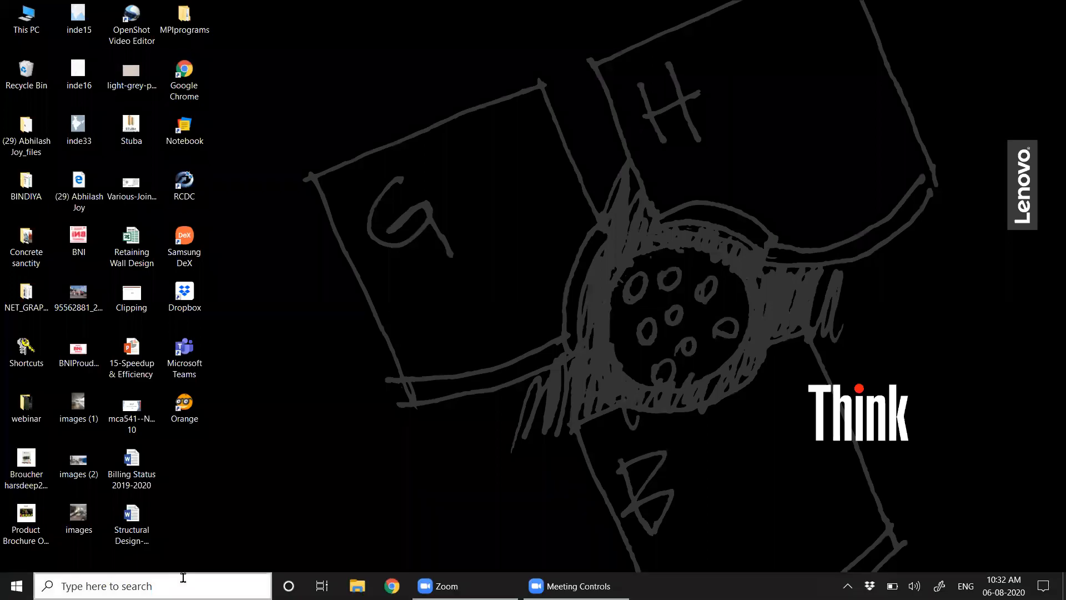
Step: Search the taskbar for 'visual' and launch Visual Studio 2019 from Best match
click(150, 586)
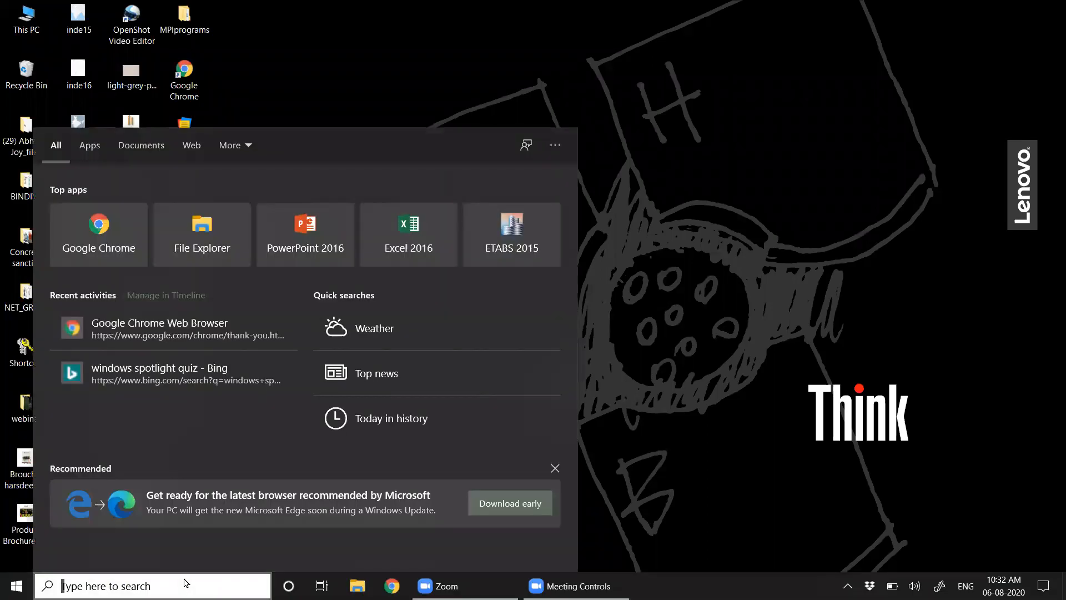
text(visual)
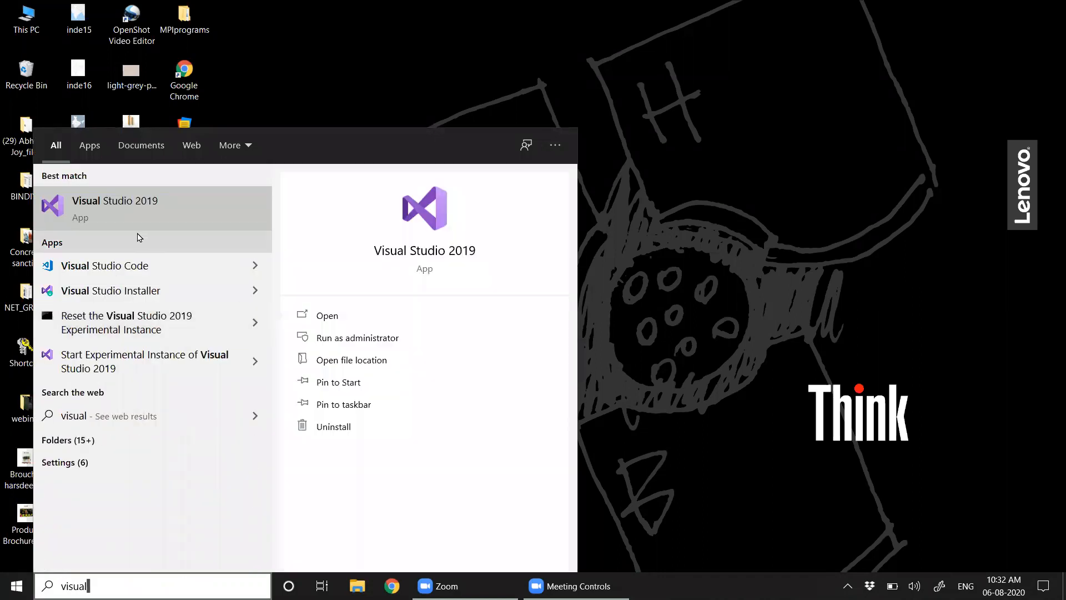
click(114, 208)
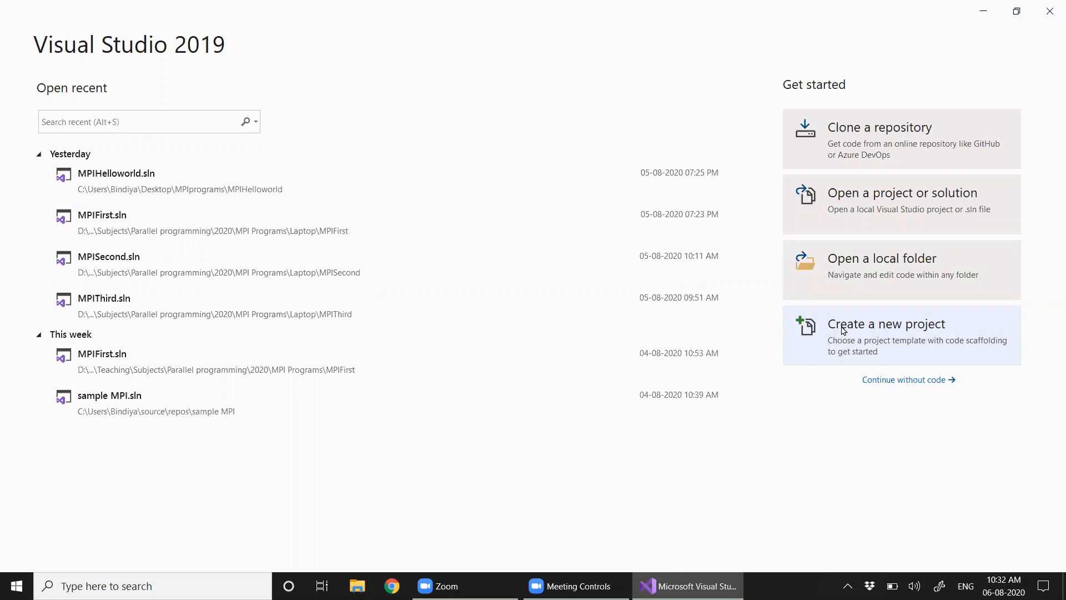
mouse_move(921, 323)
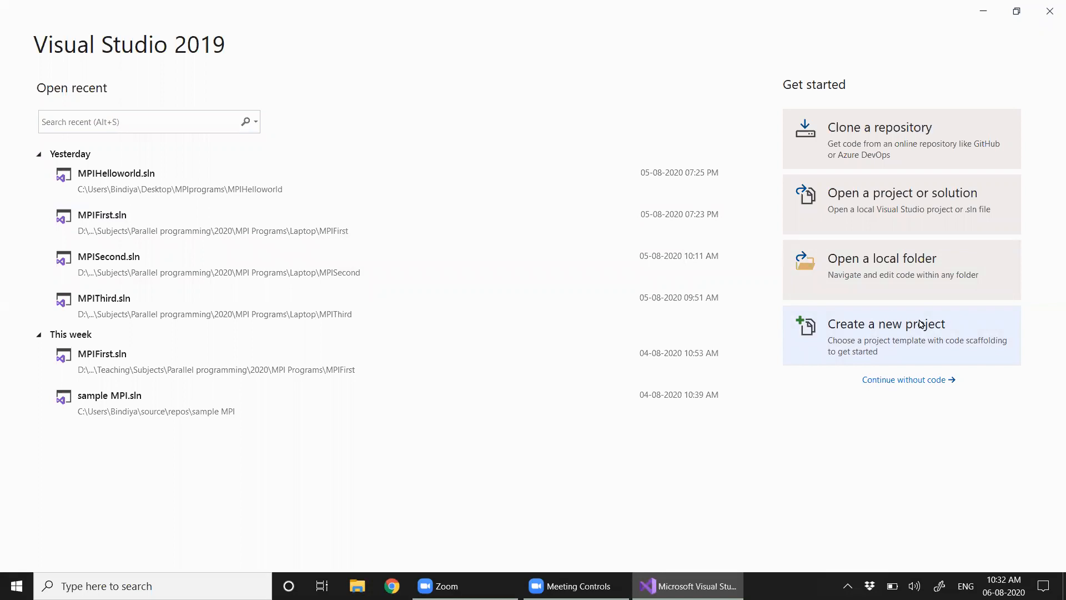
Step: Start a new project from the C++ Console App template and continue to configuration
click(886, 335)
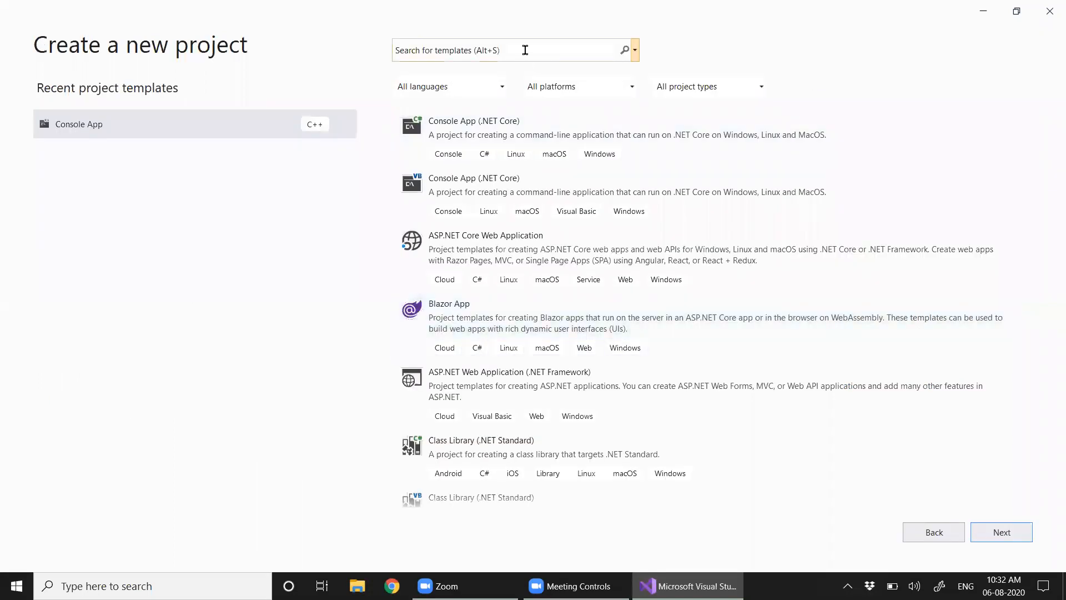
text(console)
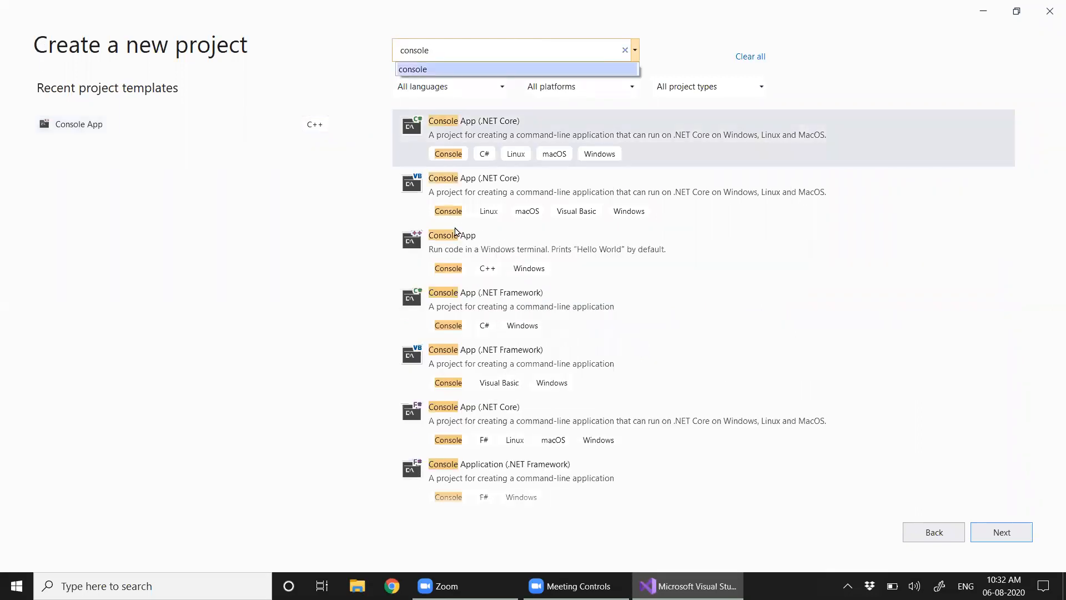
click(475, 241)
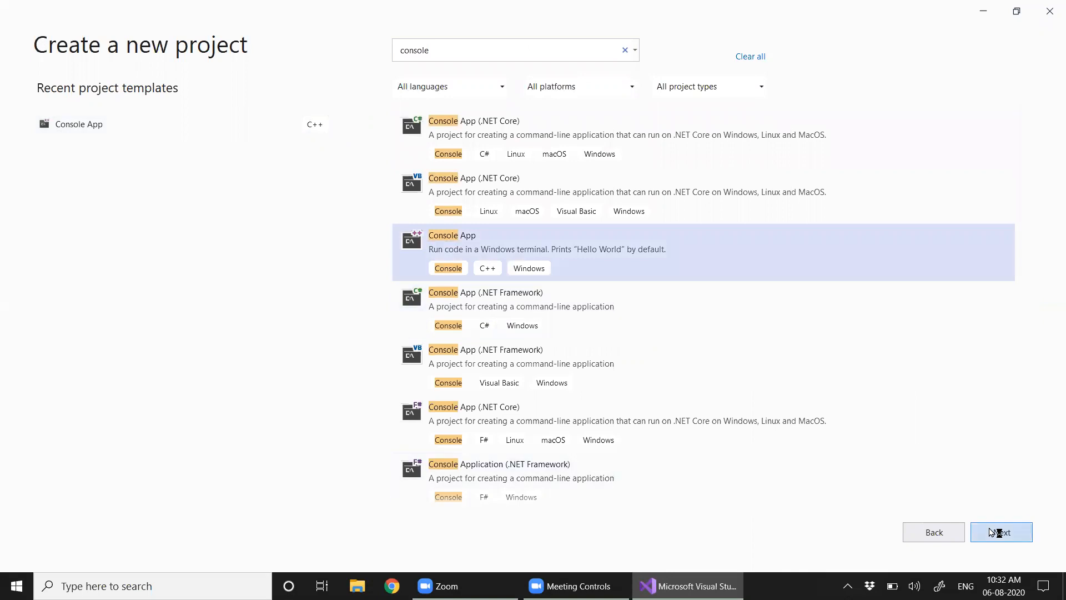
click(1001, 532)
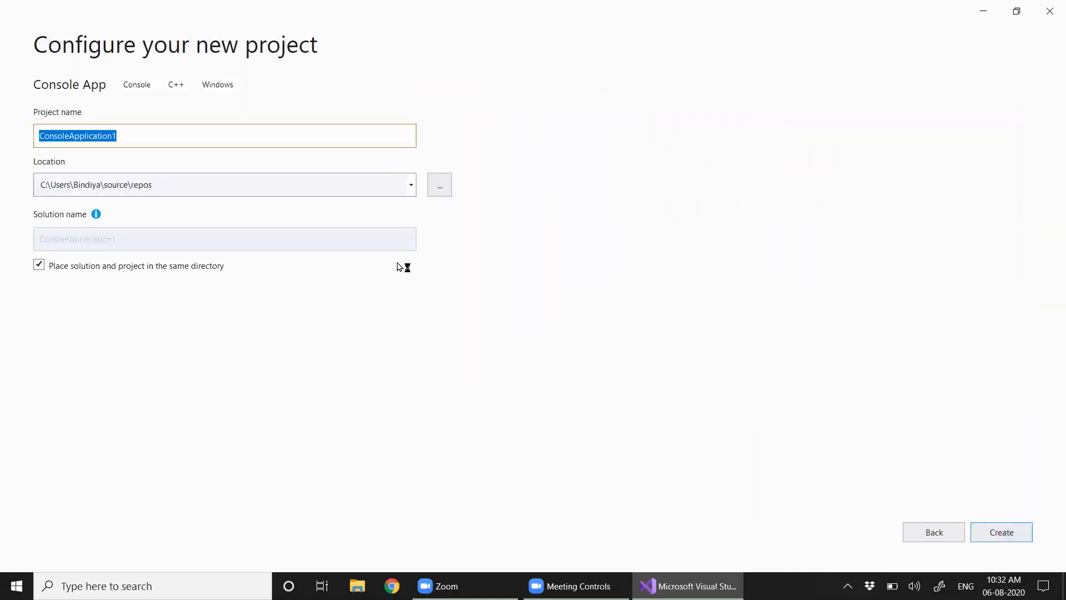
mouse_move(239, 135)
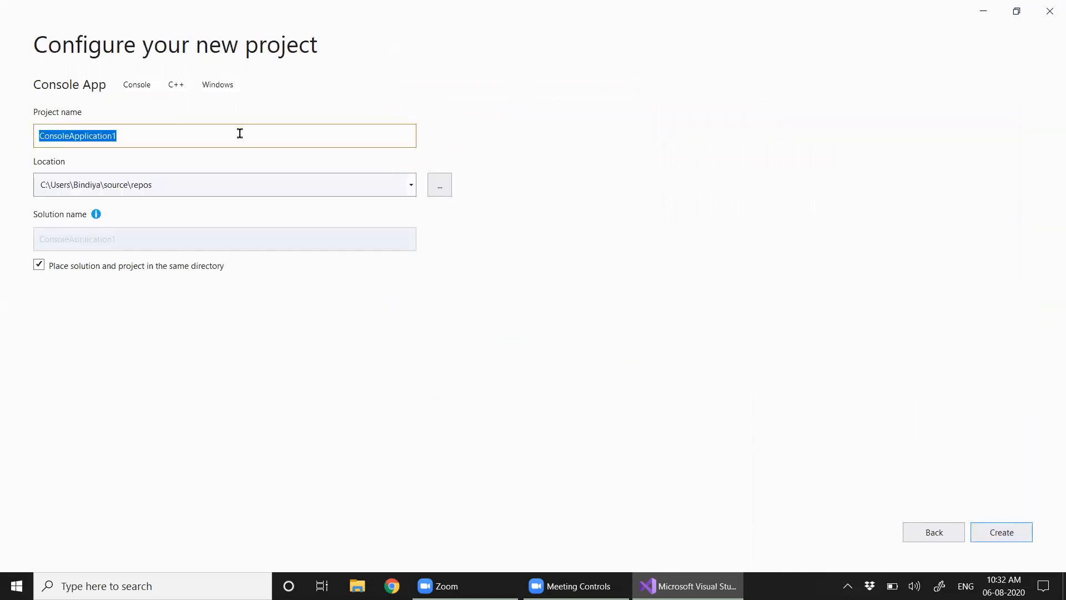
Step: Name the project HelloworldMPI, set its location to Desktop\MPIprograms, and create it
text(HE)
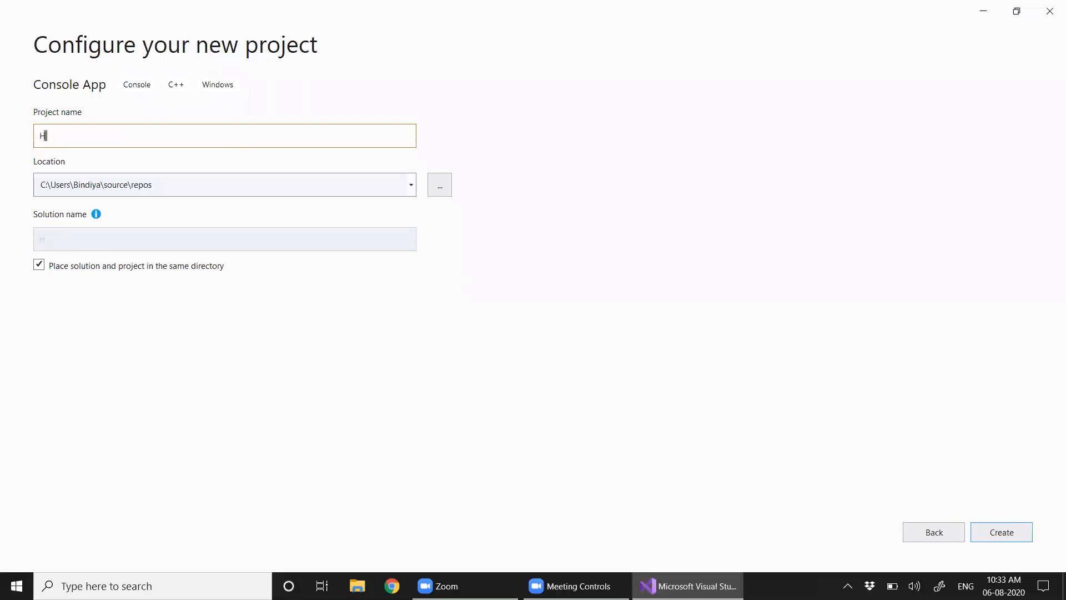
text(elloworldMPI)
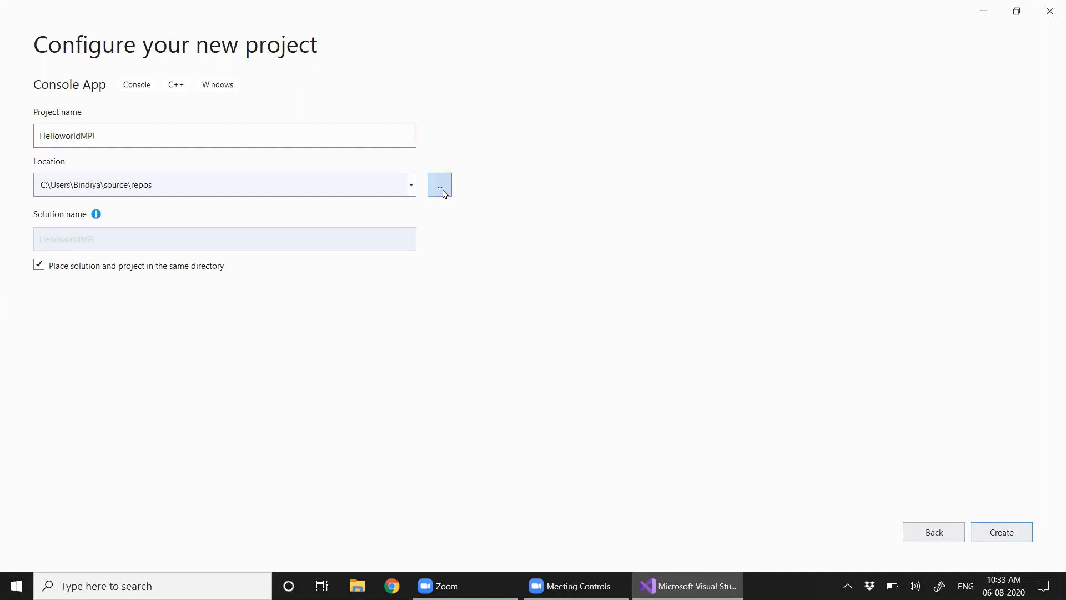
click(439, 185)
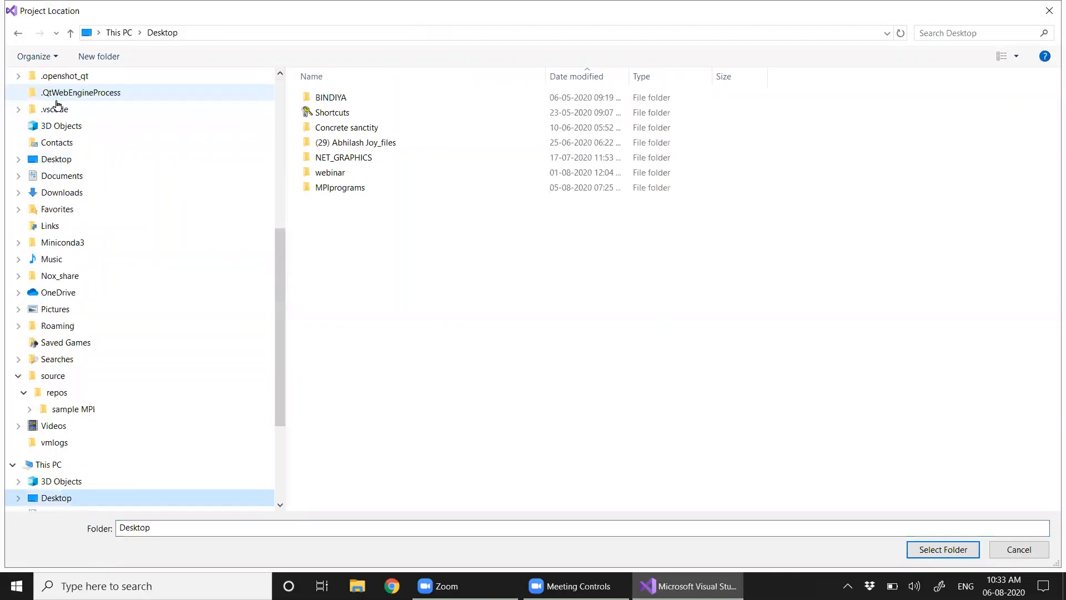
click(339, 187)
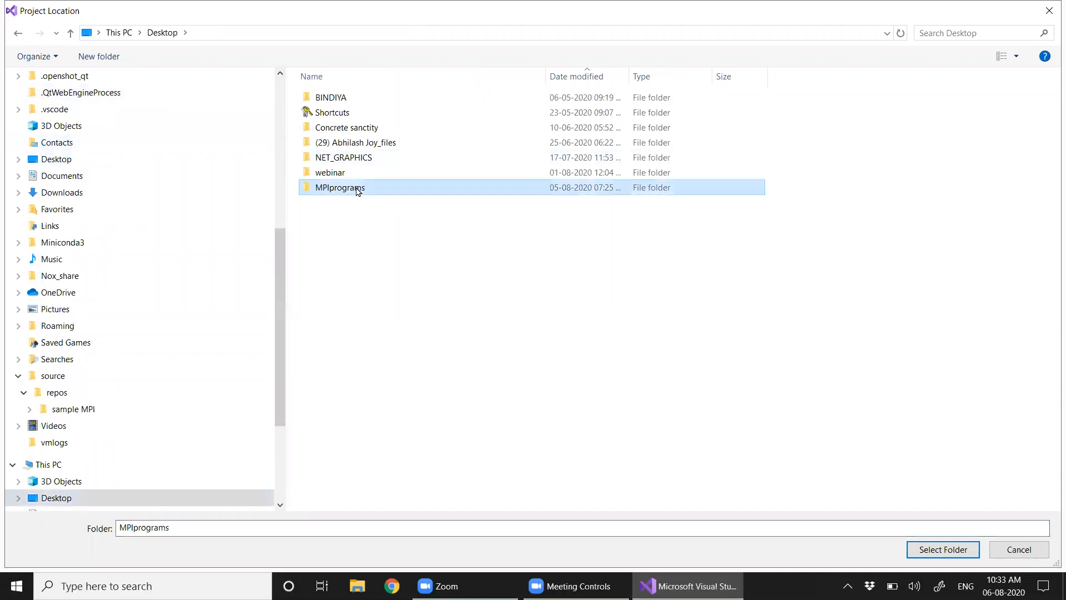
double_click(340, 188)
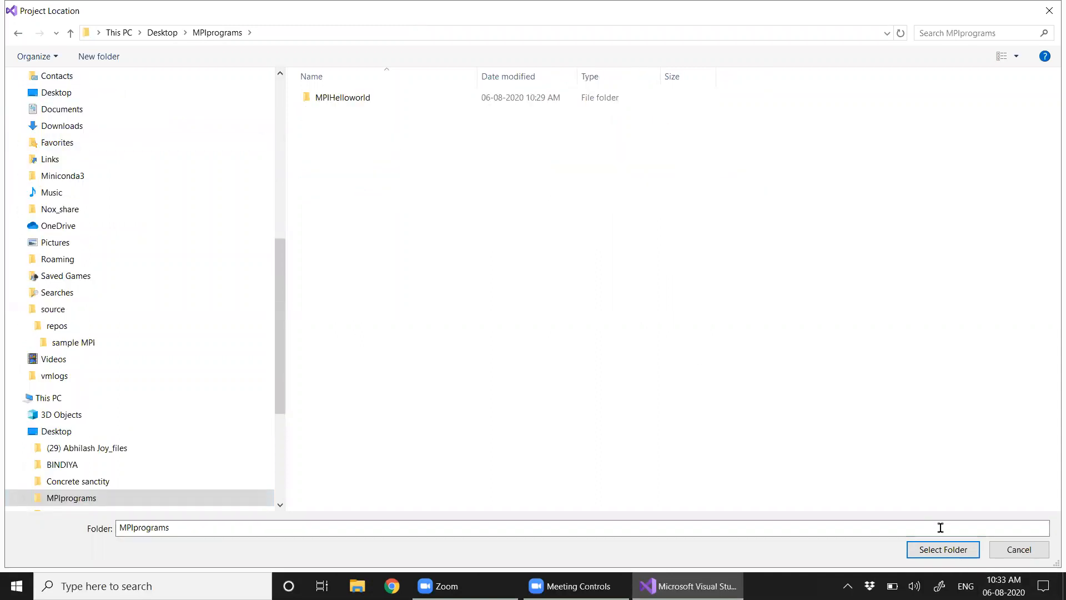
click(944, 549)
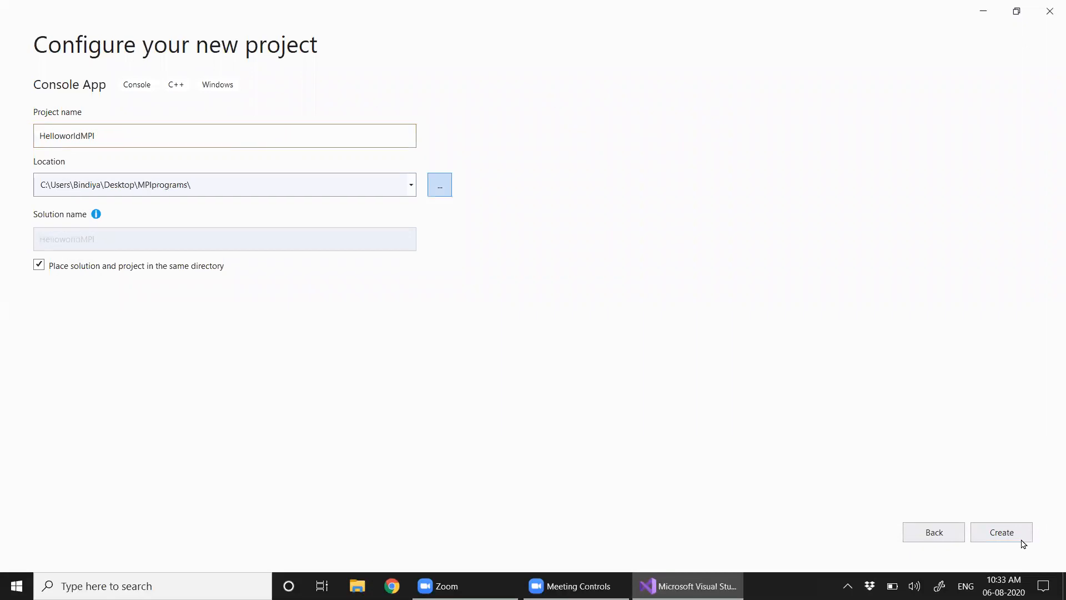
click(1002, 532)
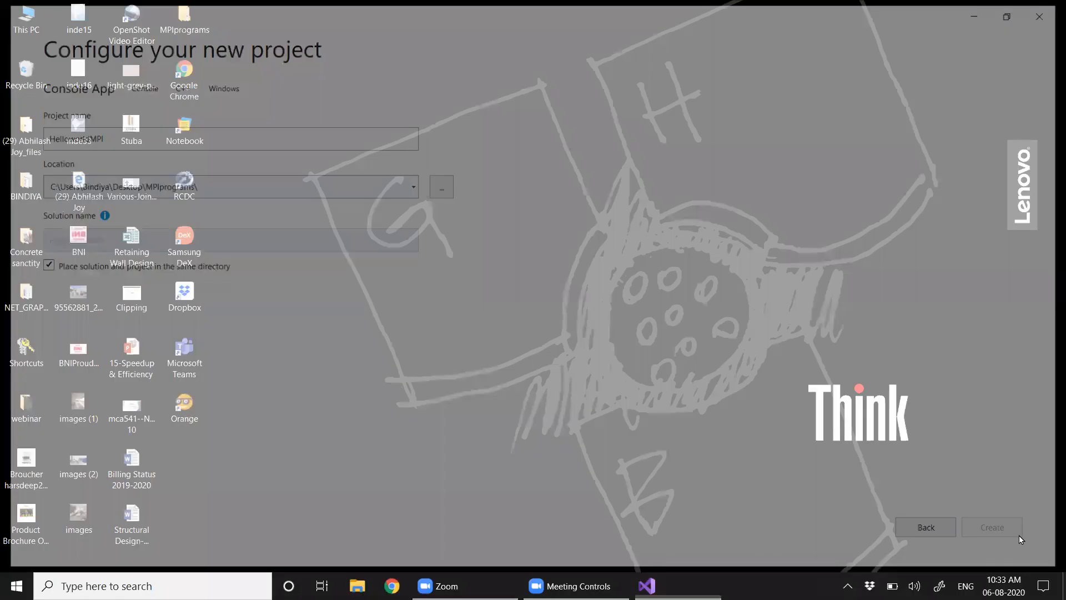
Step: Add #include "mpi.h" on a new line below #include <iostream>
click(992, 527)
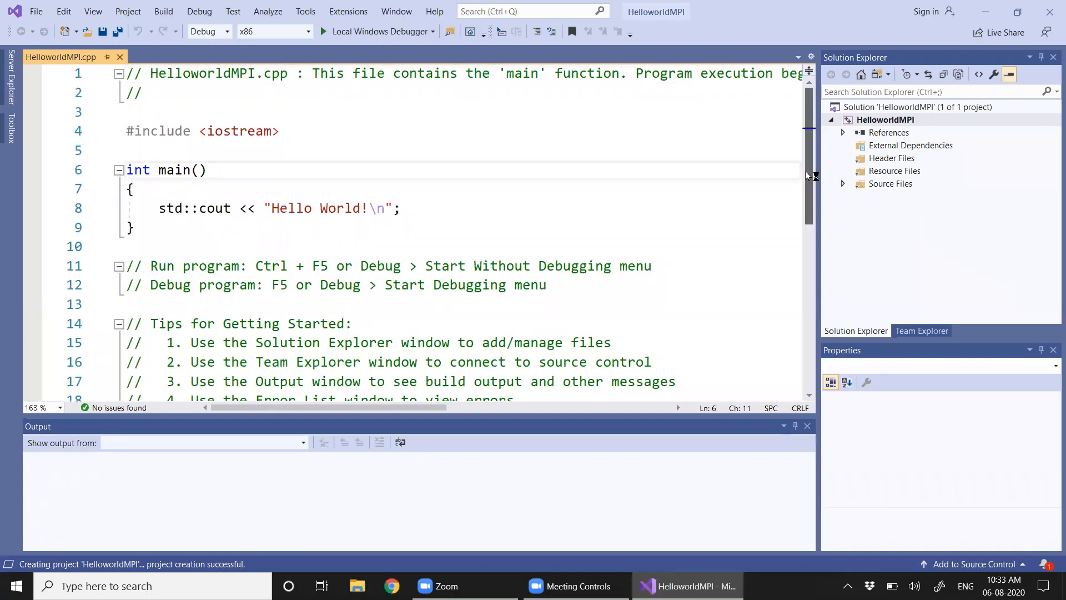
click(206, 170)
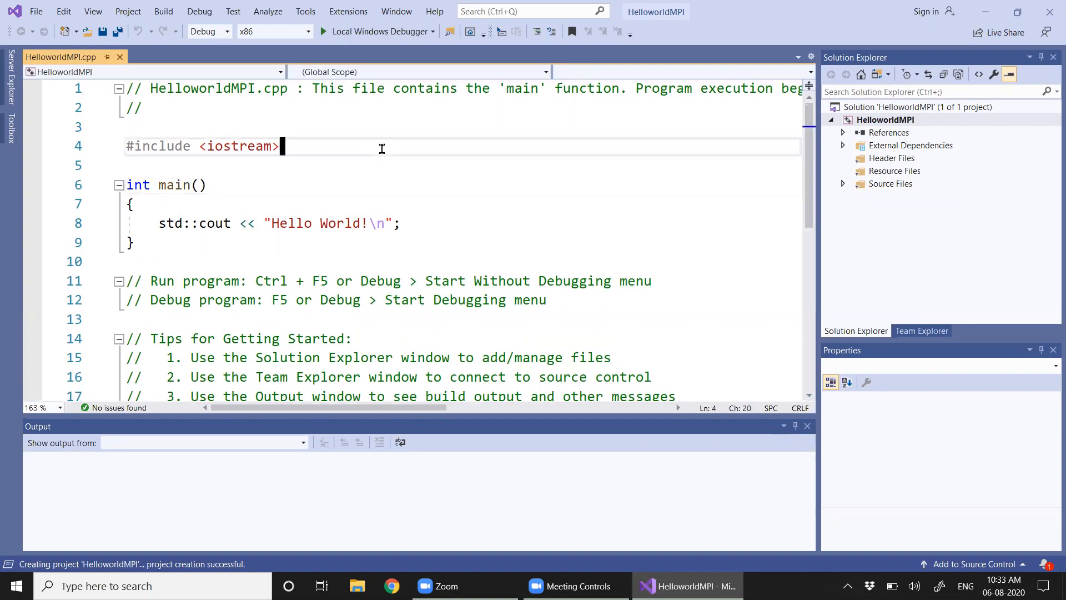
key(enter)
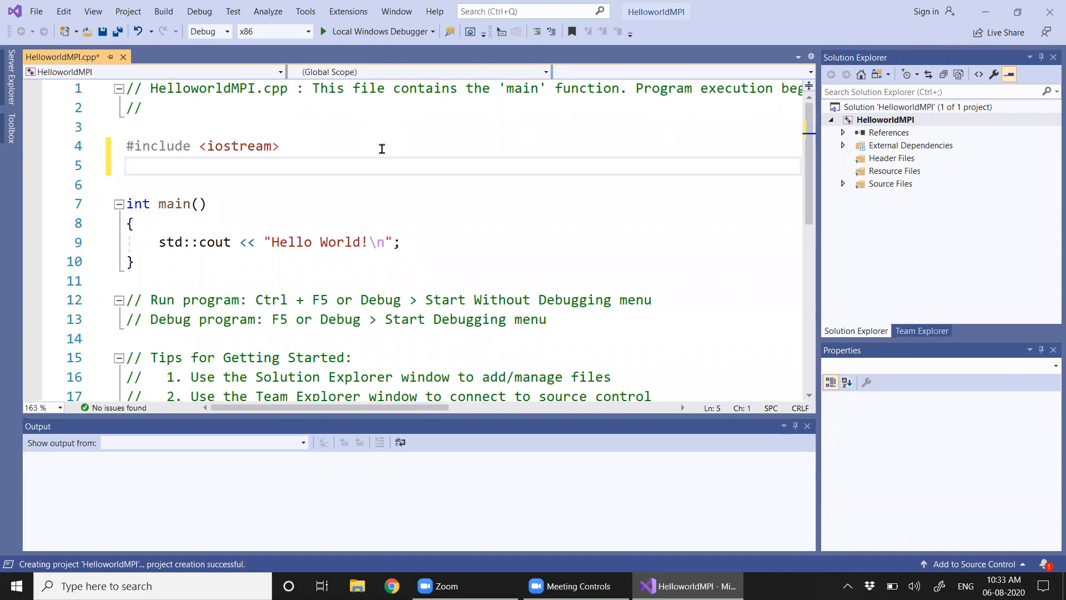
text(#include "m)
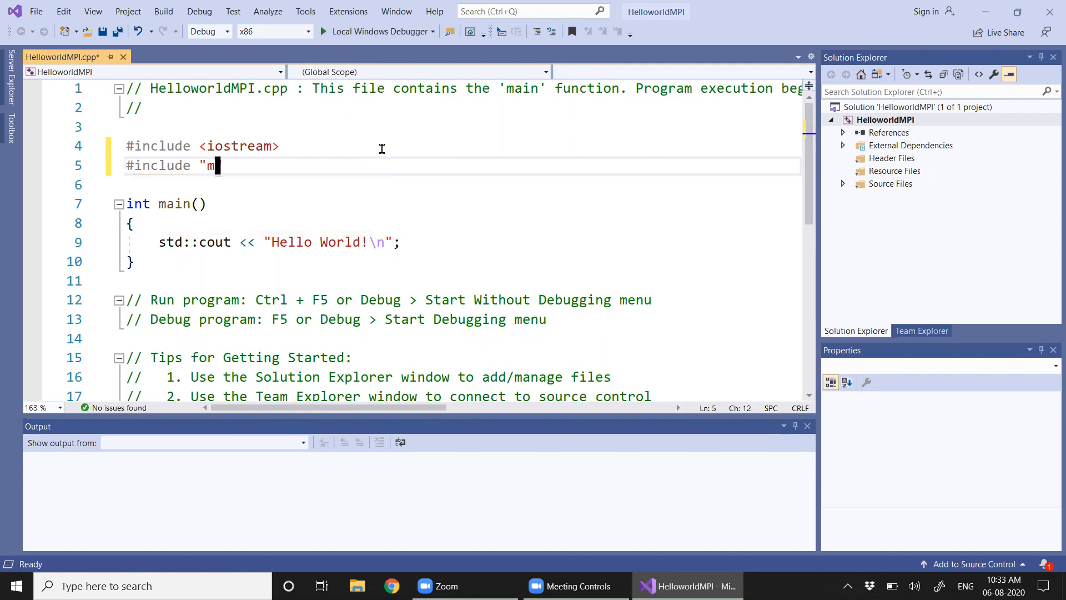
text(pi.h")
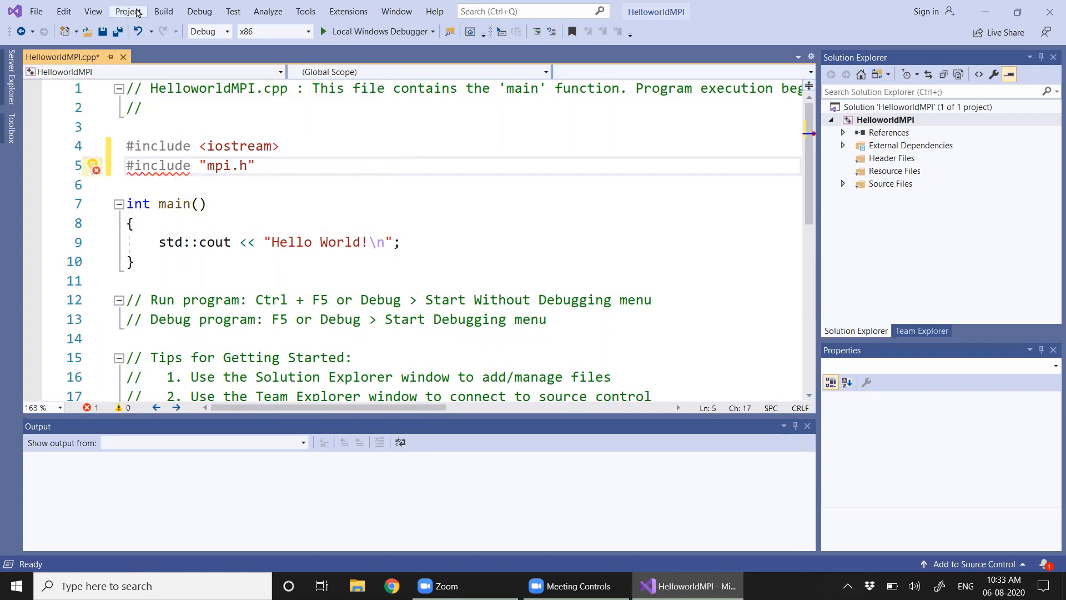
Step: Open the C/C++ Additional Include Directories editor in the project properties
click(126, 11)
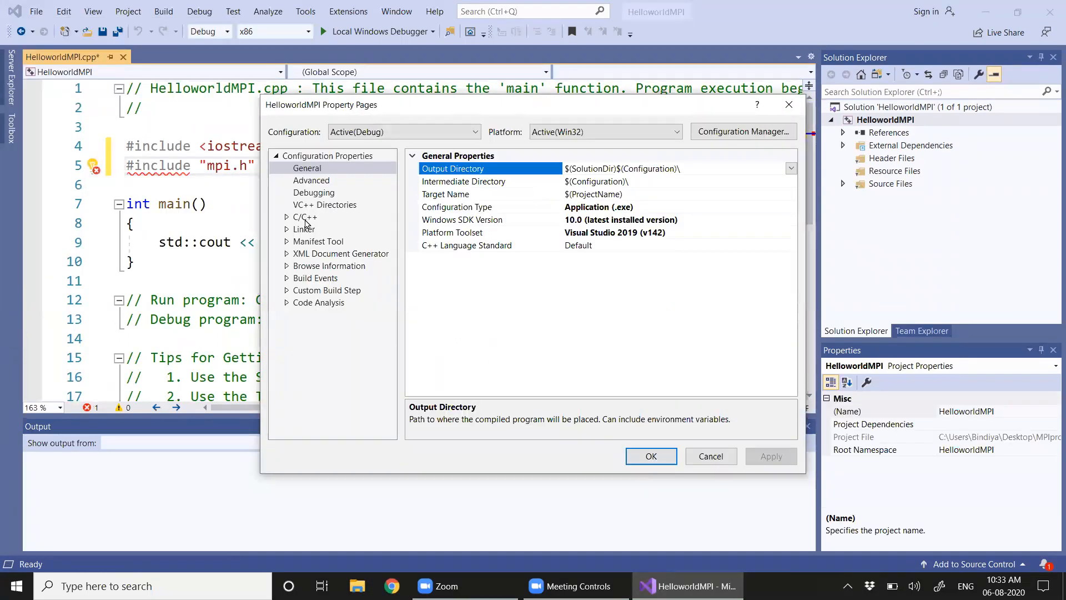
click(305, 217)
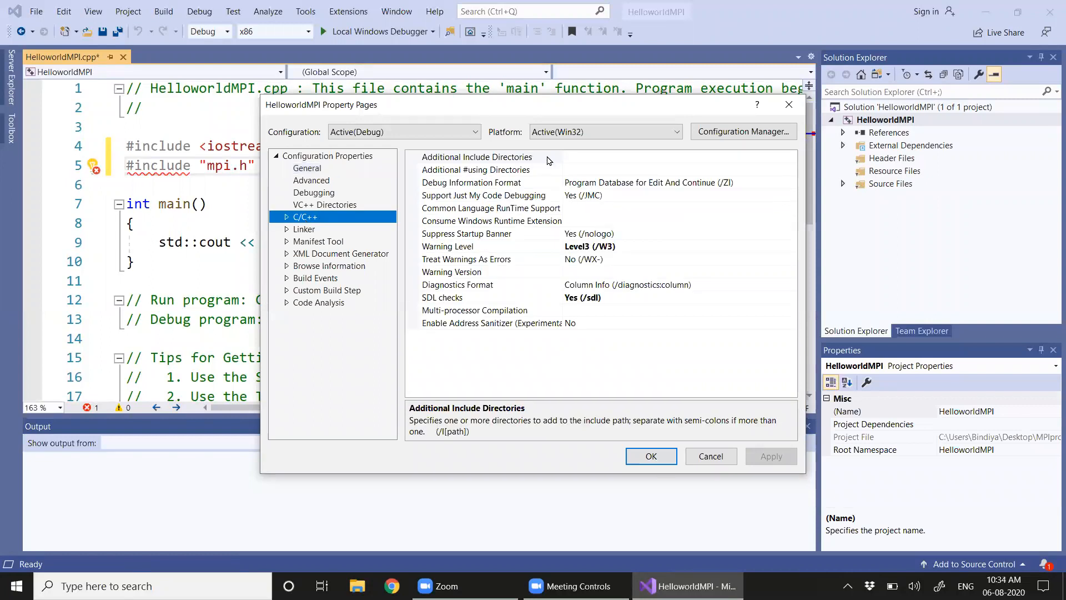
click(477, 157)
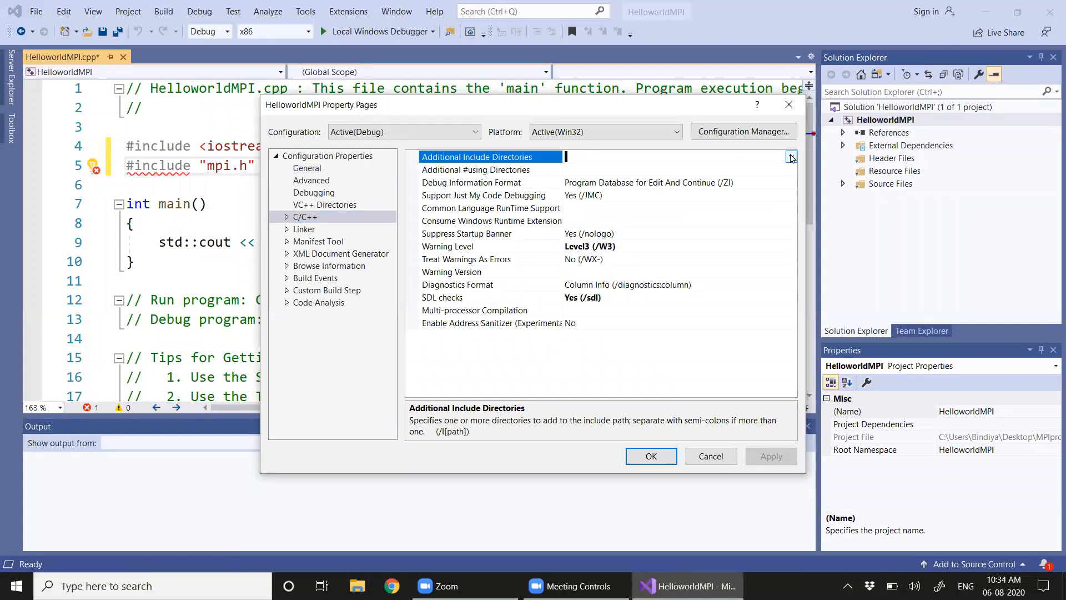
click(791, 156)
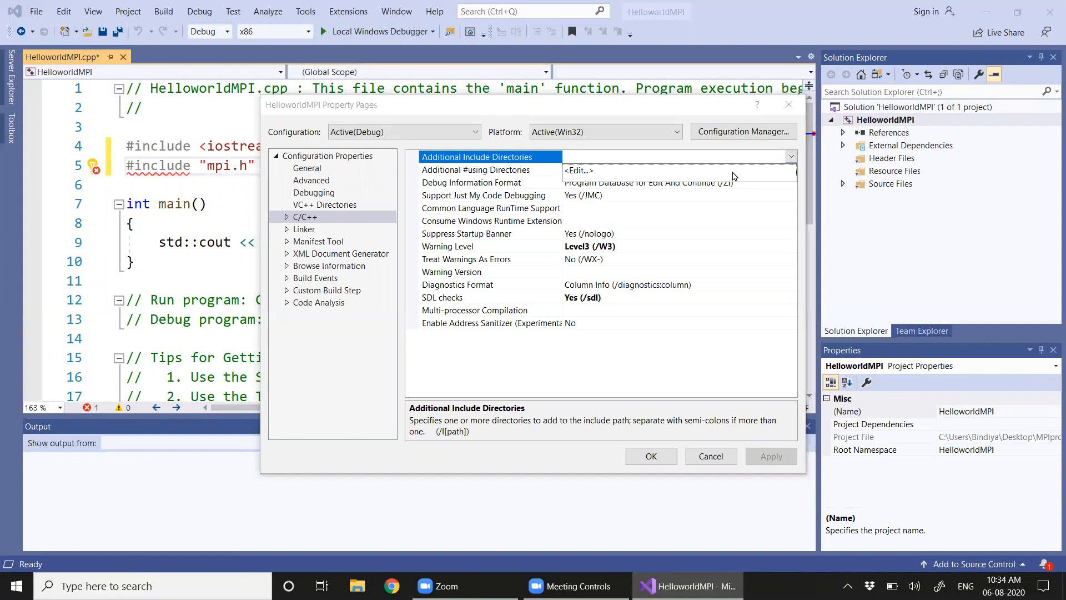
click(577, 171)
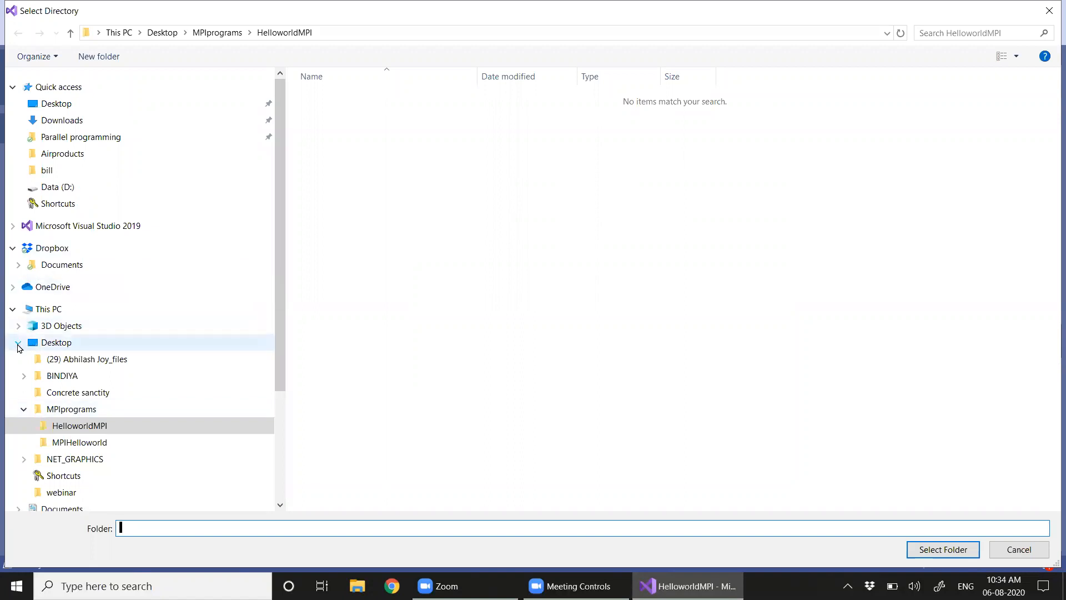
Step: Browse to Program Files (x86)\Microsoft SDKs\MPI\Include and select it
click(56, 342)
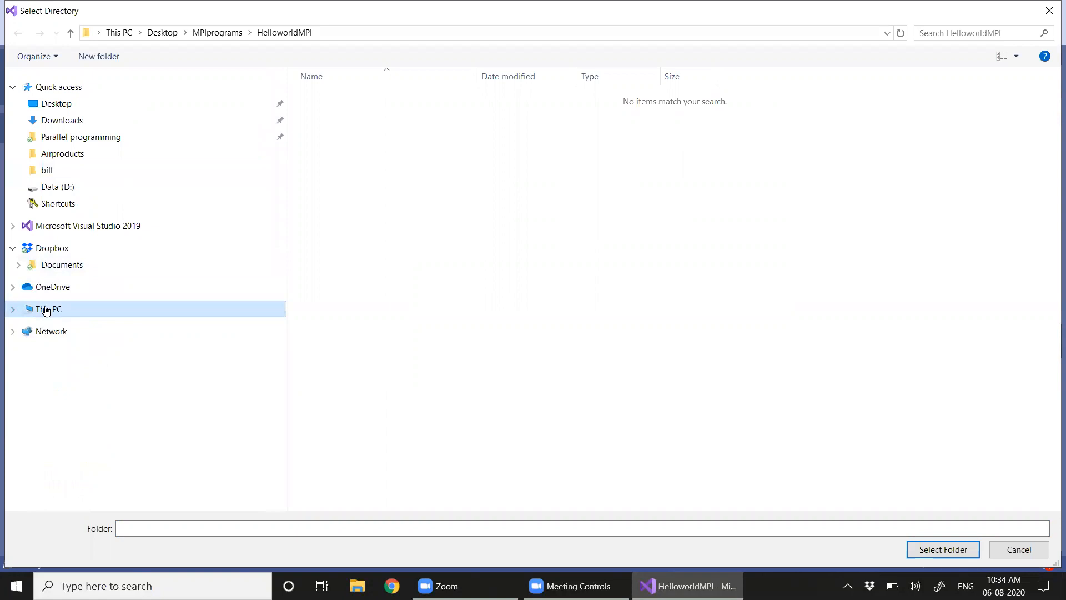
click(47, 309)
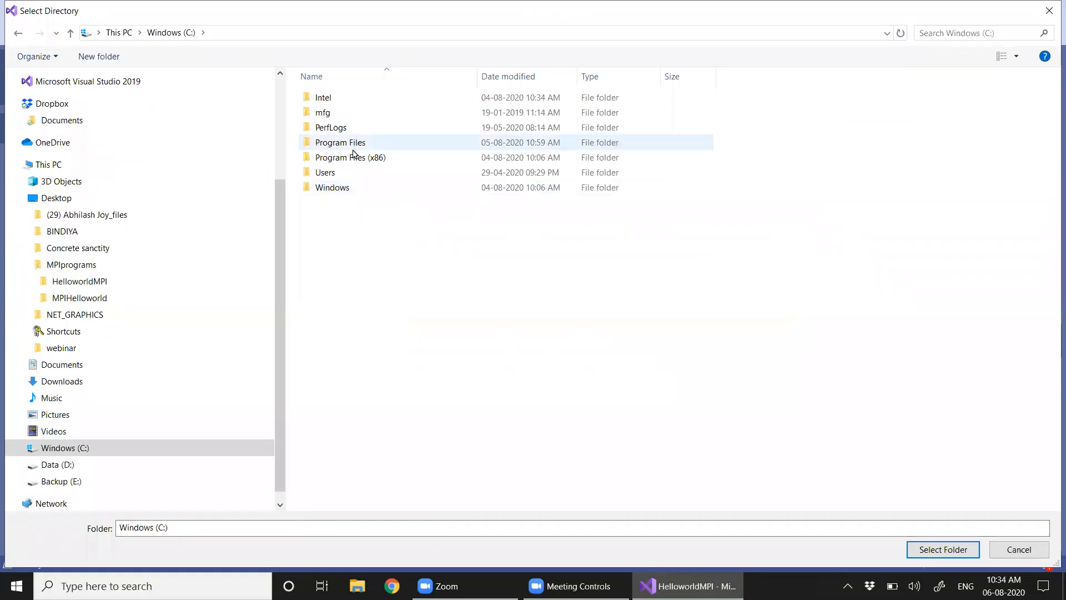
double_click(350, 157)
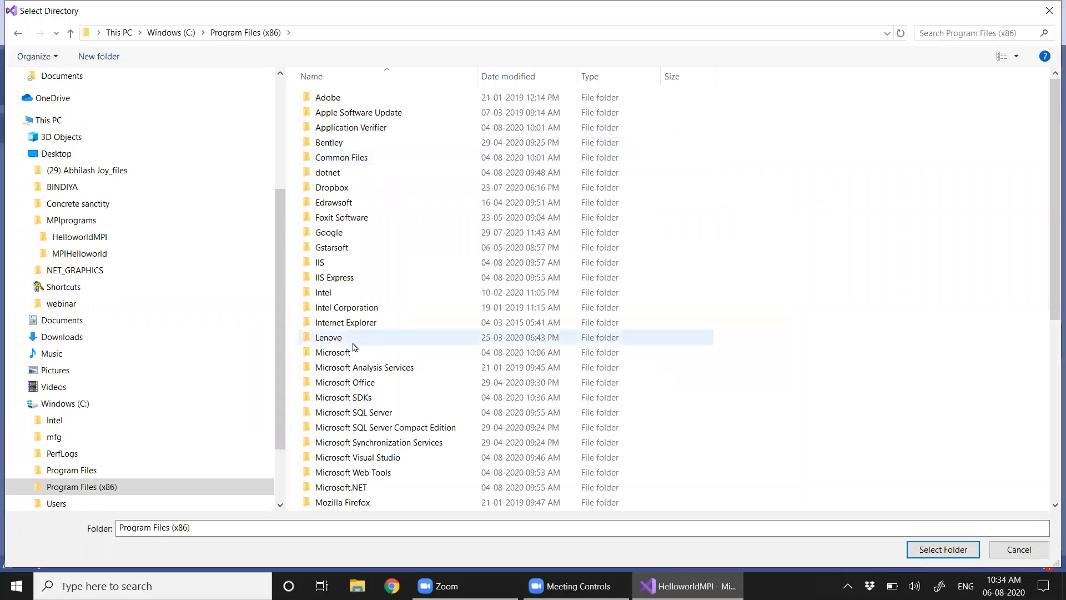
click(344, 397)
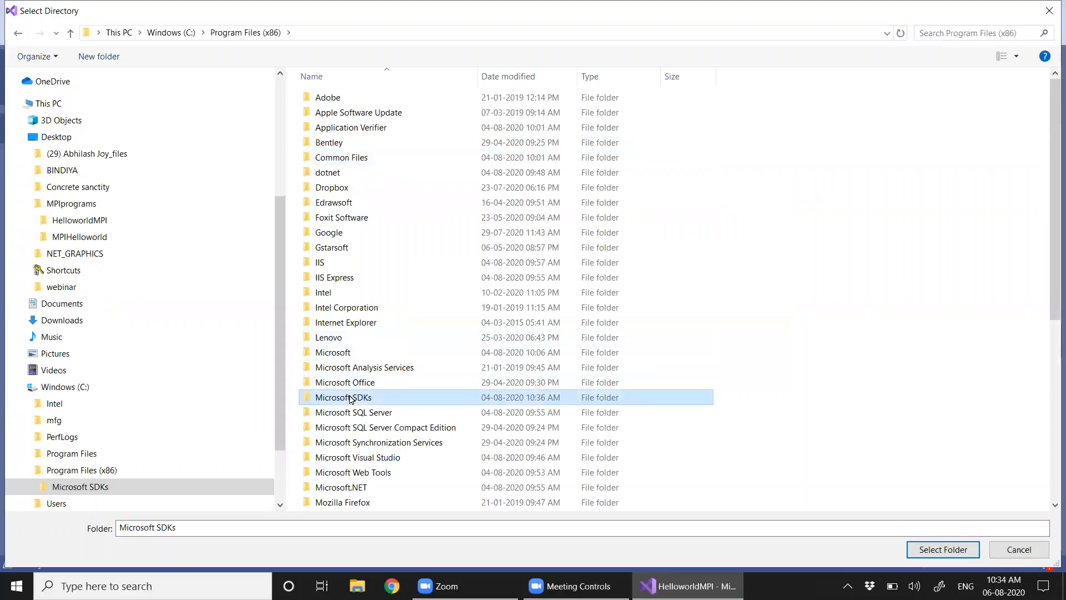
double_click(343, 397)
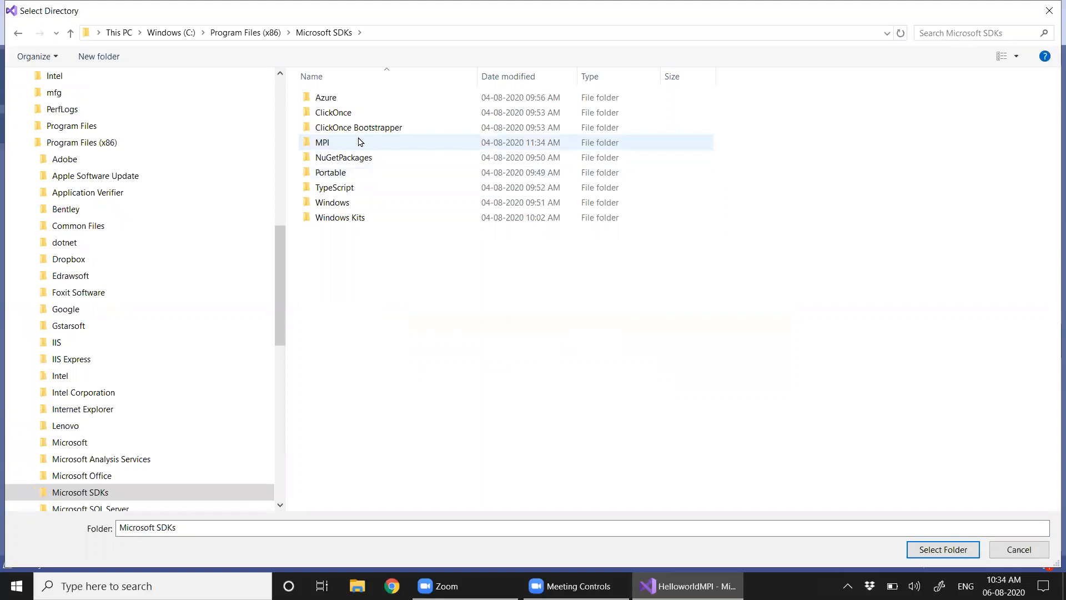
double_click(322, 142)
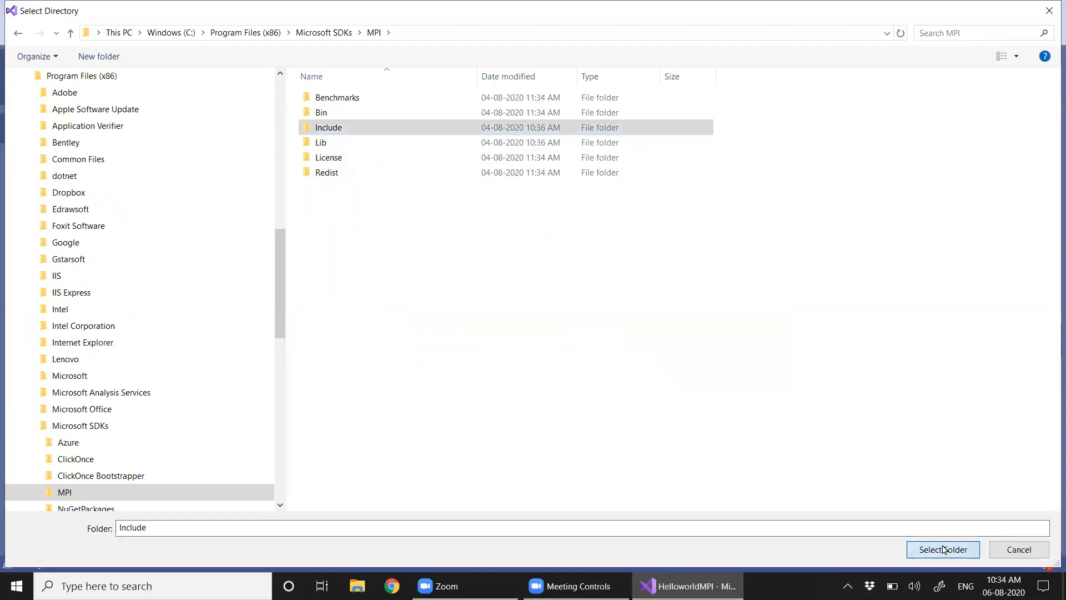
click(943, 549)
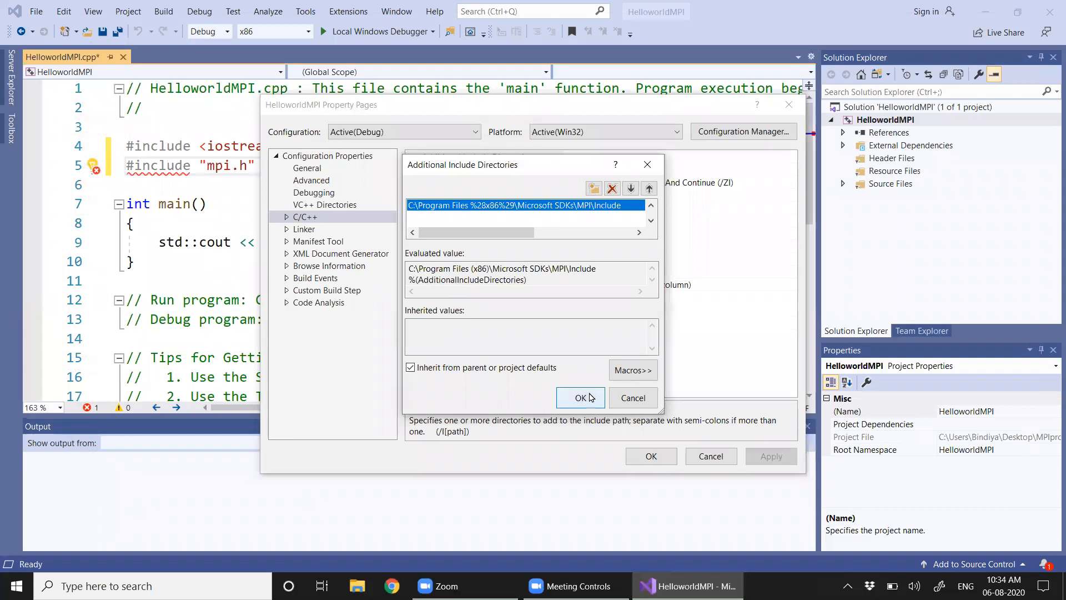
Step: Confirm the include directory and open the Linker Additional Library Directories editor
click(581, 397)
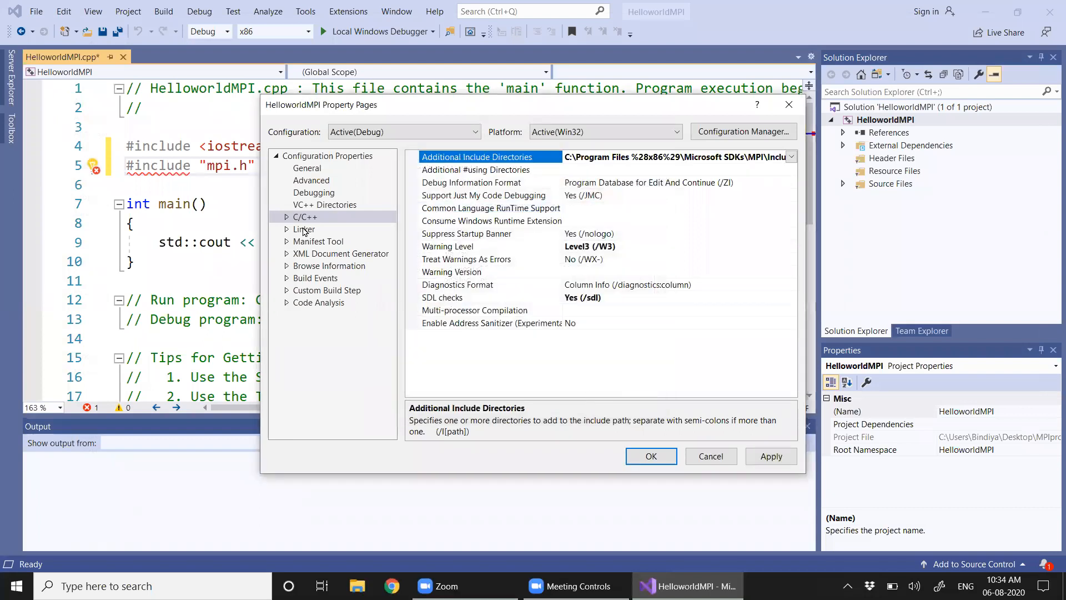
click(303, 228)
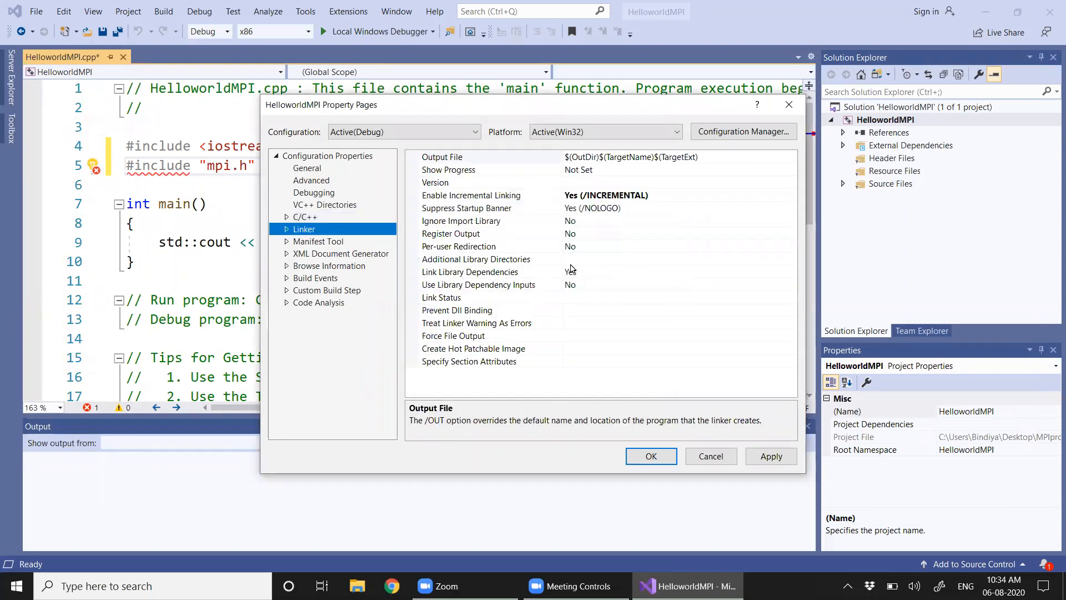
click(476, 259)
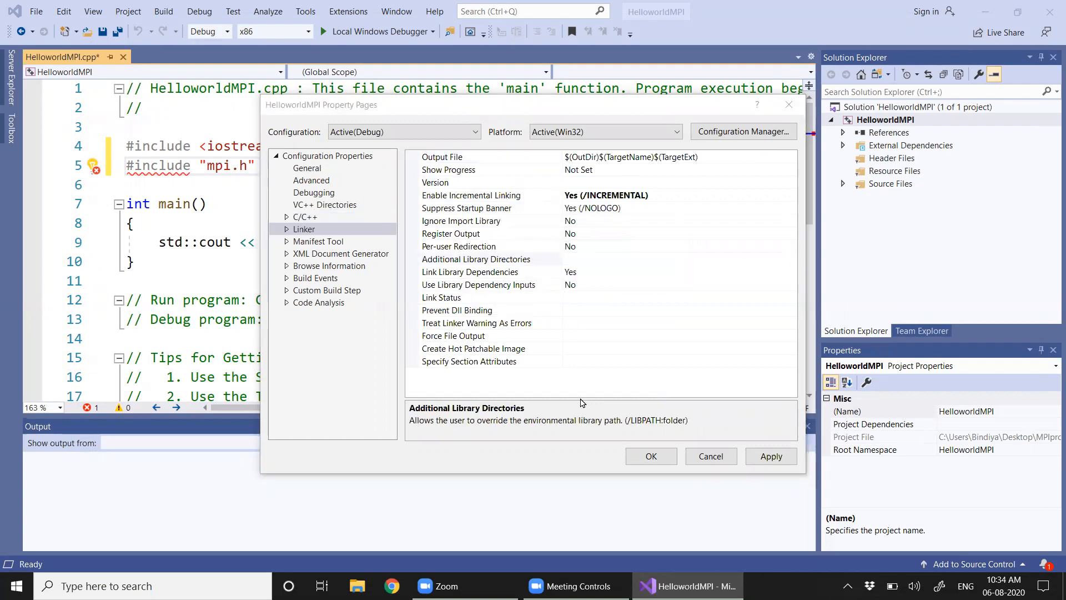
click(476, 259)
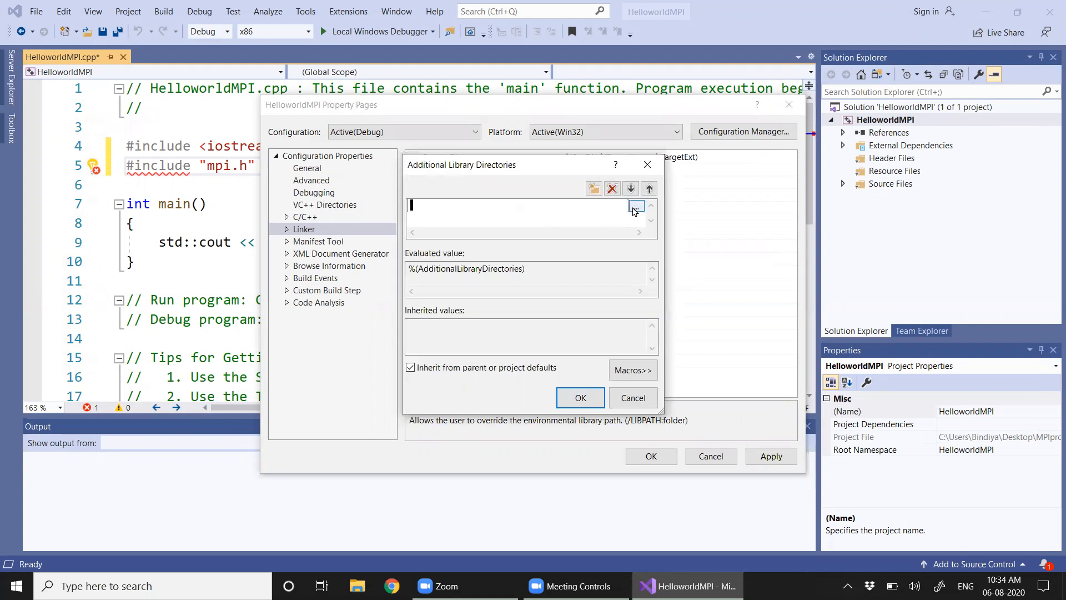
click(636, 206)
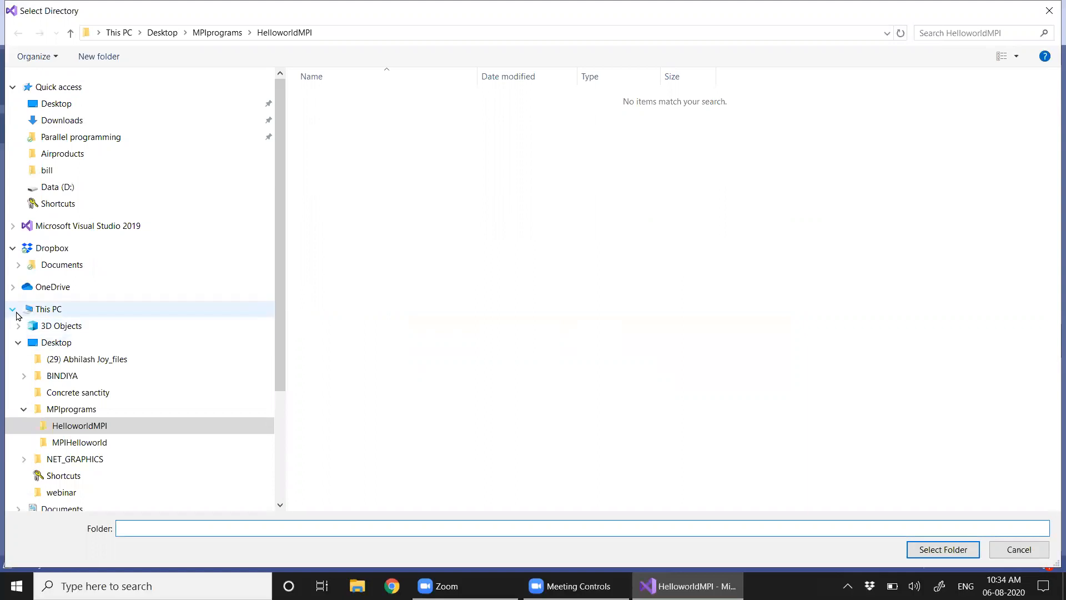
Step: Browse to Program Files (x86)\Microsoft SDKs\MPI\Lib\x86 and select it
click(48, 309)
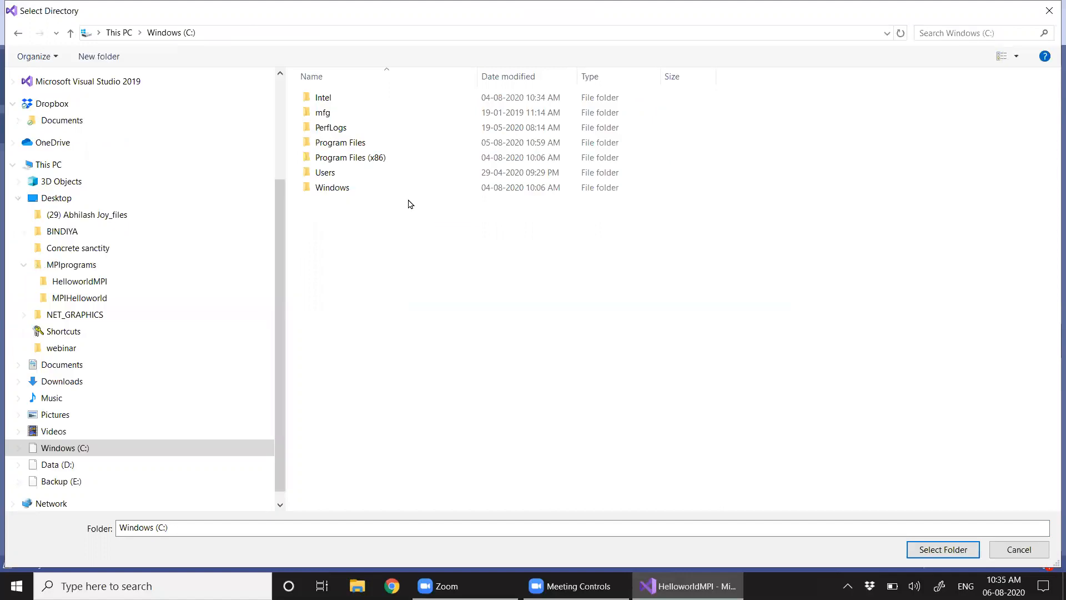
double_click(351, 157)
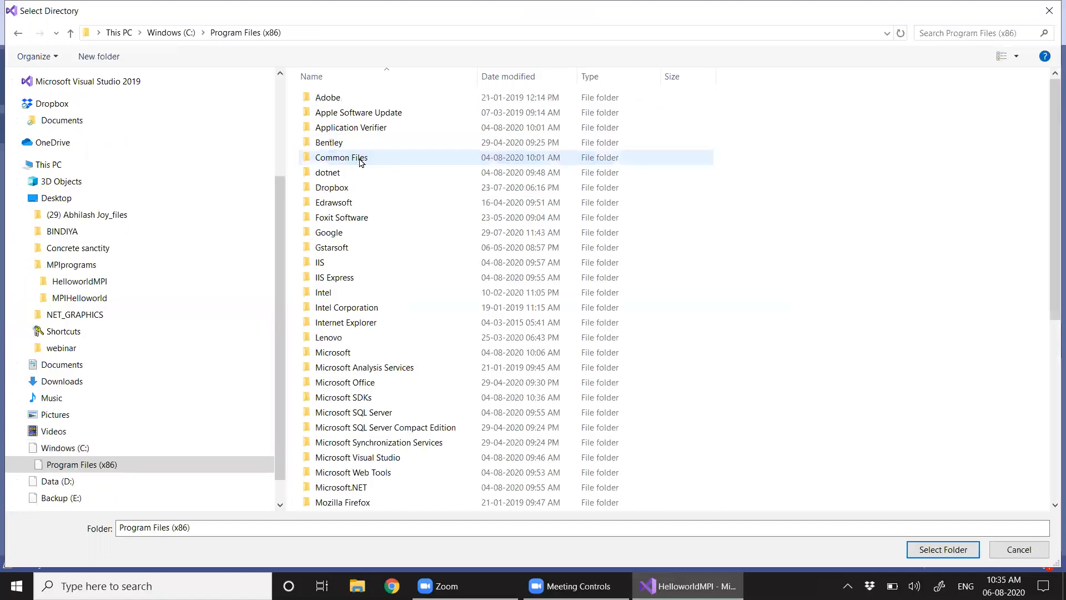
click(343, 397)
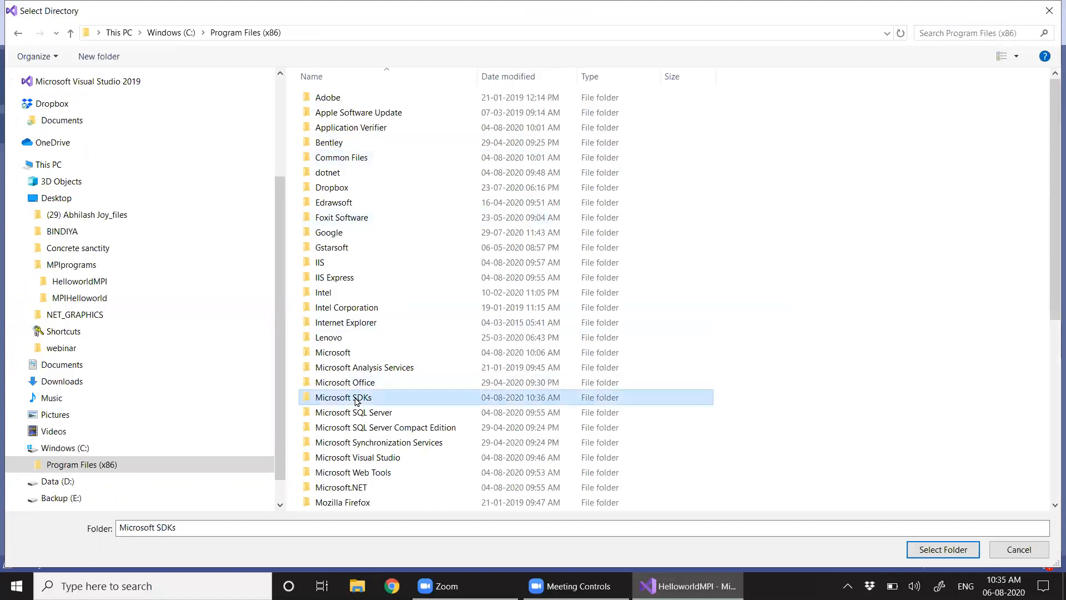
double_click(343, 397)
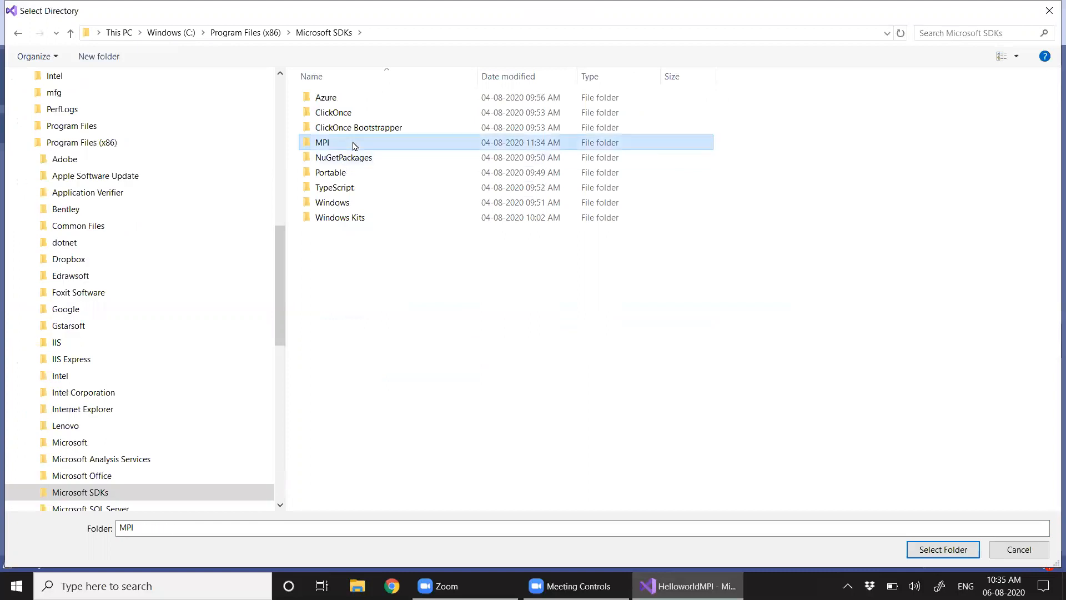
double_click(323, 142)
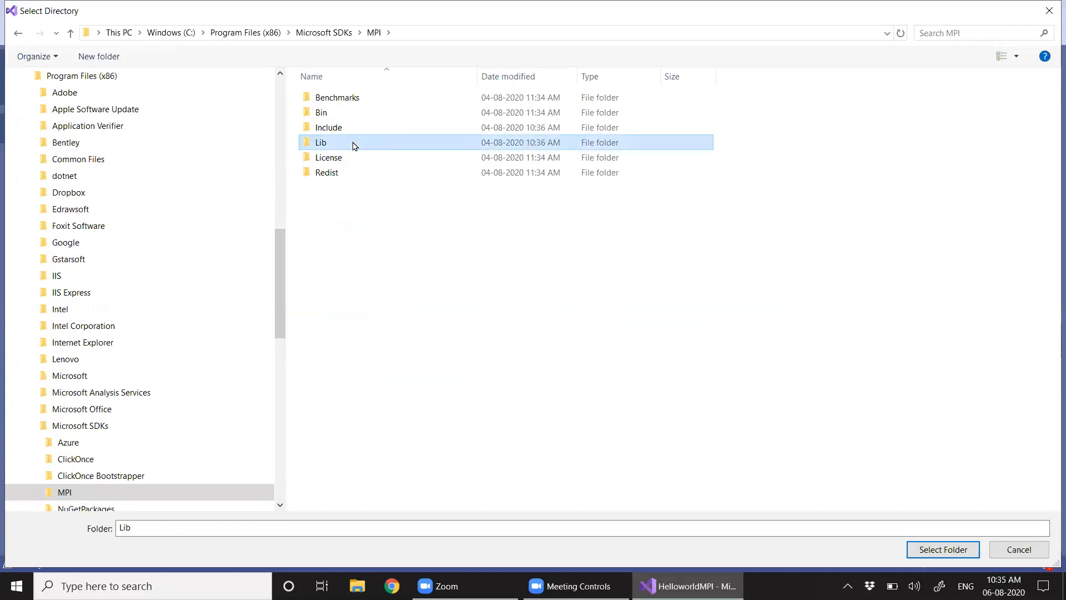
double_click(321, 142)
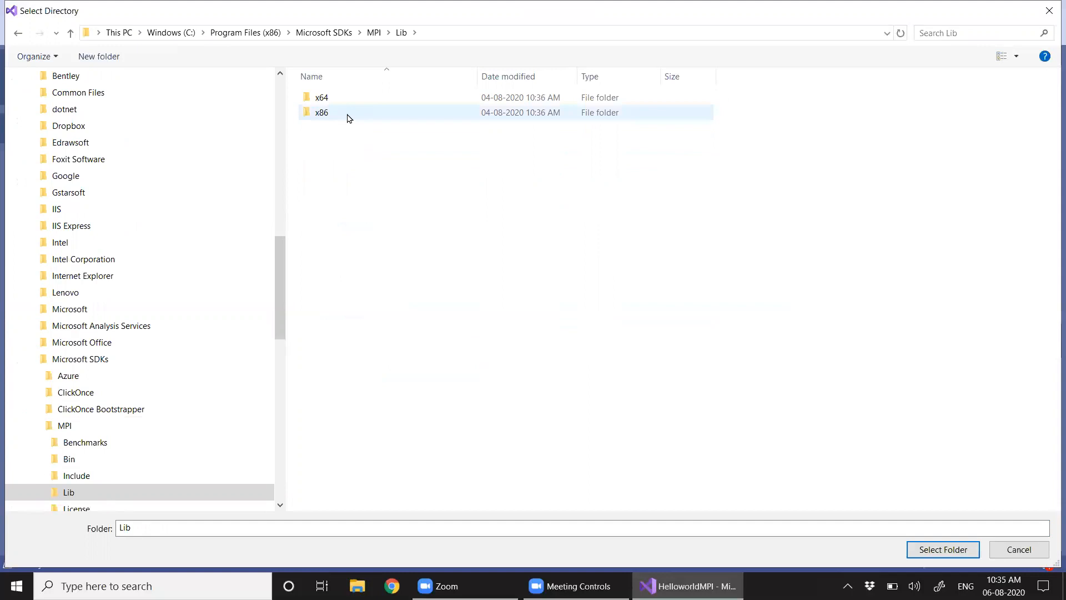
double_click(321, 112)
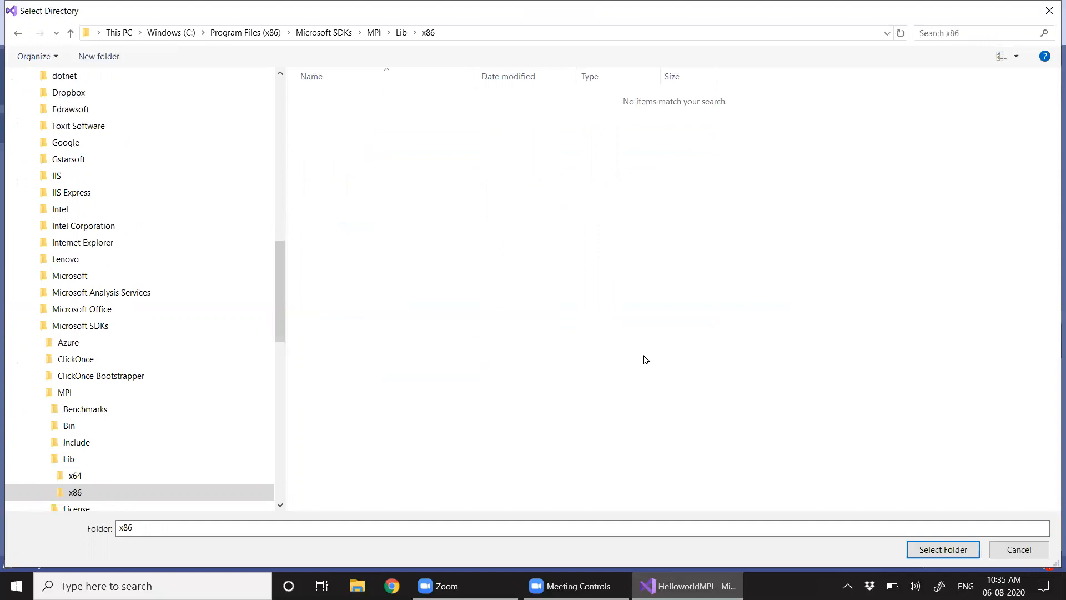
click(943, 549)
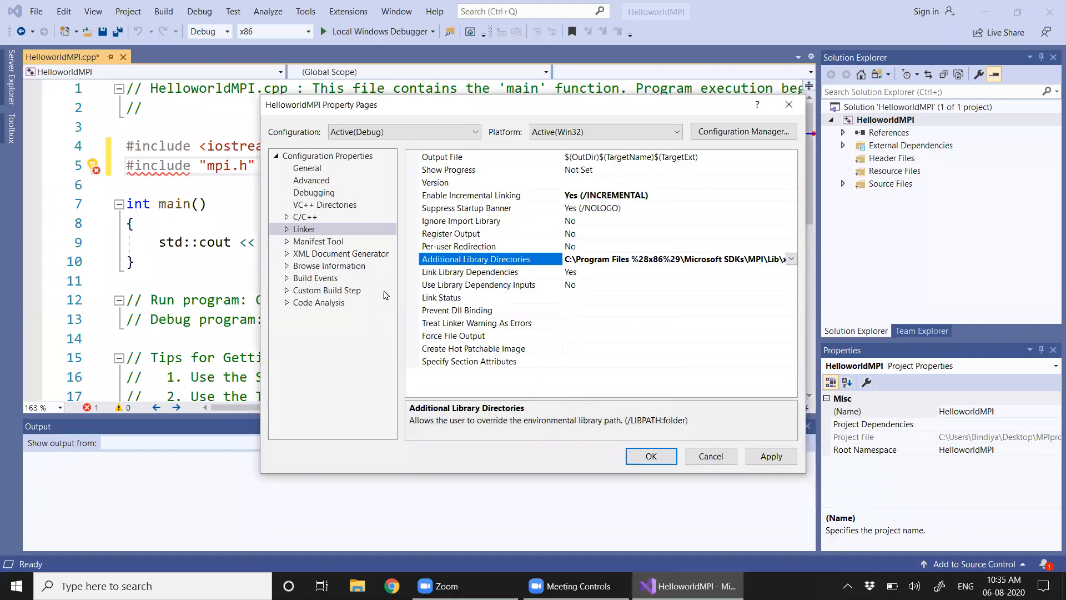
Step: Open the Linker > Input Additional Dependencies editor
click(286, 229)
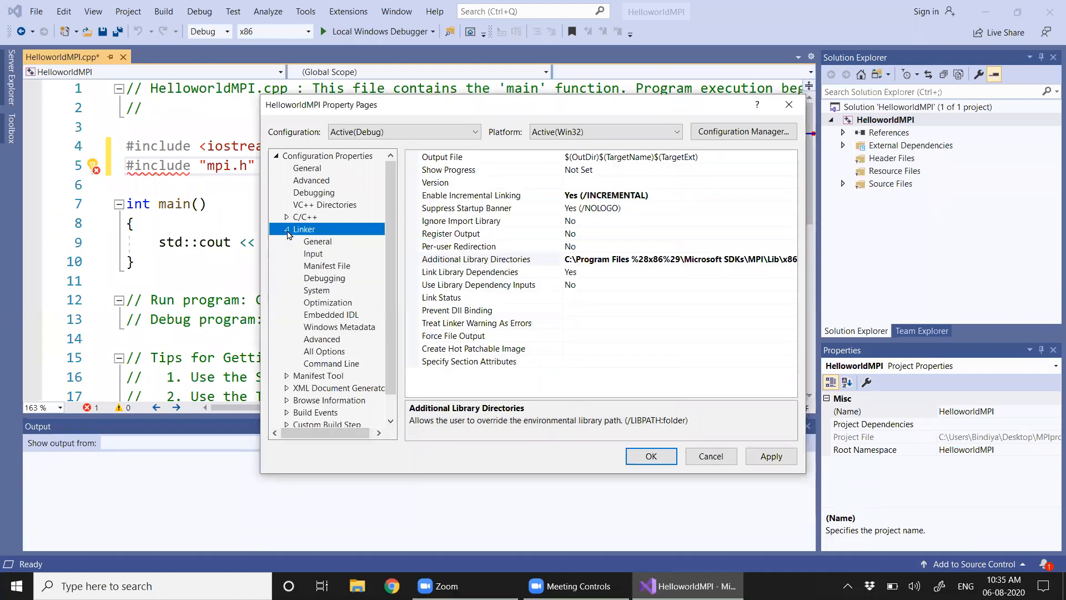
click(317, 241)
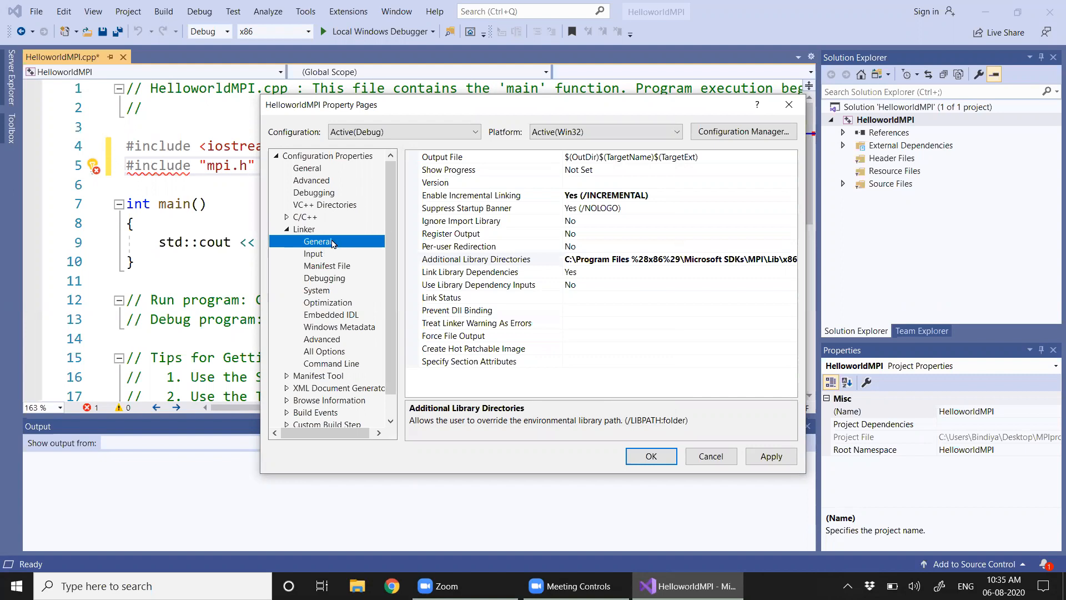
click(313, 253)
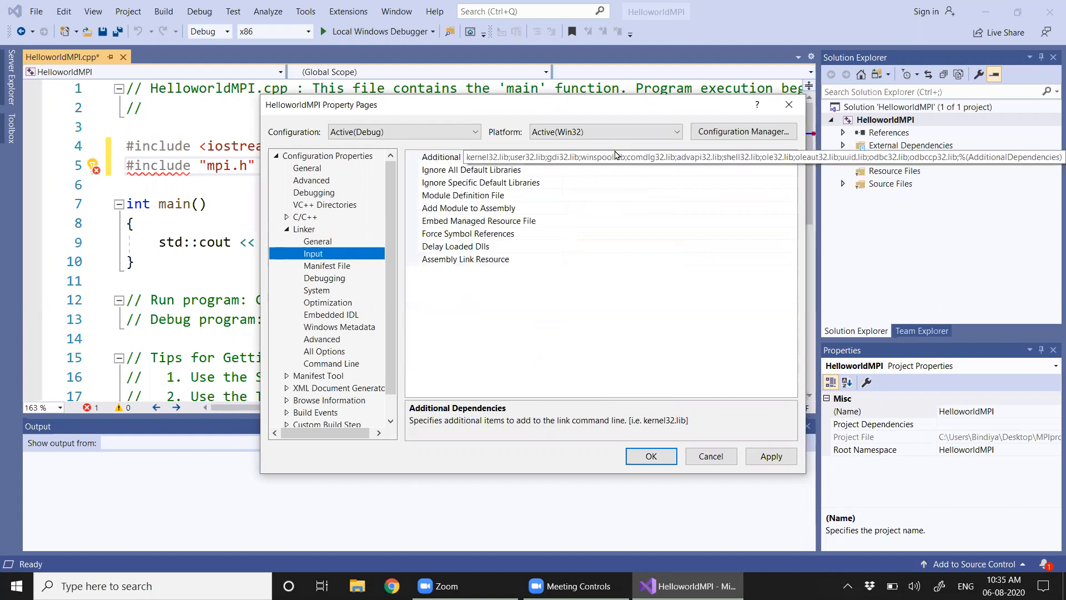
click(471, 157)
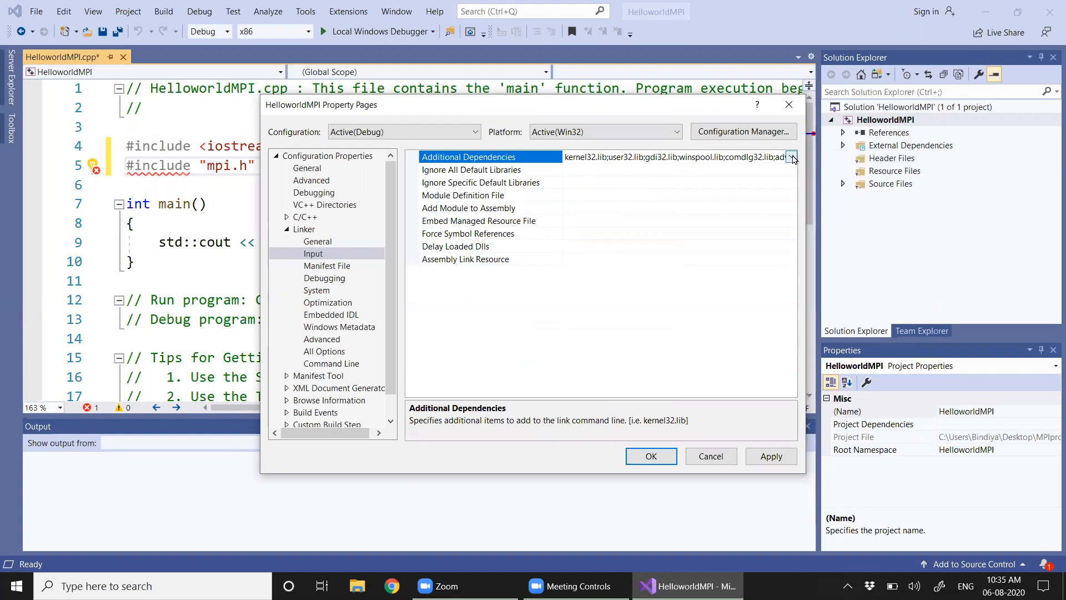
click(792, 157)
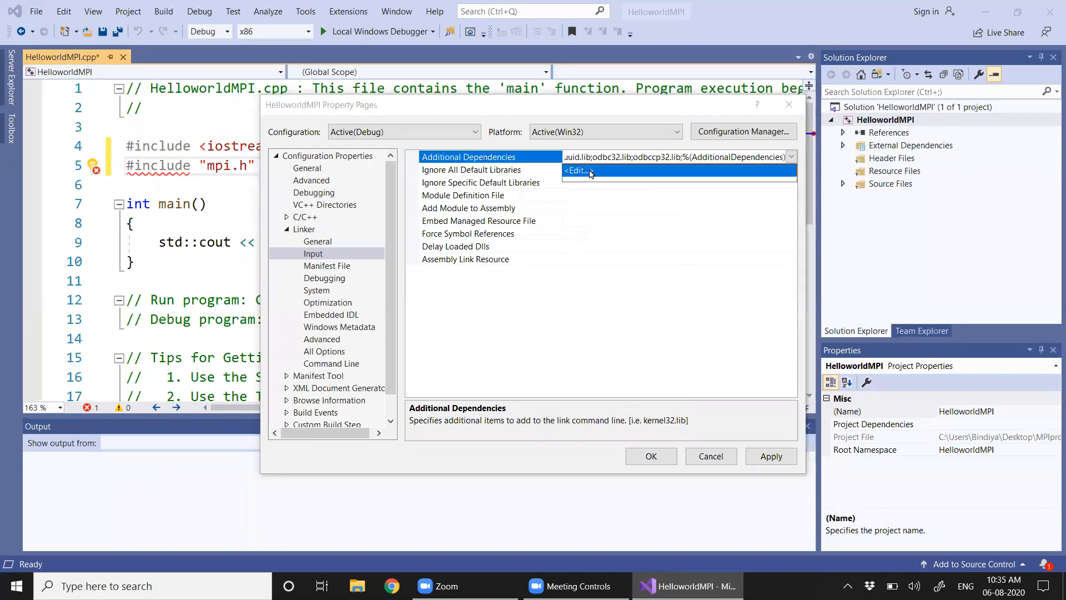
click(576, 171)
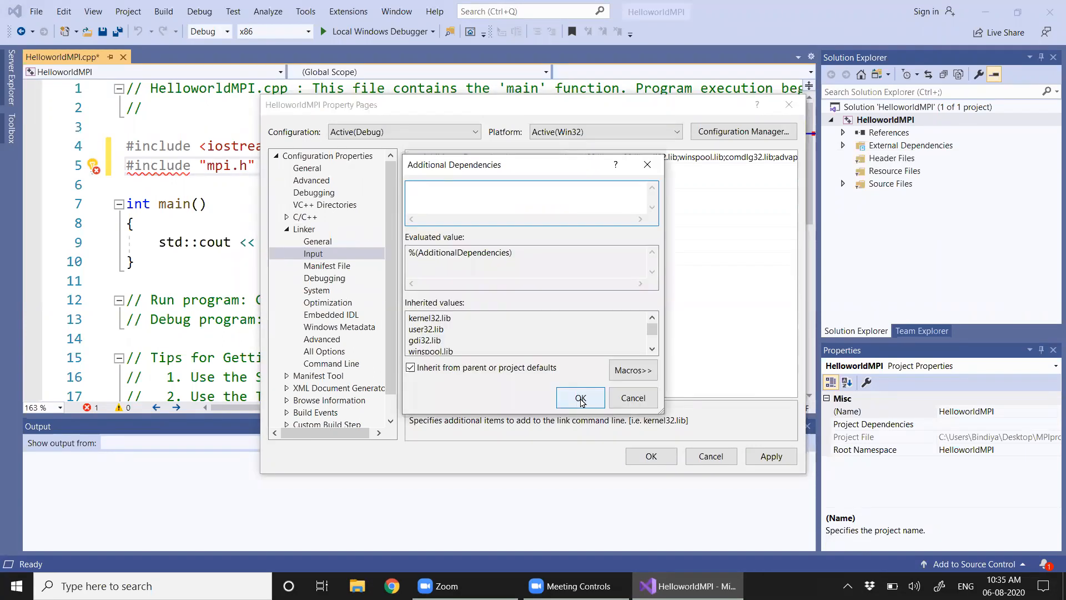
Step: Enter msmpi.lib as a dependency, then apply and close the project properties
text(msmp)
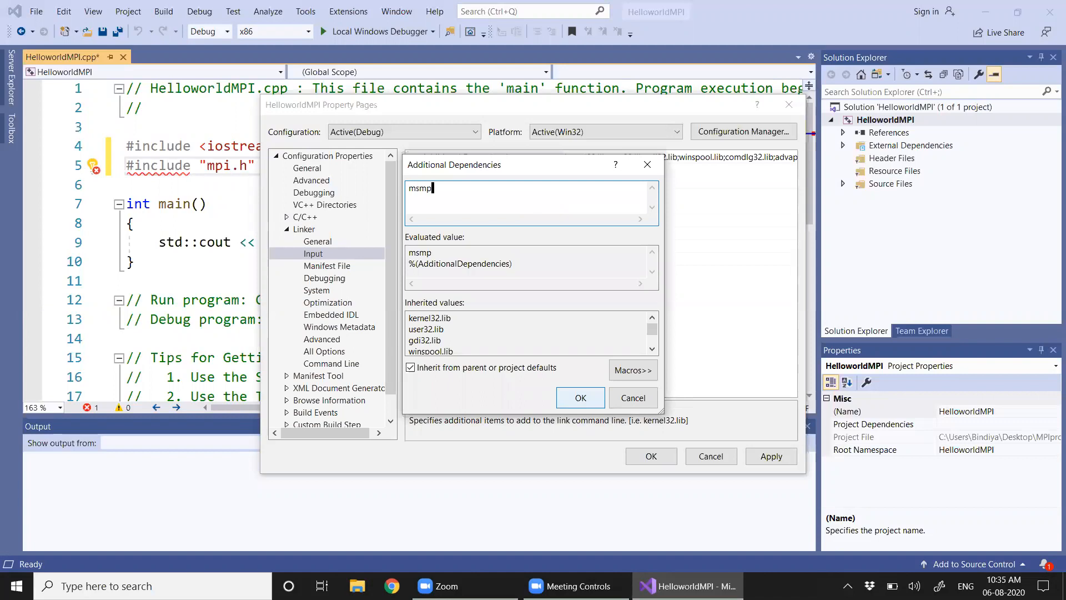
text(i.lib)
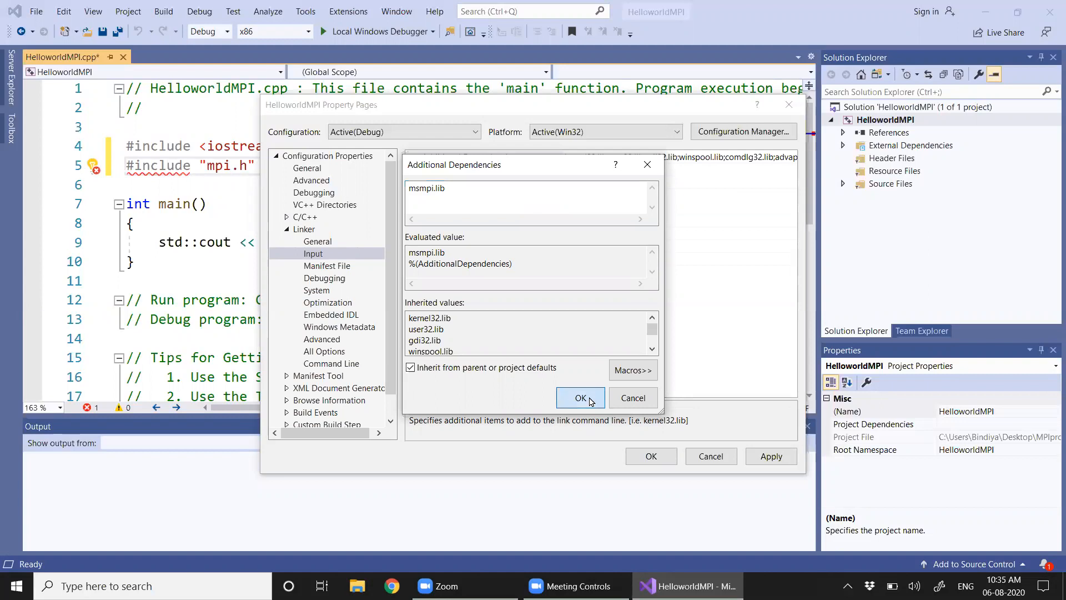
click(580, 398)
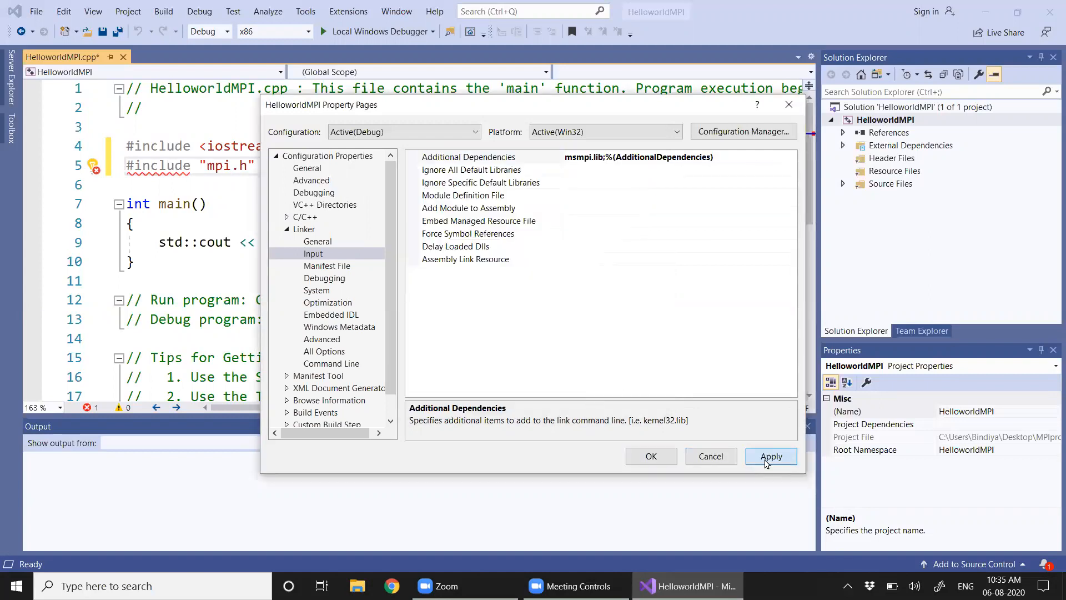
click(771, 455)
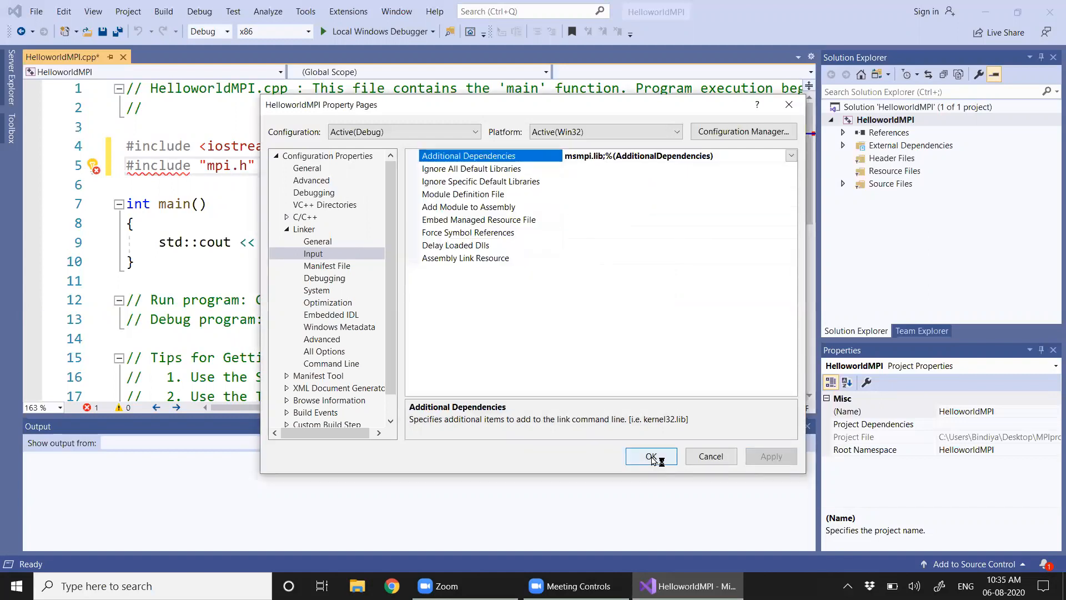
click(652, 456)
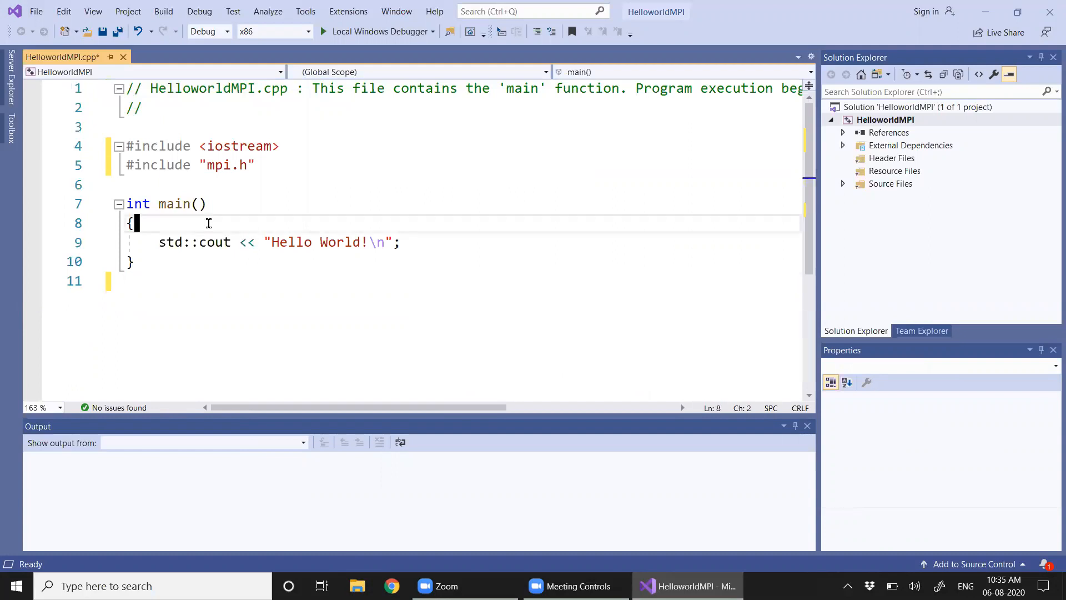
Step: Insert MPI_Init(NULL, NULL); at the start of main, before the Hello World print
key(Enter)
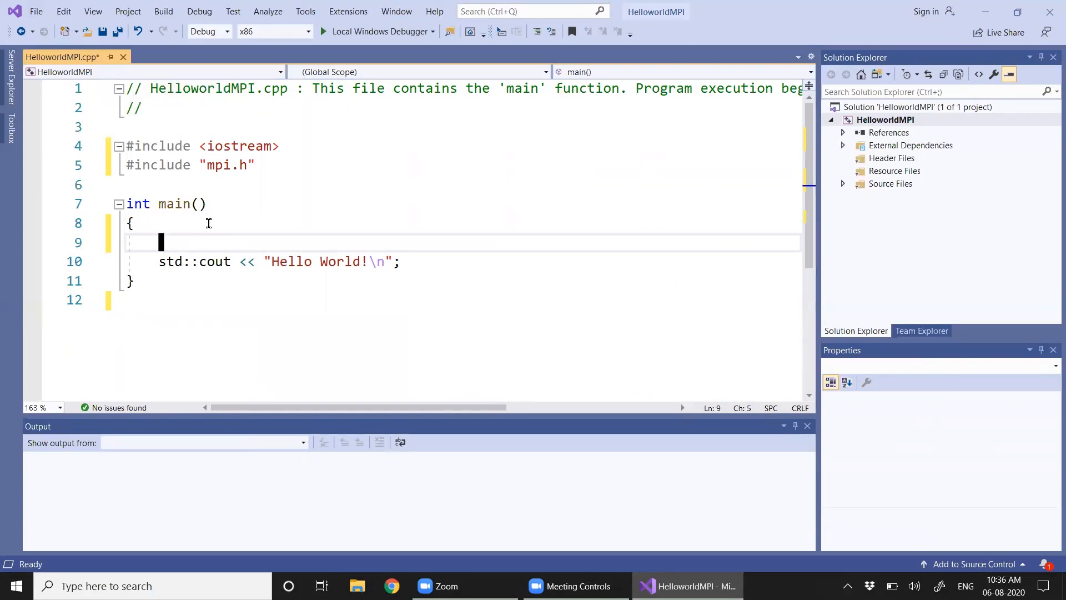
text(MPI)
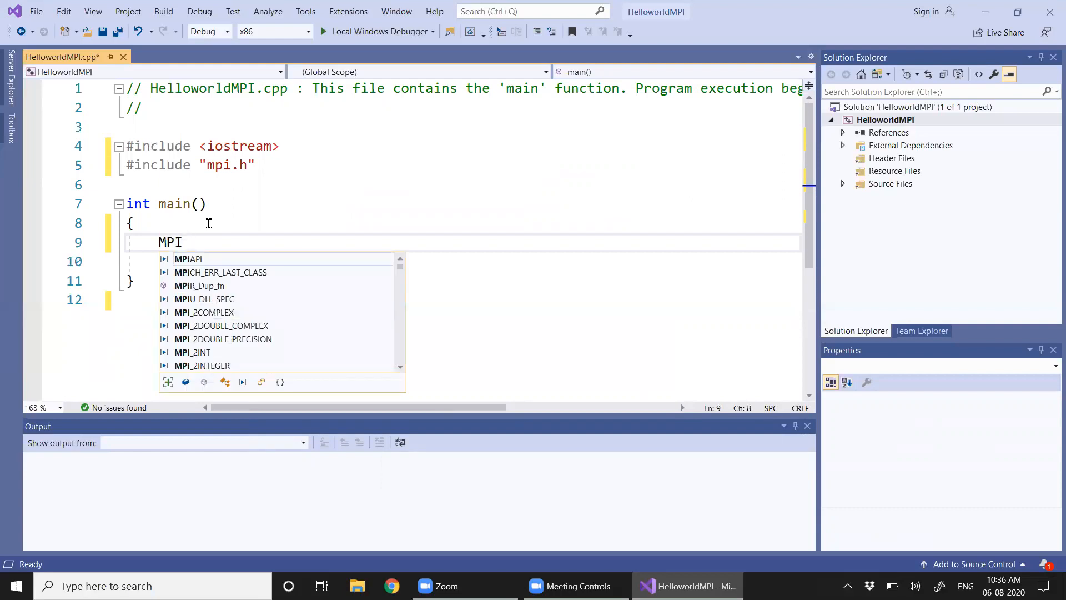
text(_I)
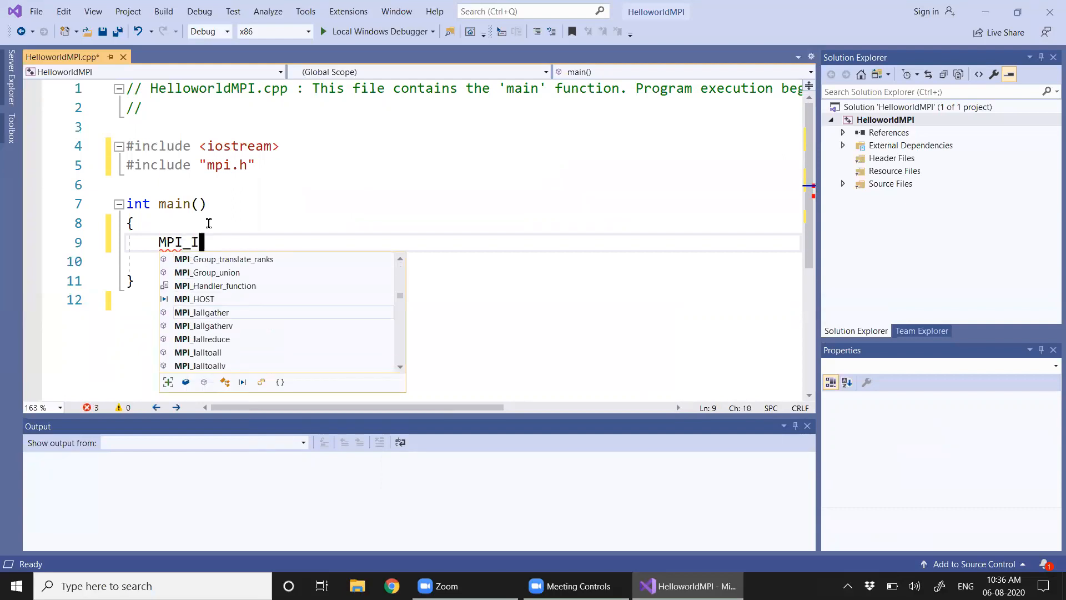
text(nit()
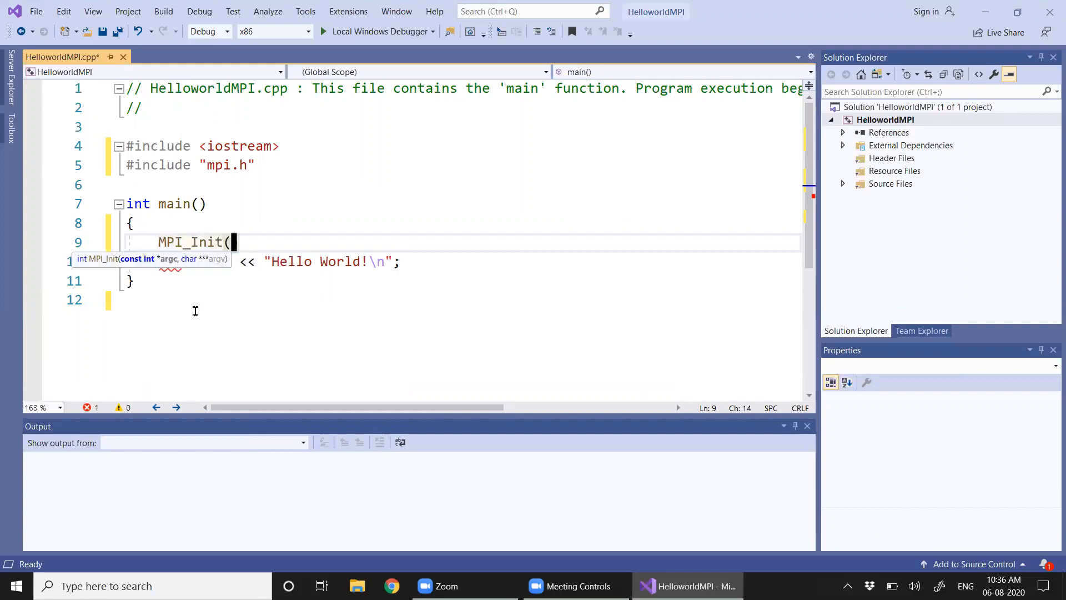
text(NUL)
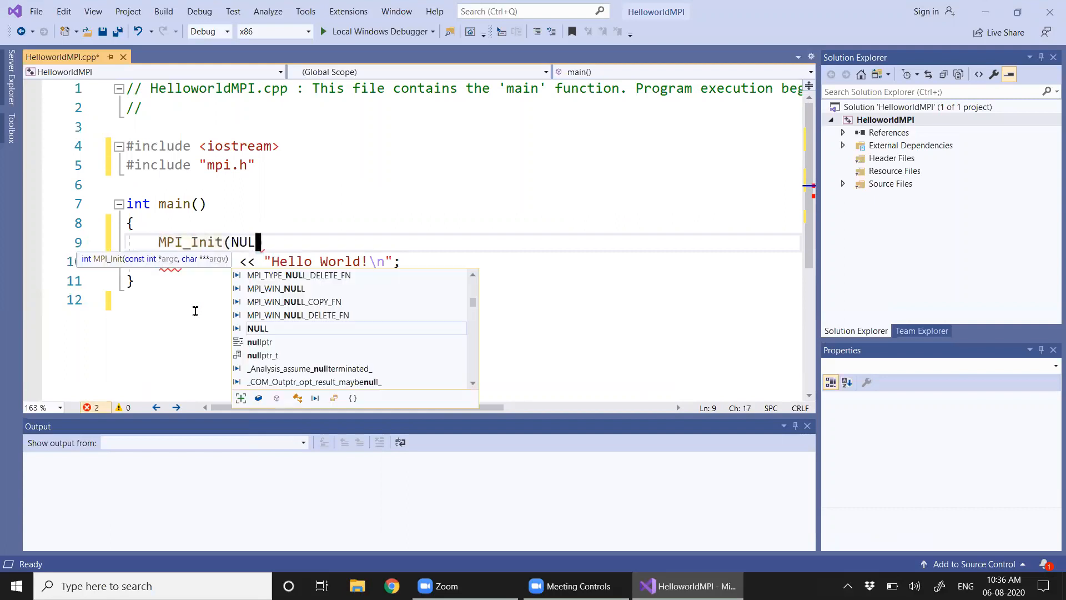
text(L,NU)
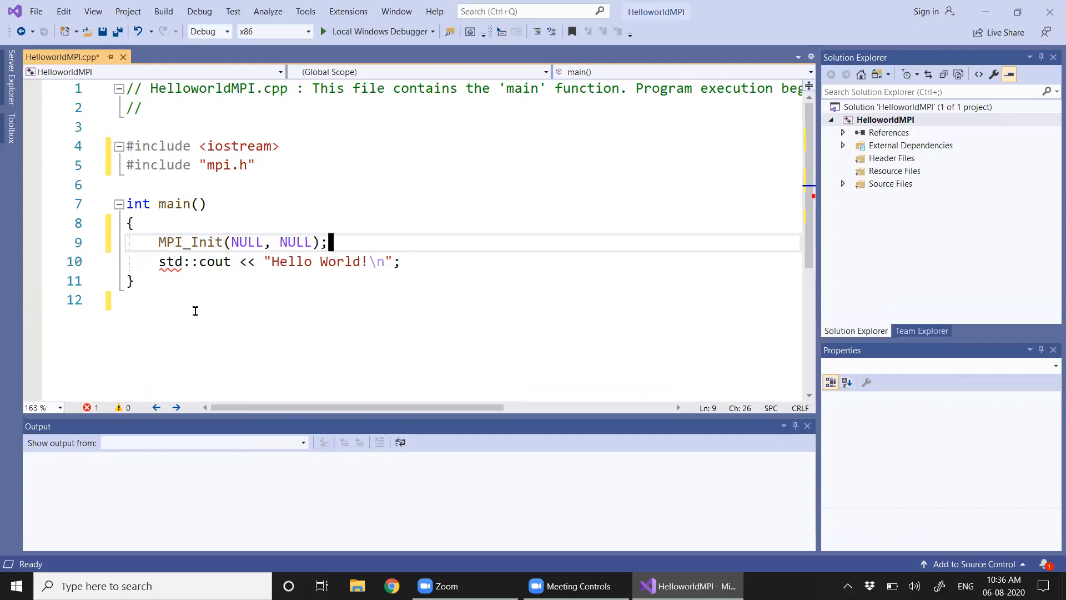
key(Enter)
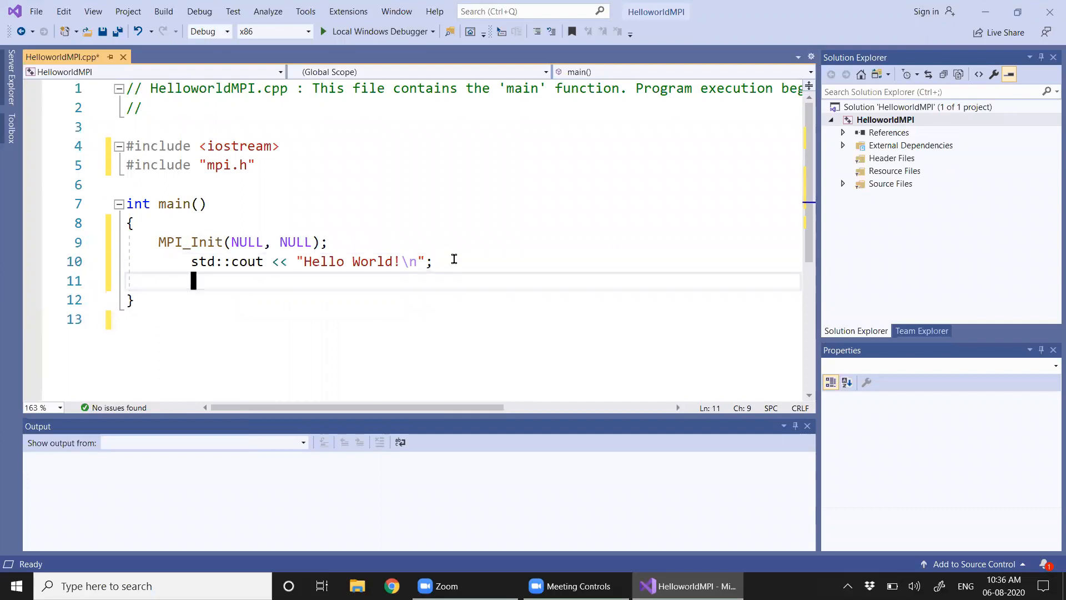
Step: Type MPI_Finalize(); on the line after the Hello World print
text(MP)
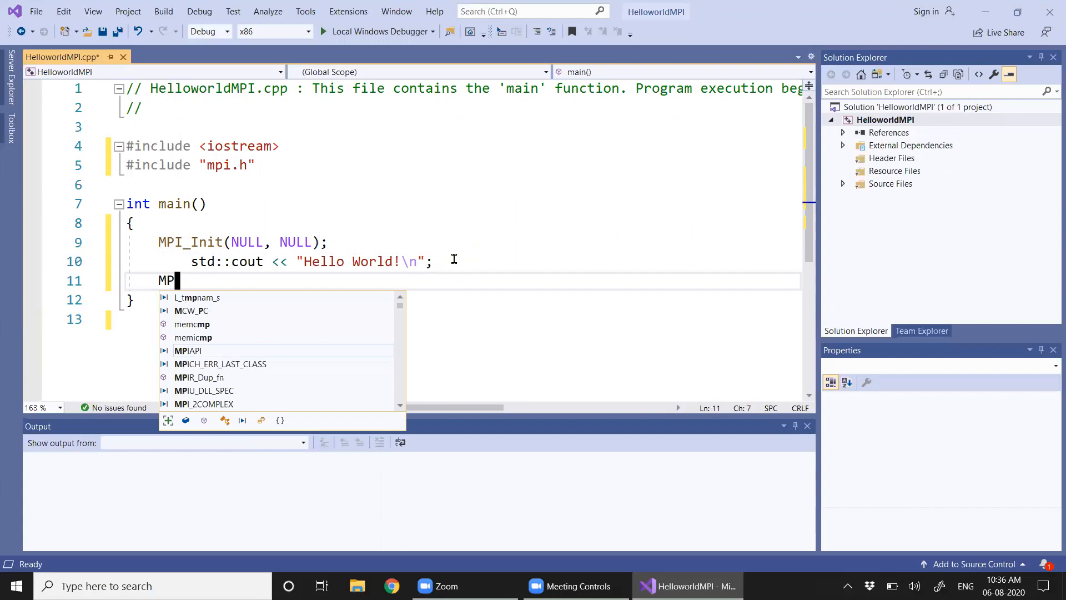
text(I_)
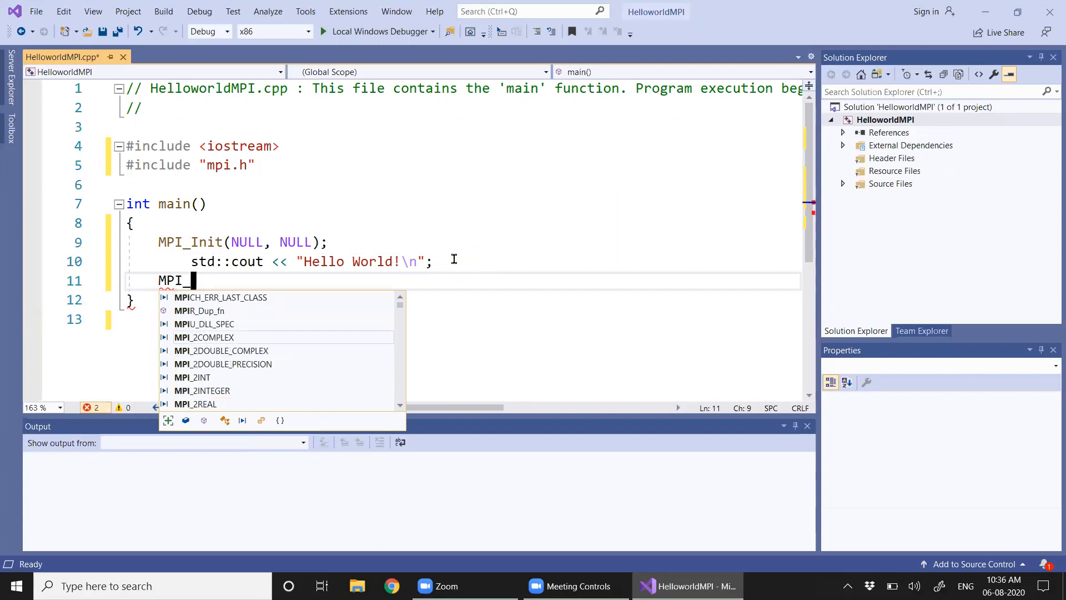
text(Fi)
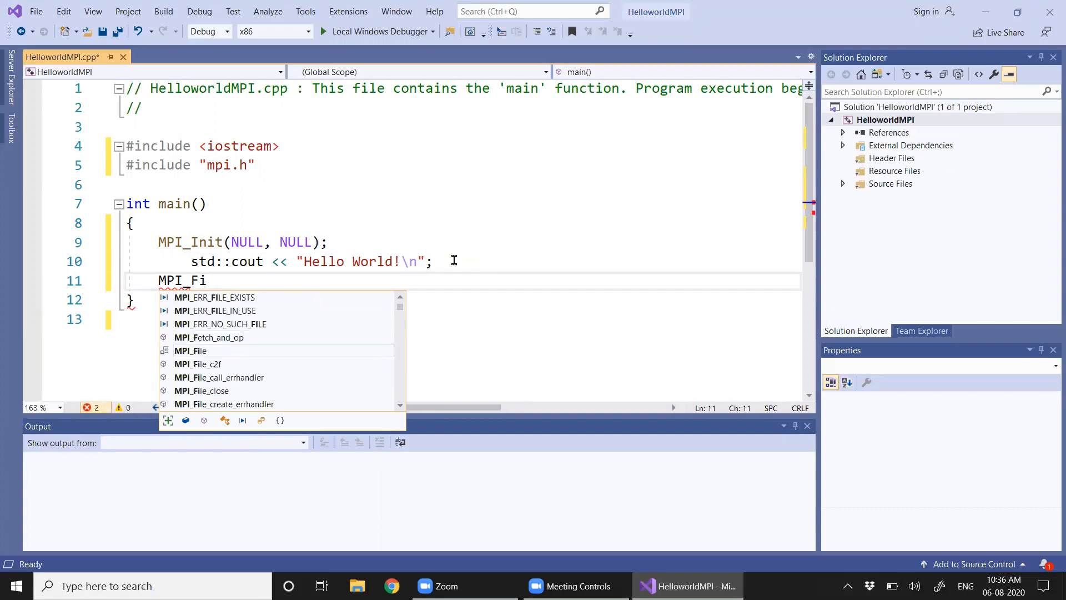
text(nal)
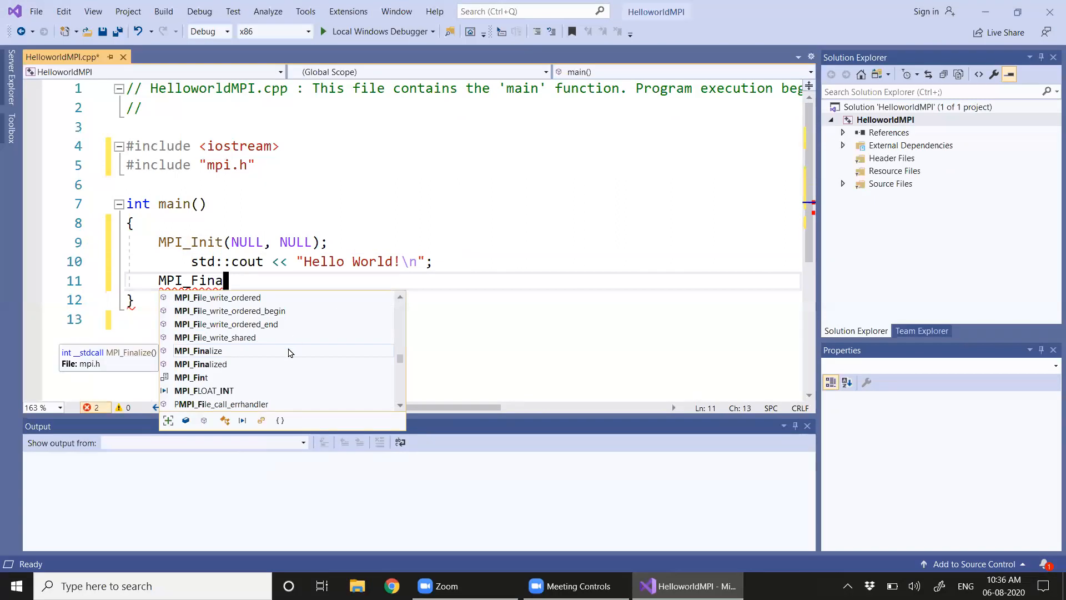
text(lize();)
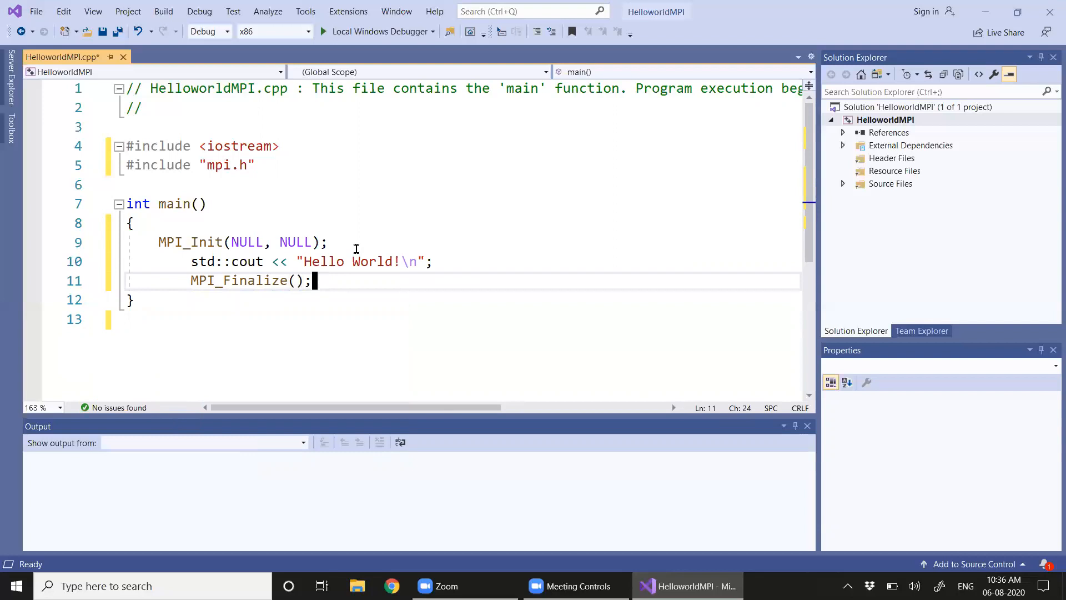
key(Enter)
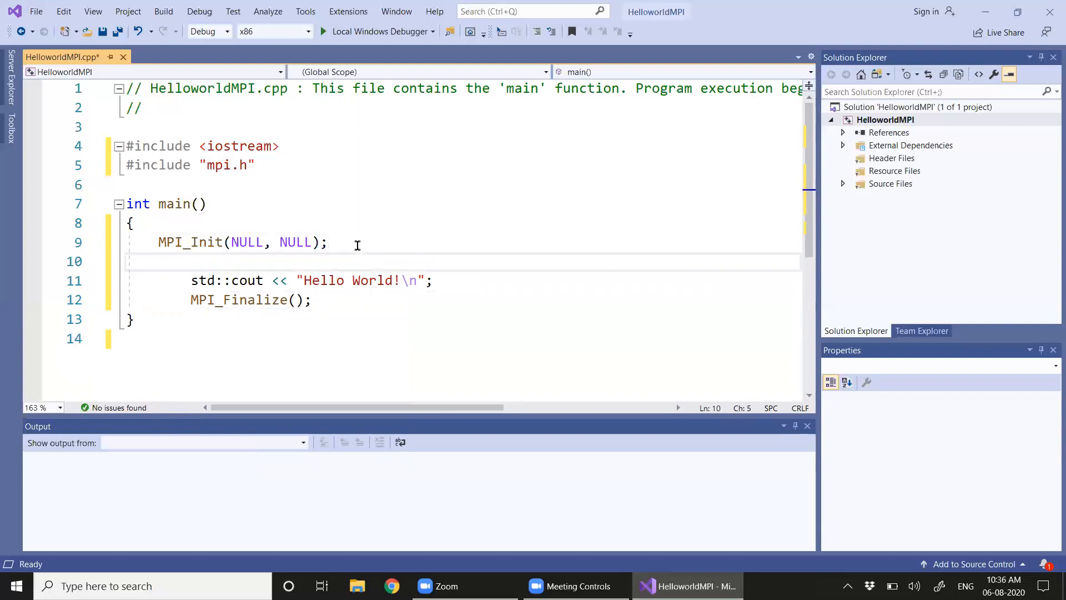
Step: Declare int rank, size; on a new line above the MPI_Init call
click(161, 261)
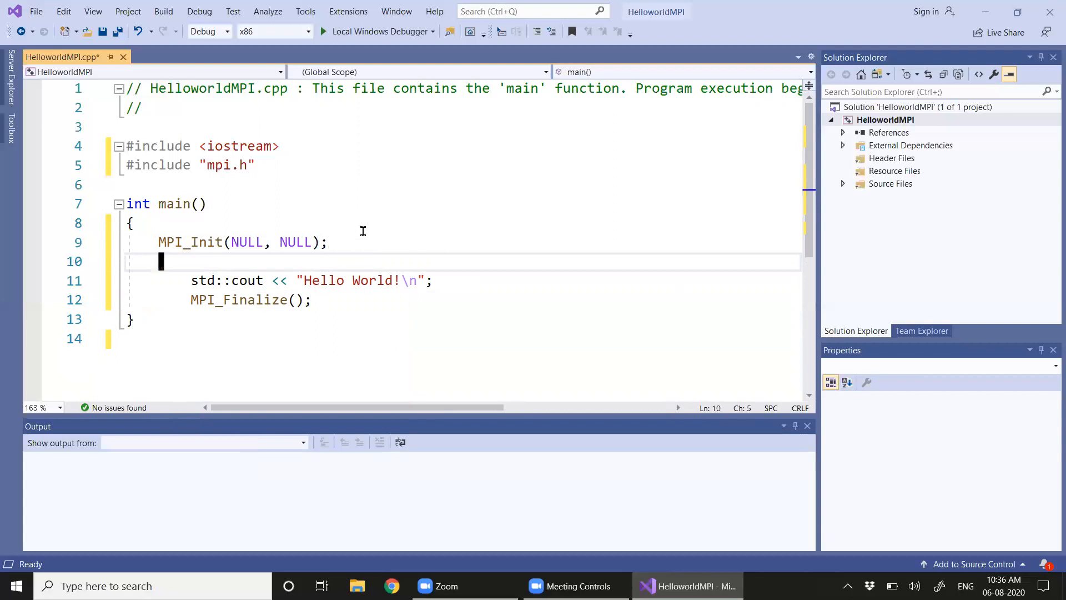
click(158, 243)
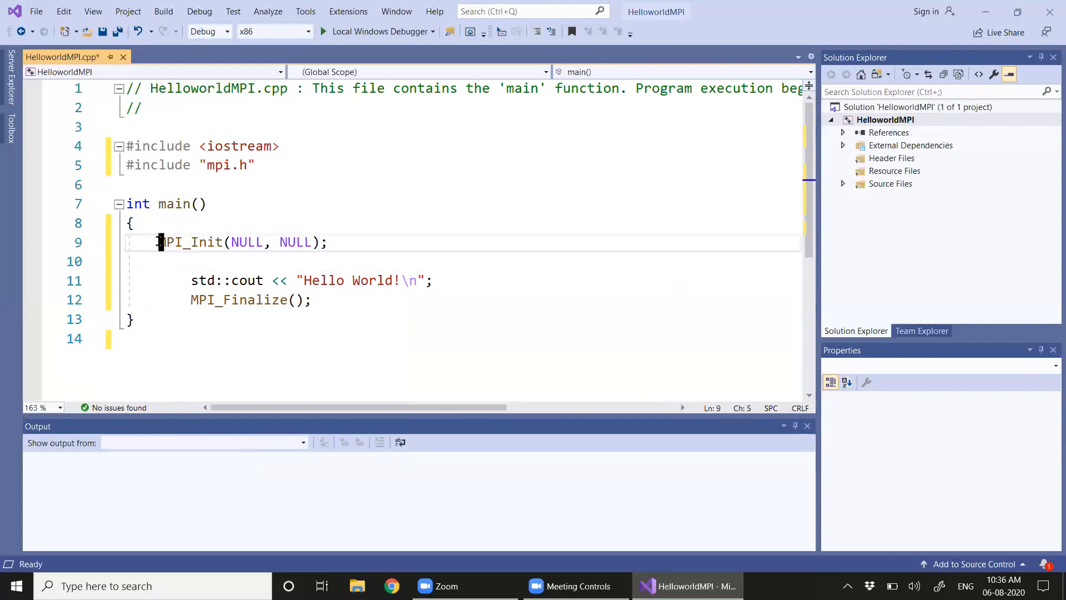
key(Enter)
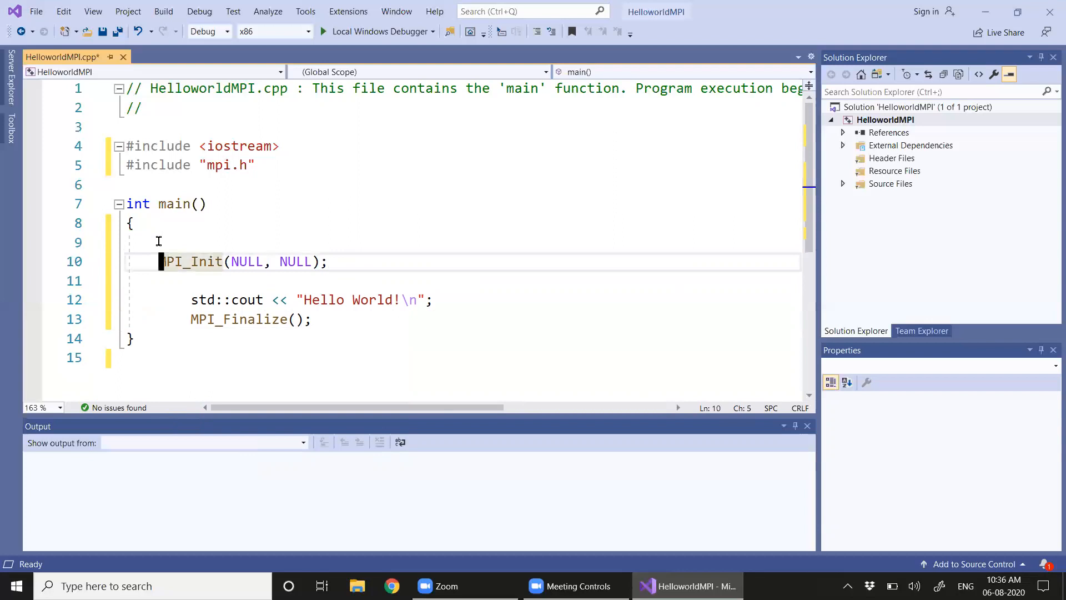
text(int)
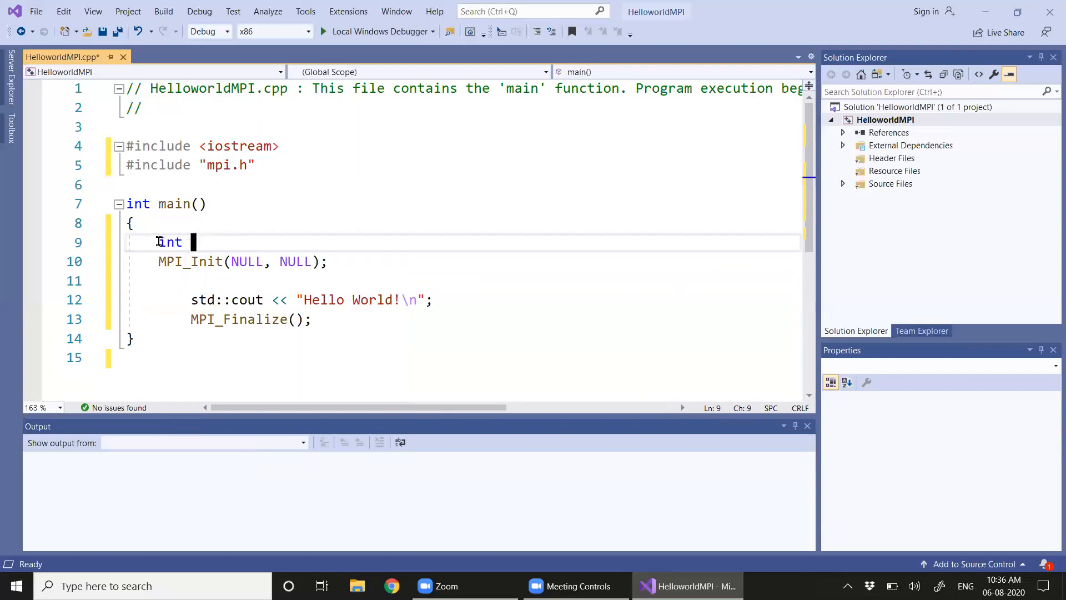
text(rank)
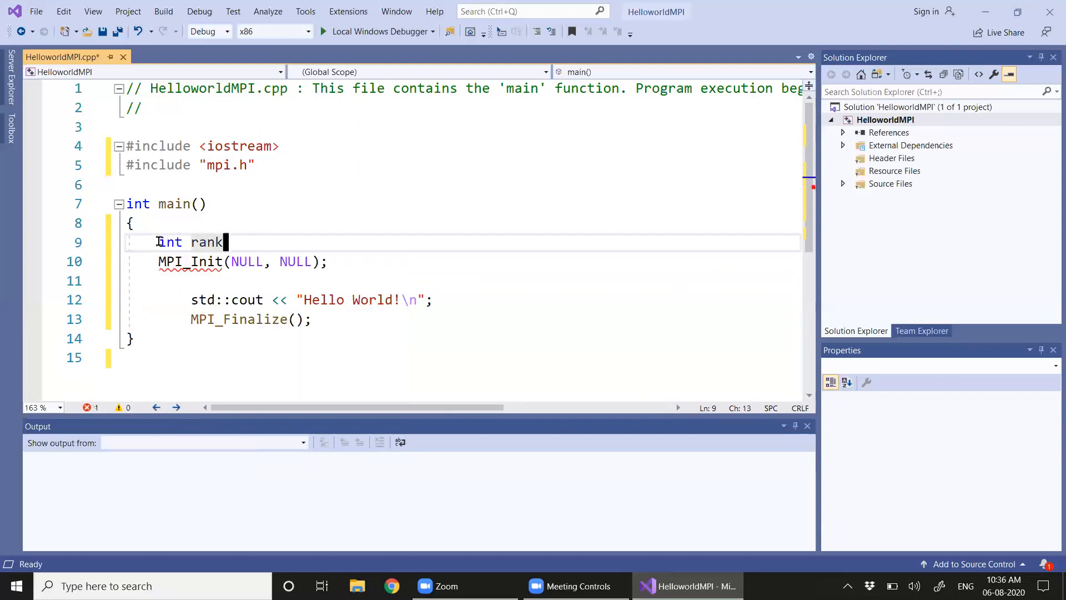
text(,si)
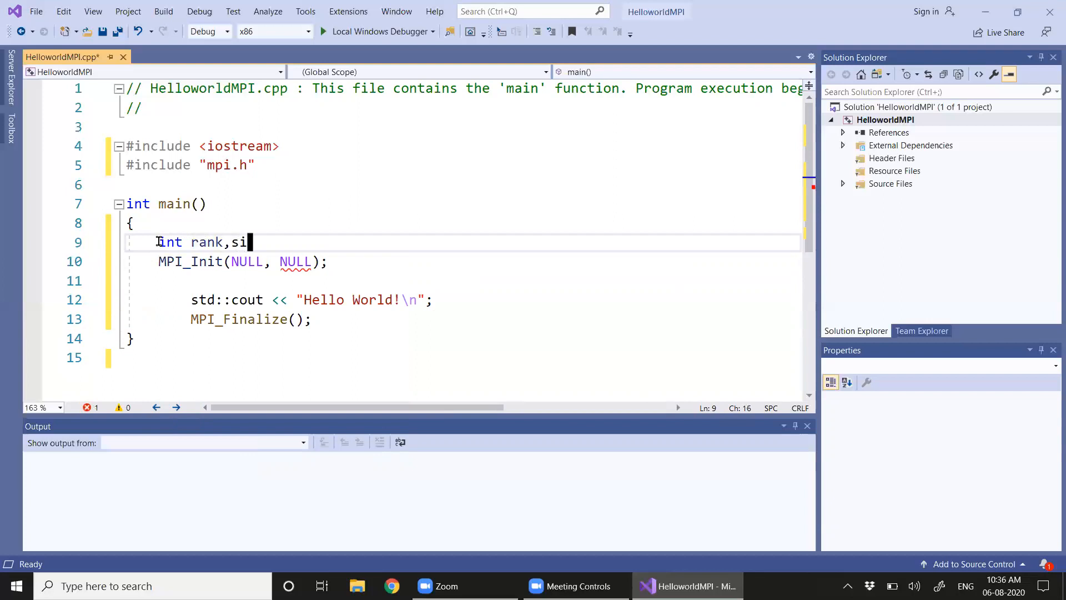
text(ze;)
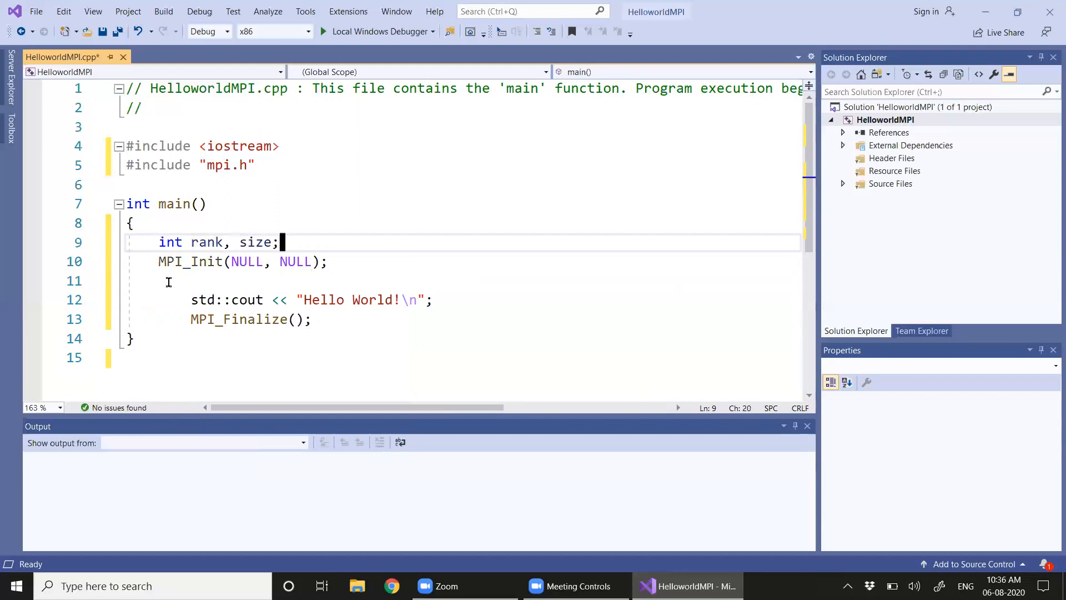
Step: Write MPI_Comm_rank(MPI_COMM_WORLD, &rank); with IntelliSense completion
text(MP)
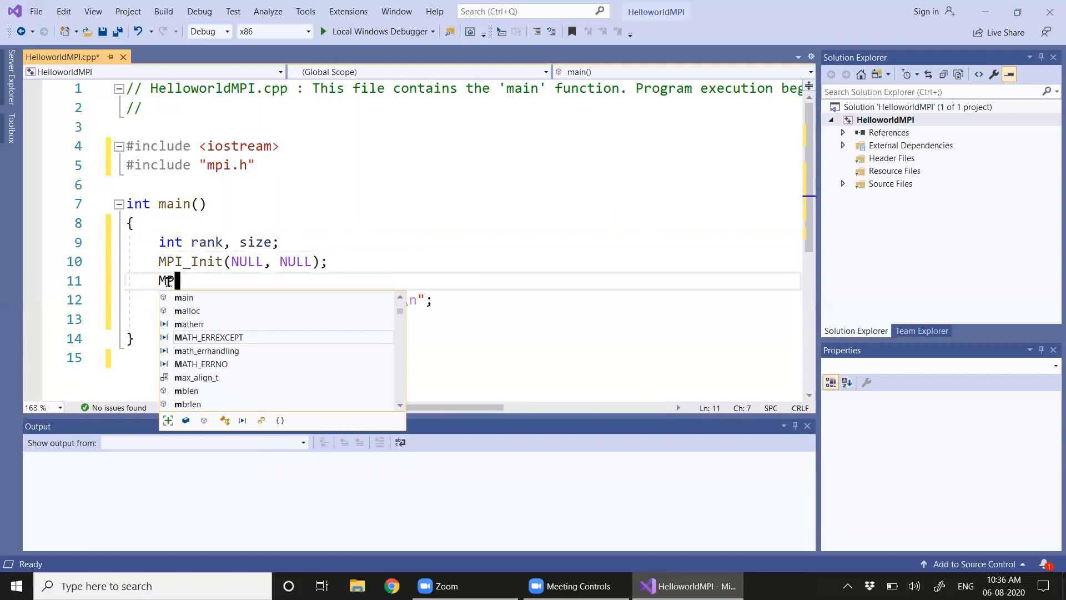
text(I_)
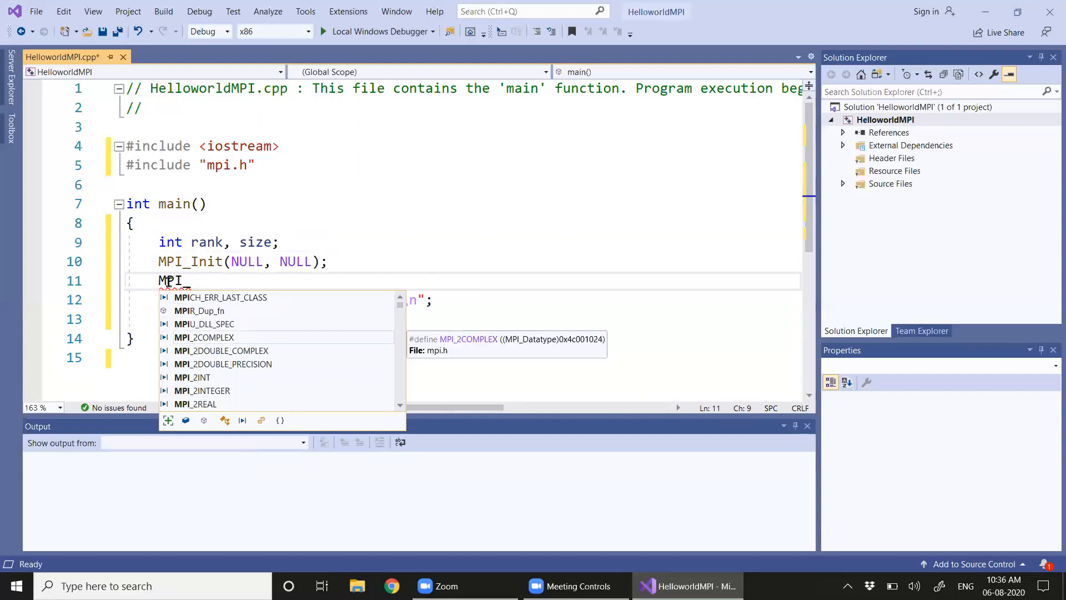
text(Co)
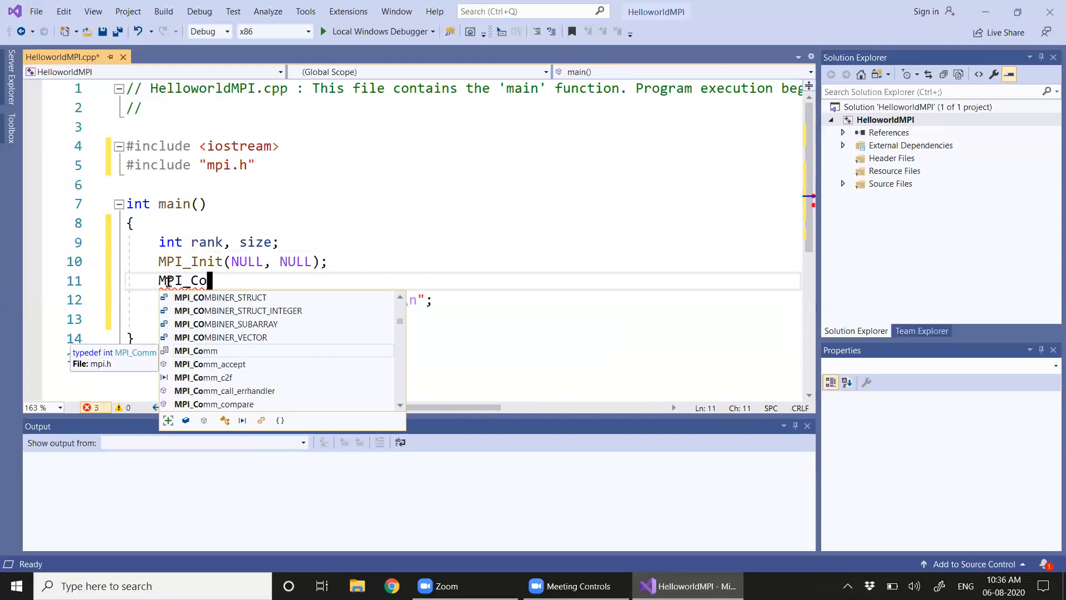
text(mm_)
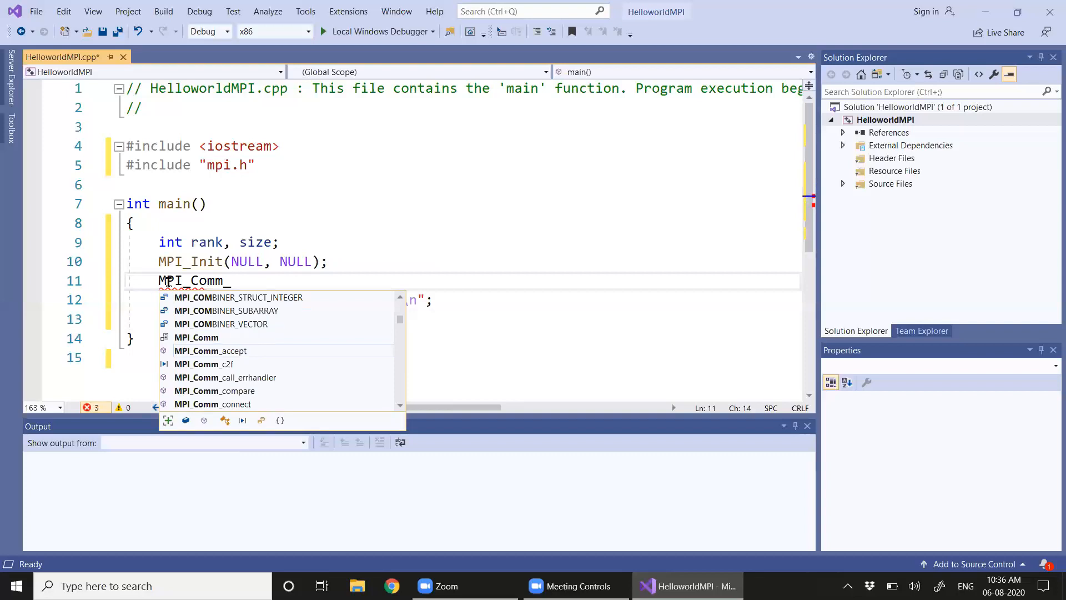
text(R)
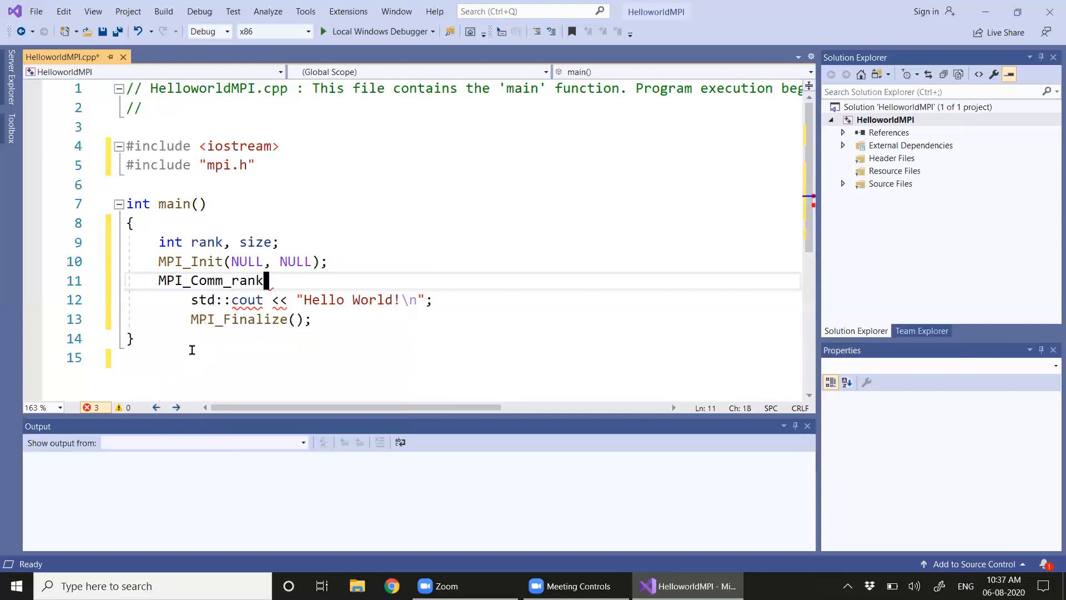
text(())
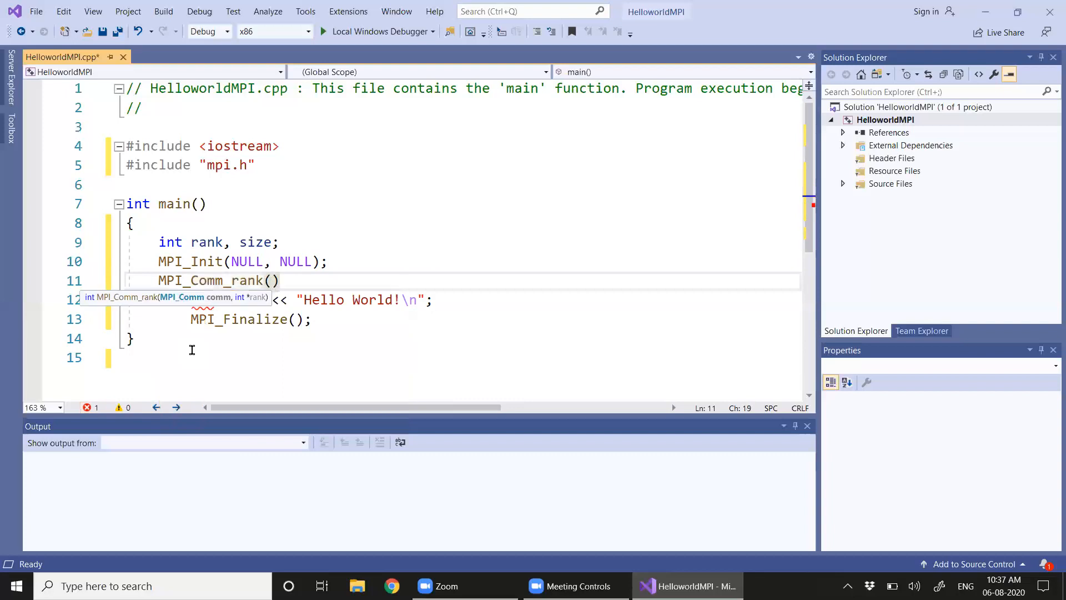
key(Backspace)
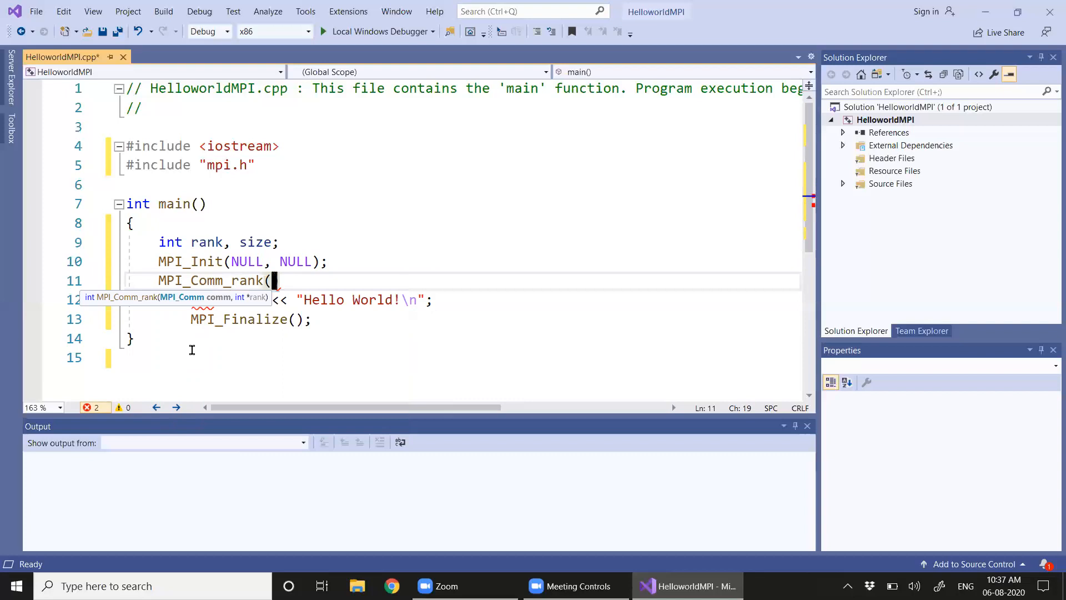
text(MPI_)
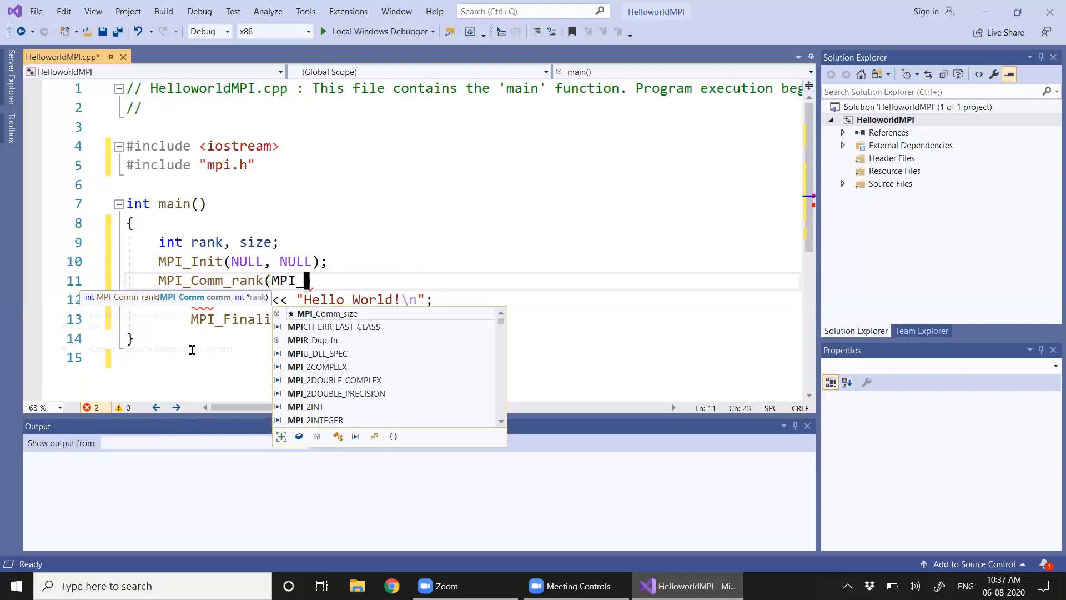
text(COMM)
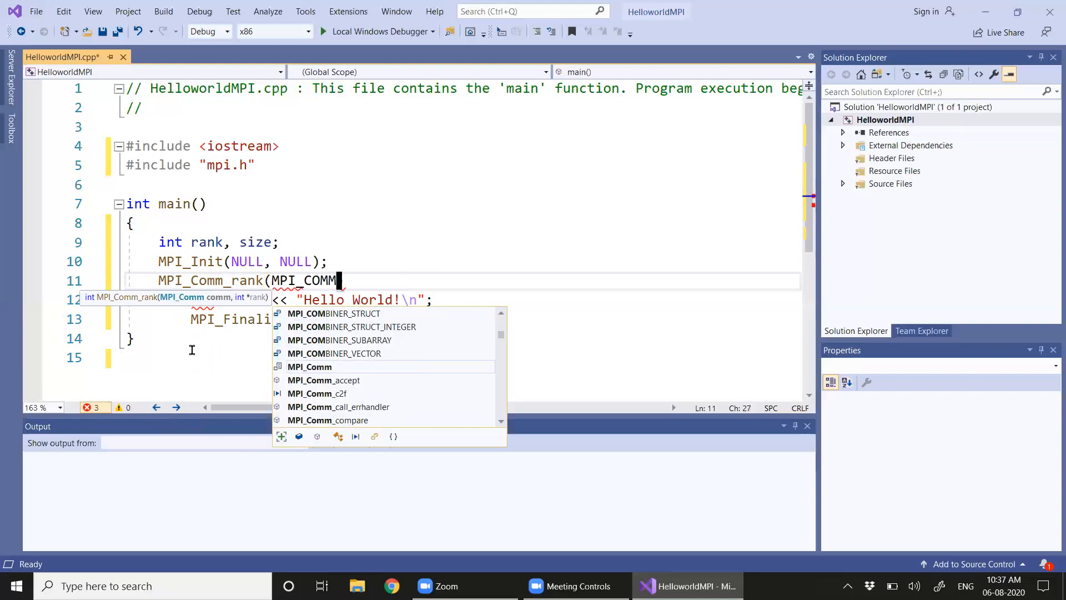
text(_WORLD))
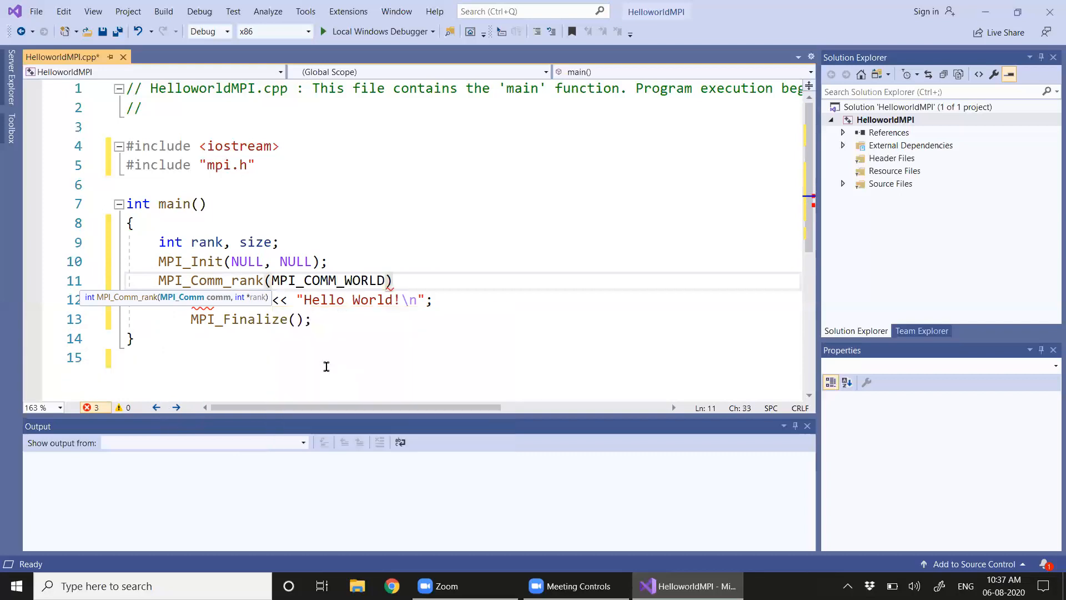
text(,)
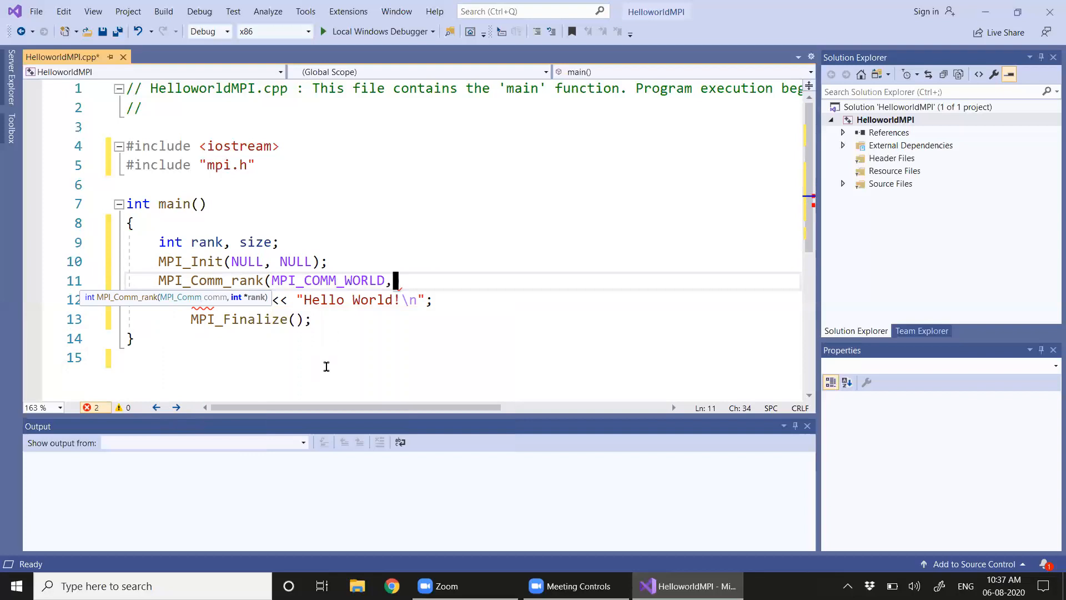
text(&)
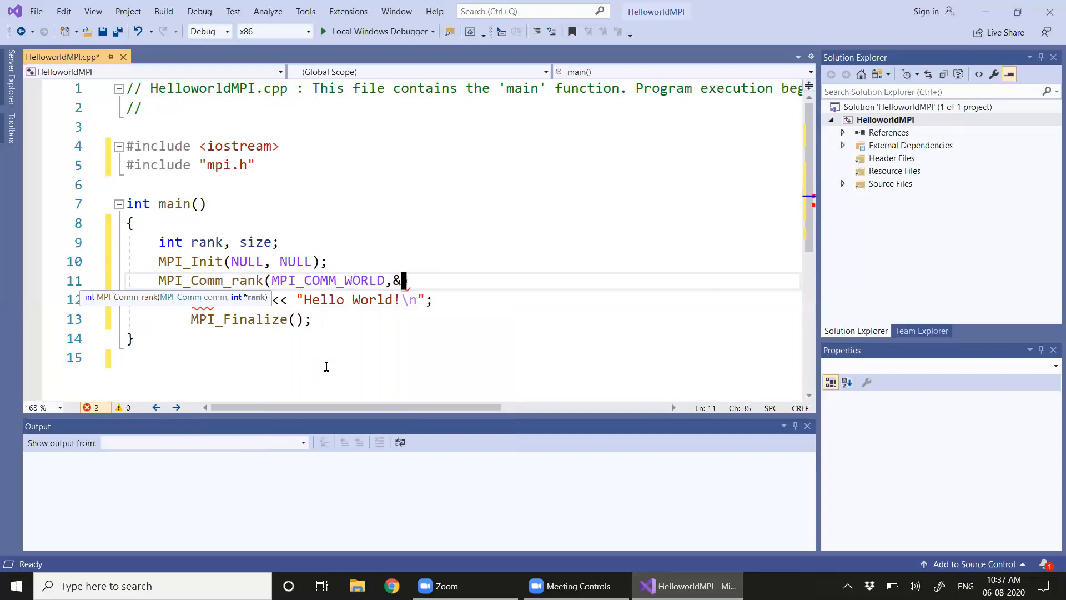
text(r)
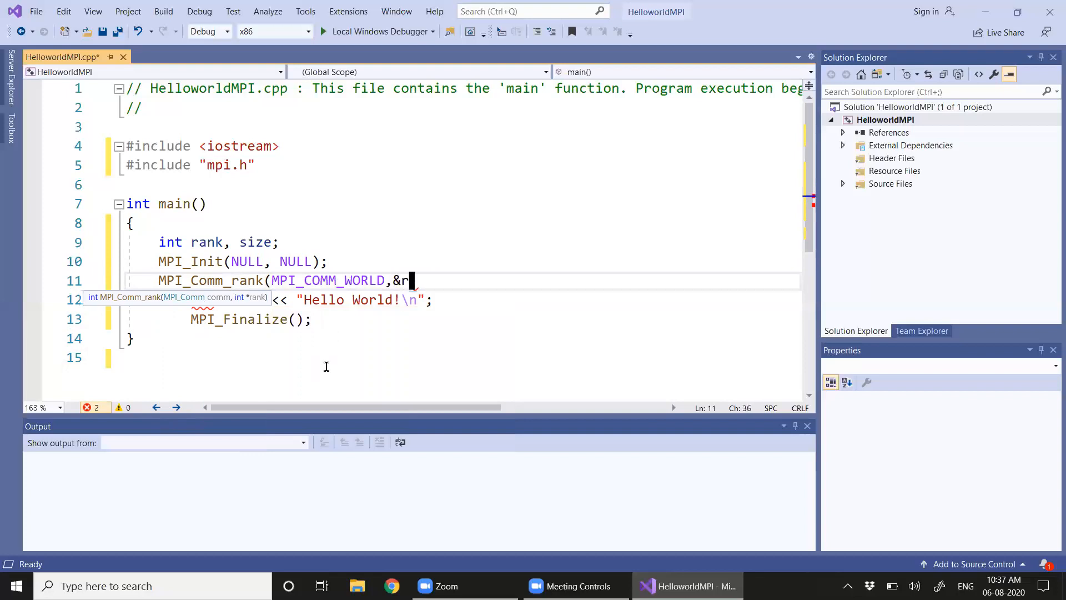
text(ank);)
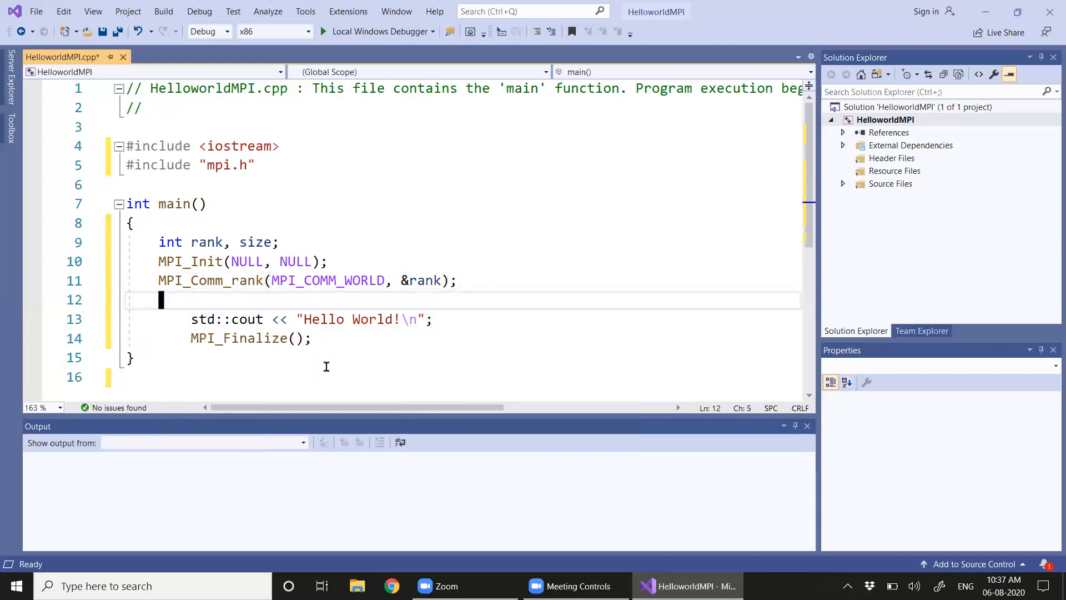
Step: Add the line MPI_Comm_size(MPI_COMM_WORLD, &size); after the rank call
text(MPI)
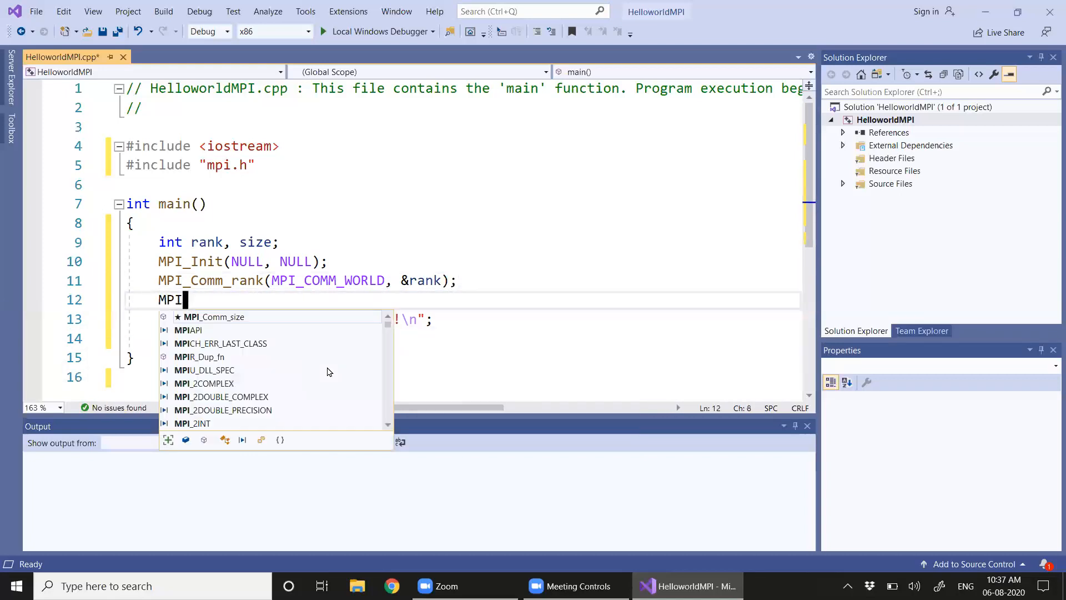
text(_)
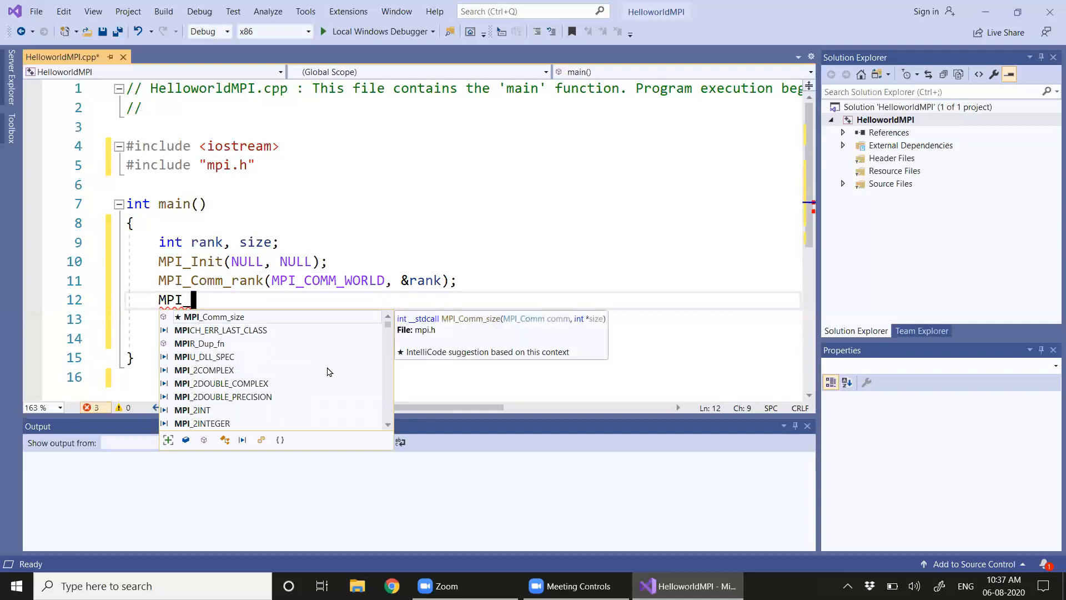
text(Comm_)
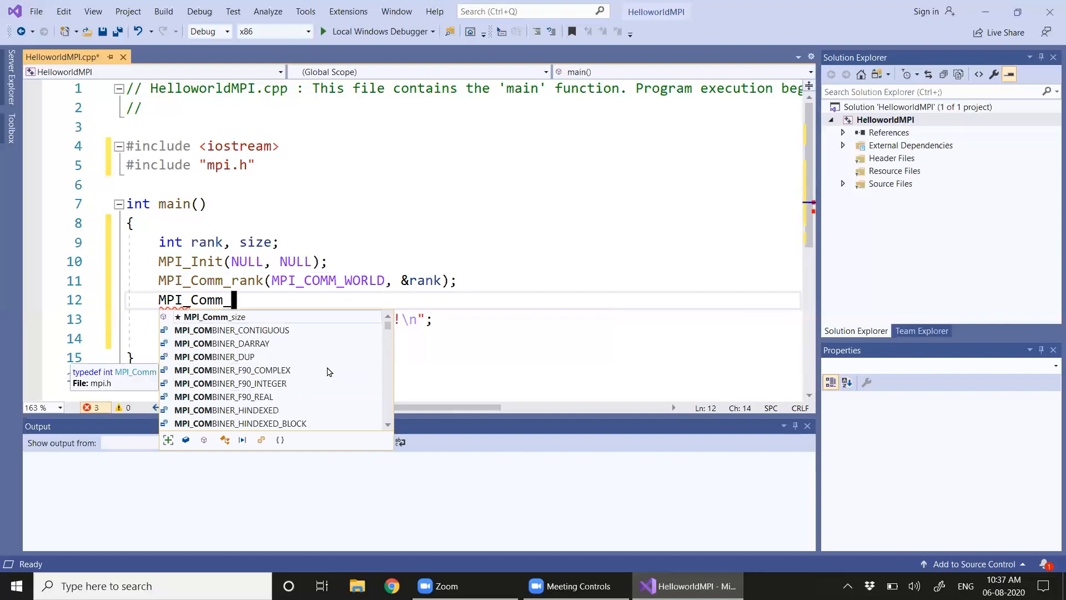
text(Si)
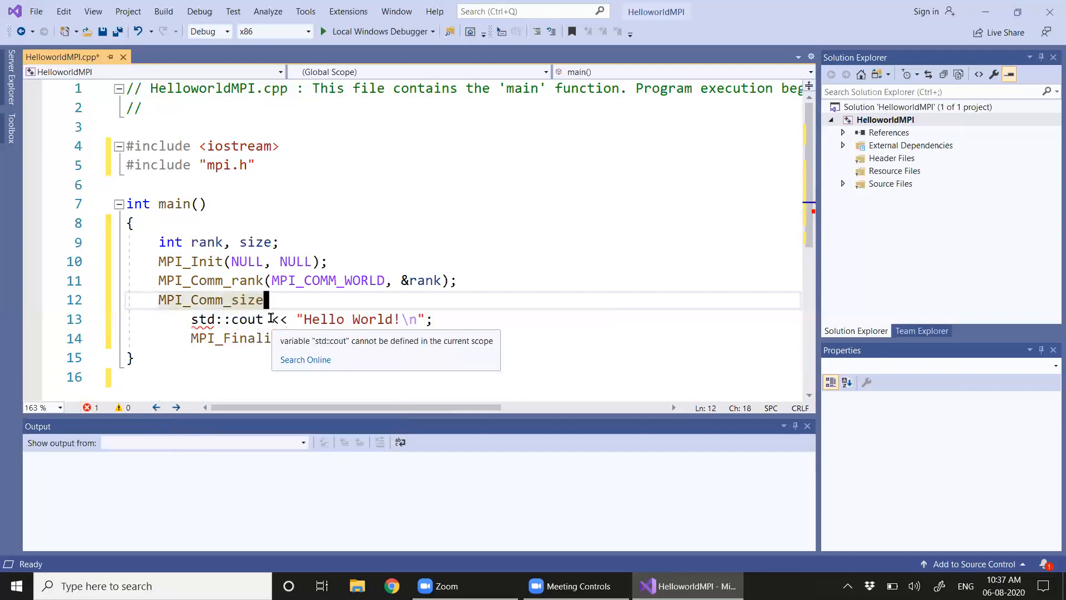
text((MPI_)
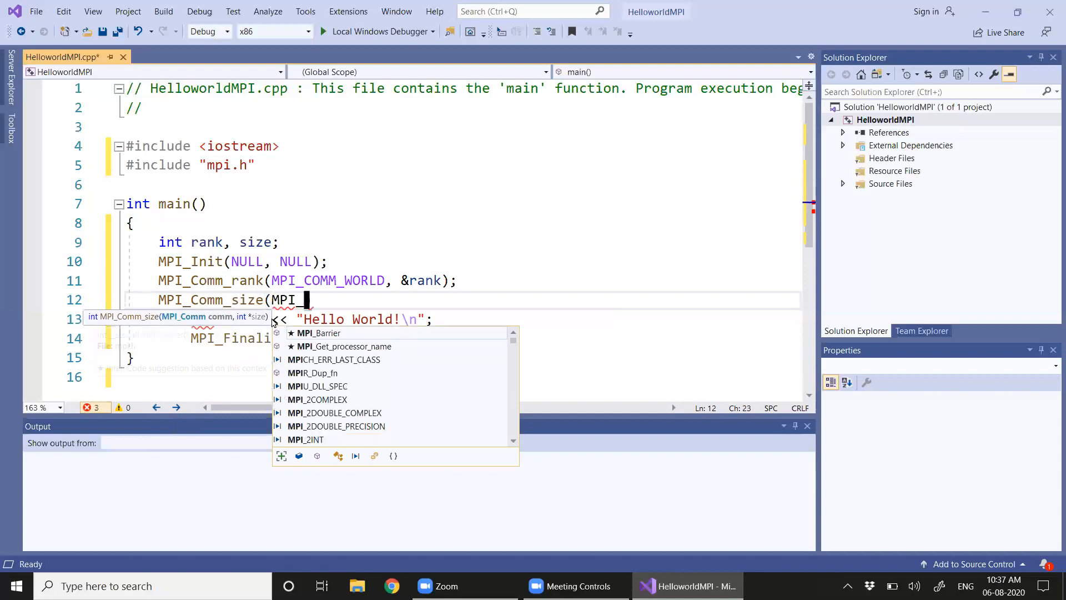
text(CO)
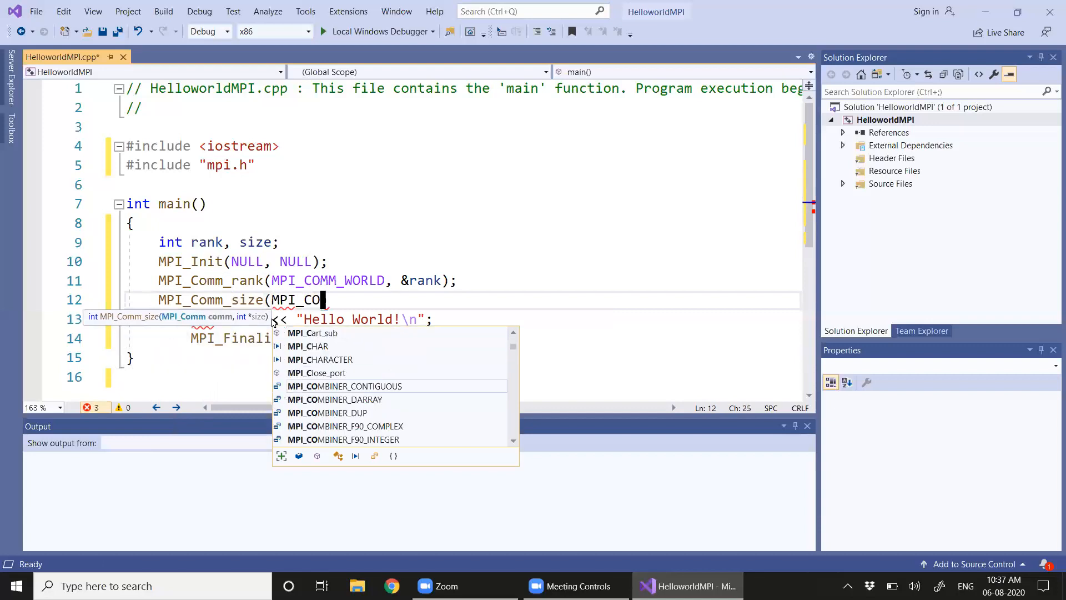
text(MM_WORLD,)
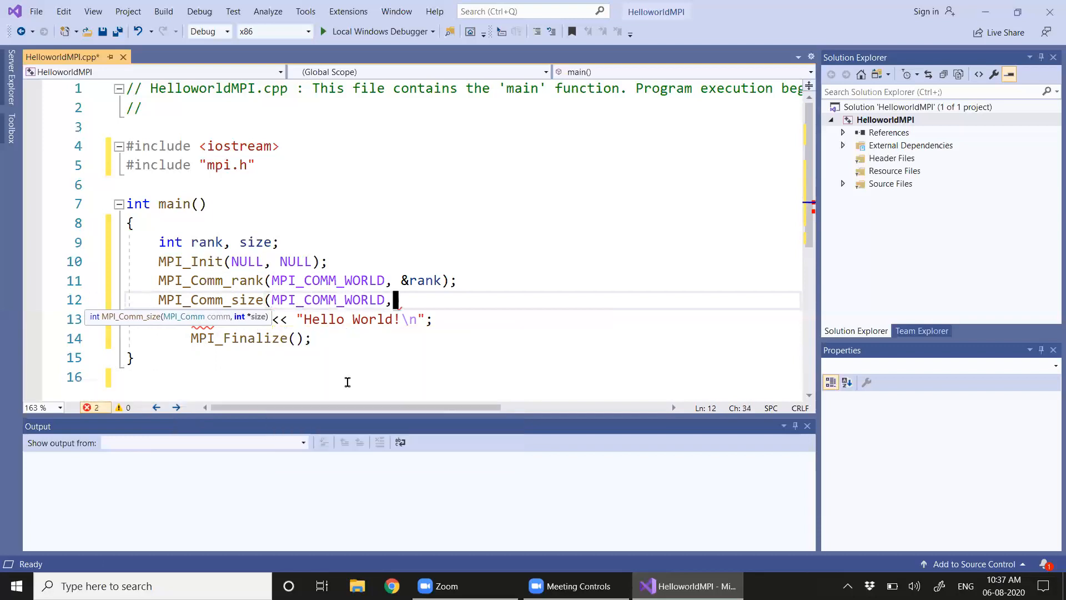
text(&)
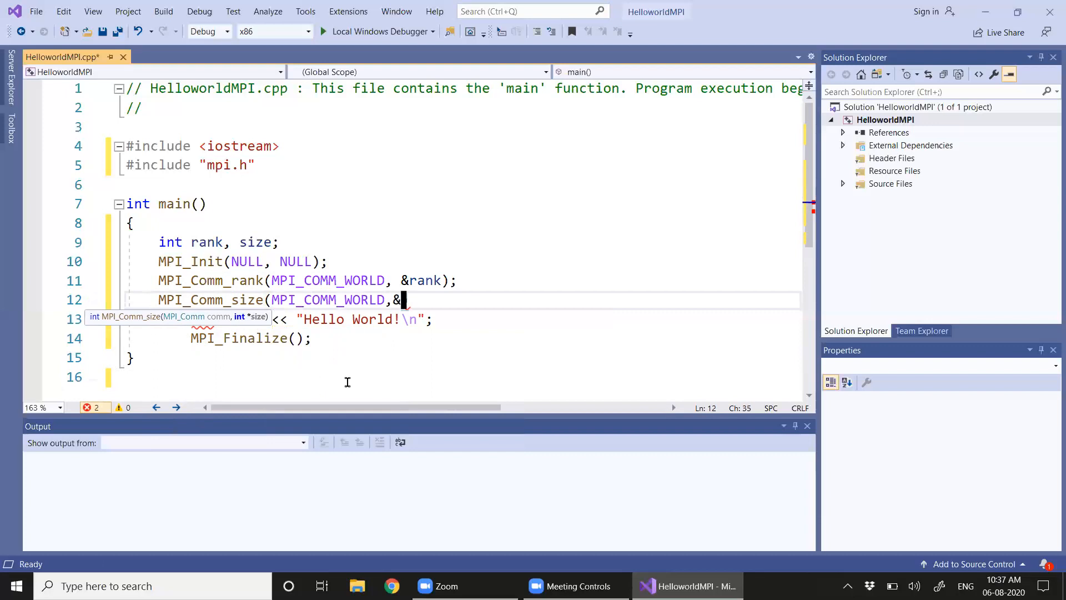
text(size))
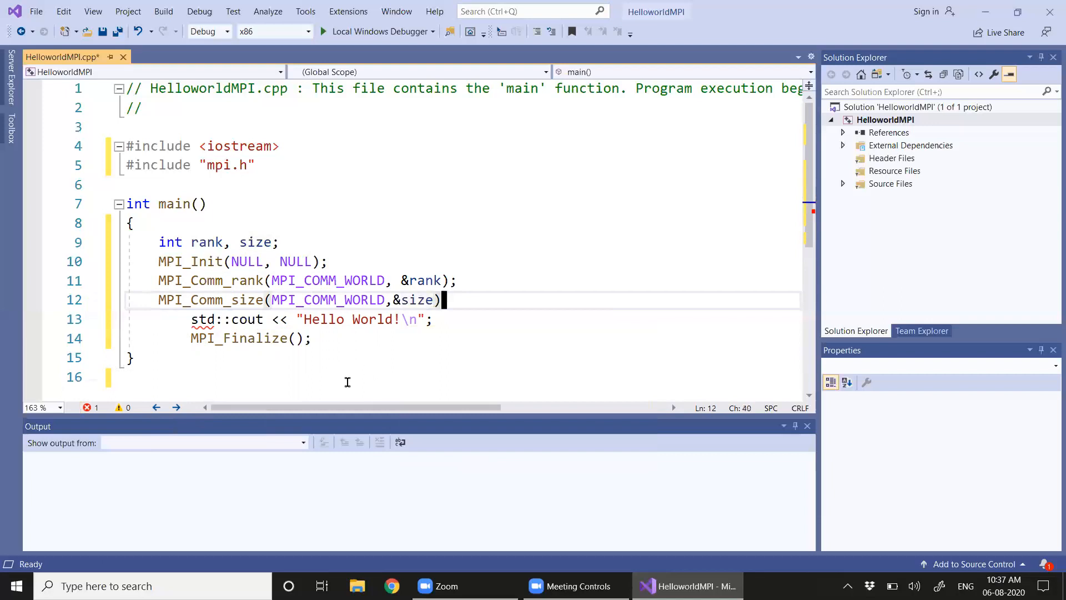
text(" ")
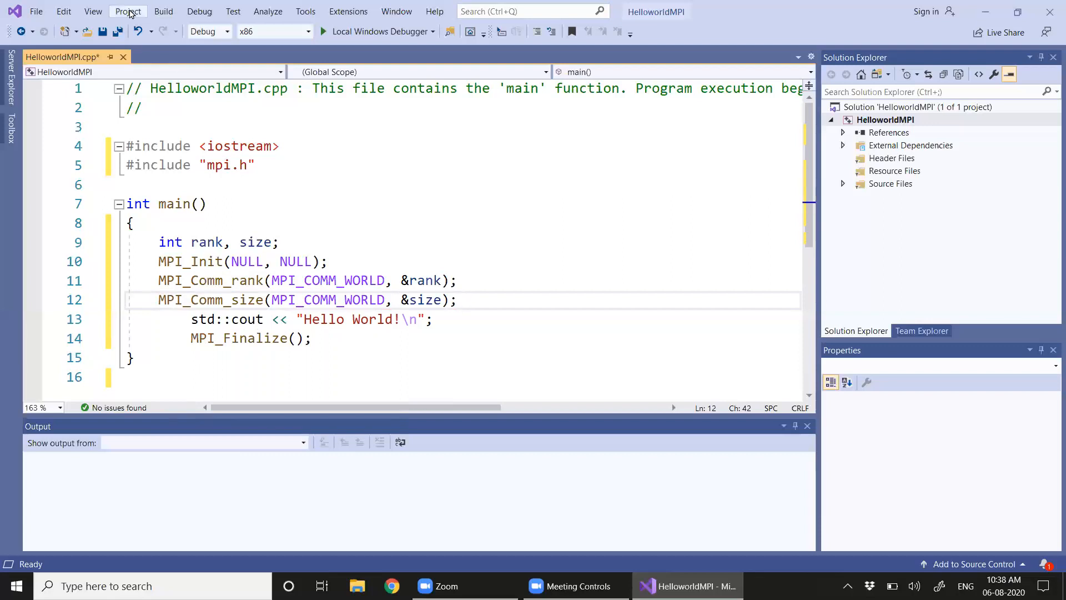
Step: Build the HelloworldMPI solution with Build > Build Solution
click(127, 11)
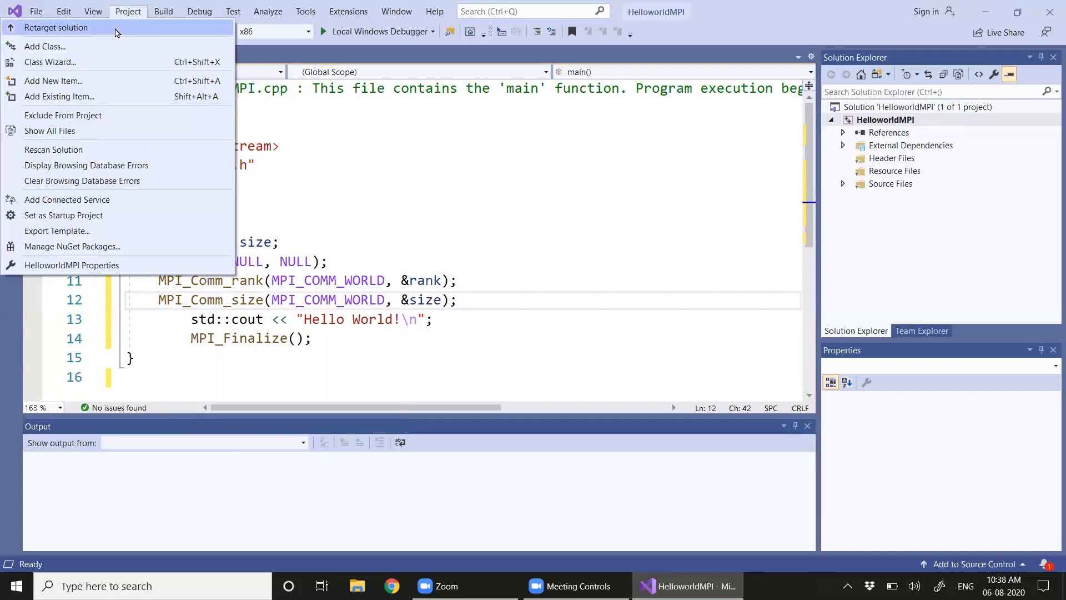
click(164, 12)
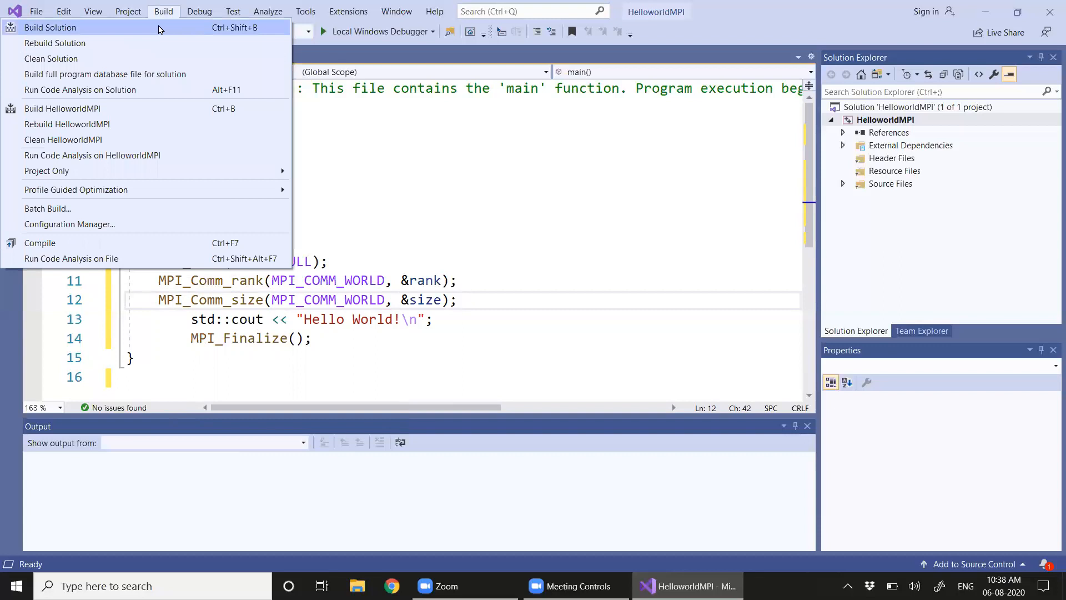
click(55, 28)
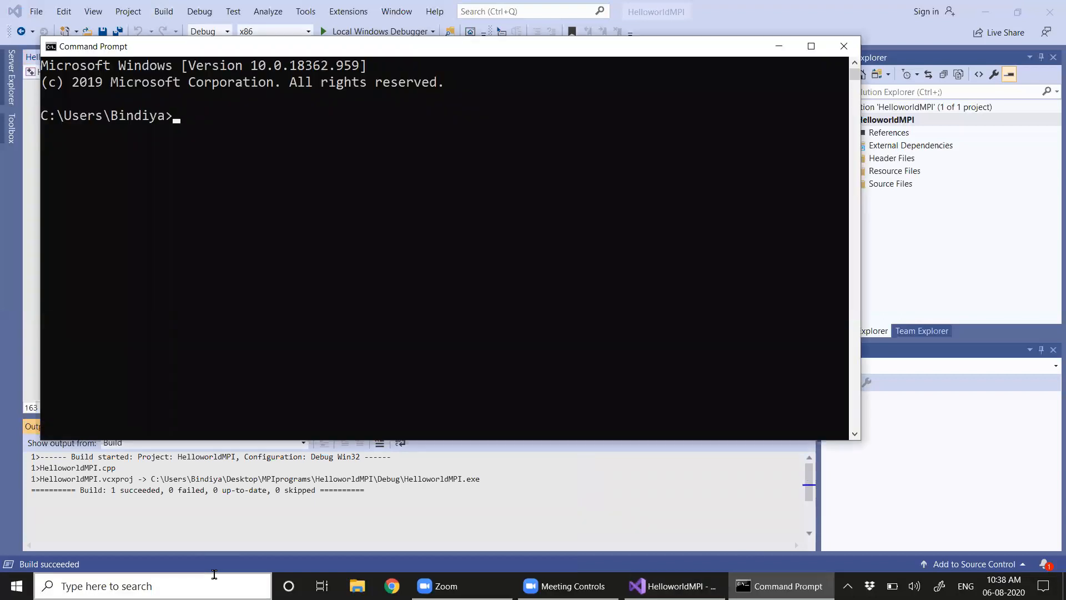
Step: cd into the HelloworldMPI Debug output folder and list it with dir
text(D)
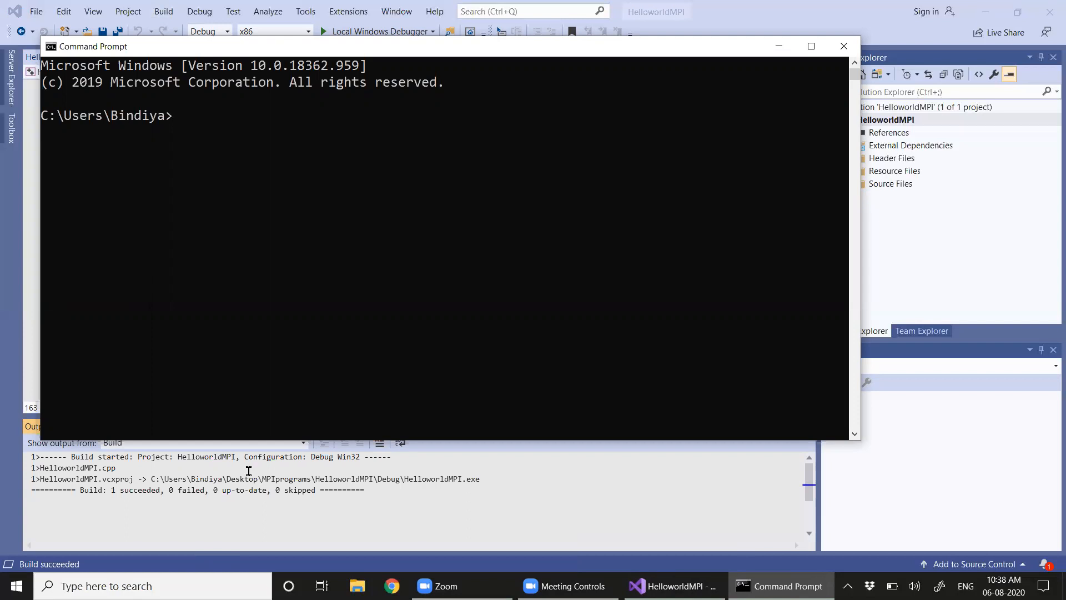
click(845, 46)
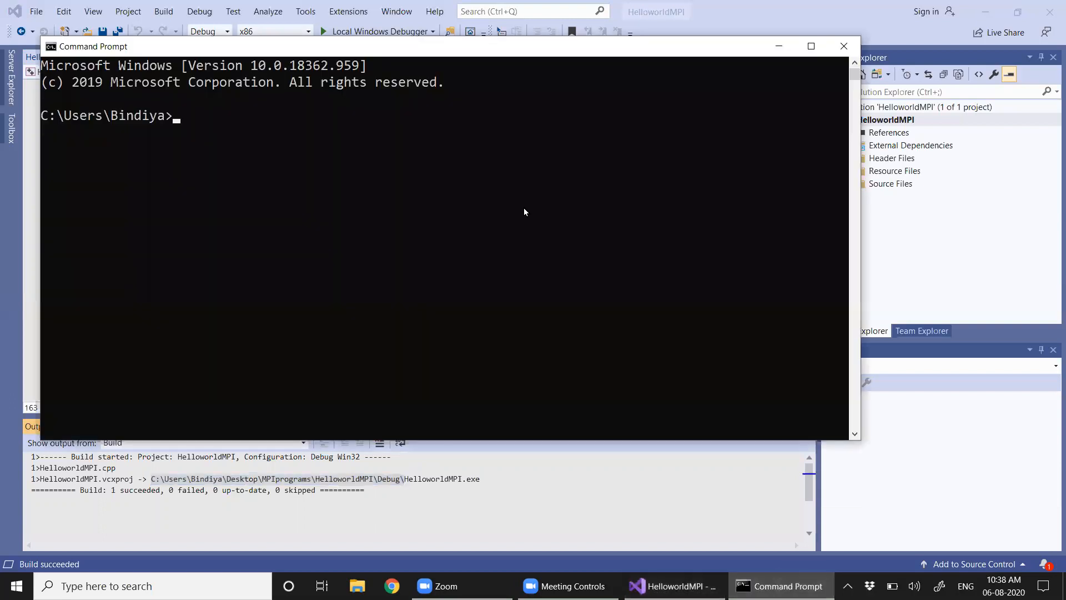
text(cd)
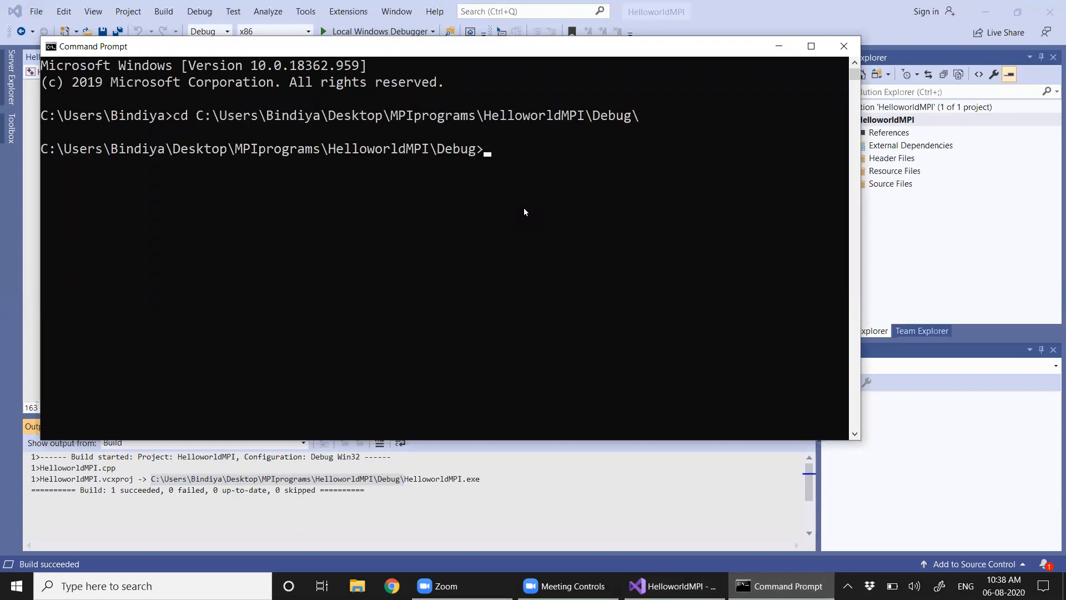
text(dir)
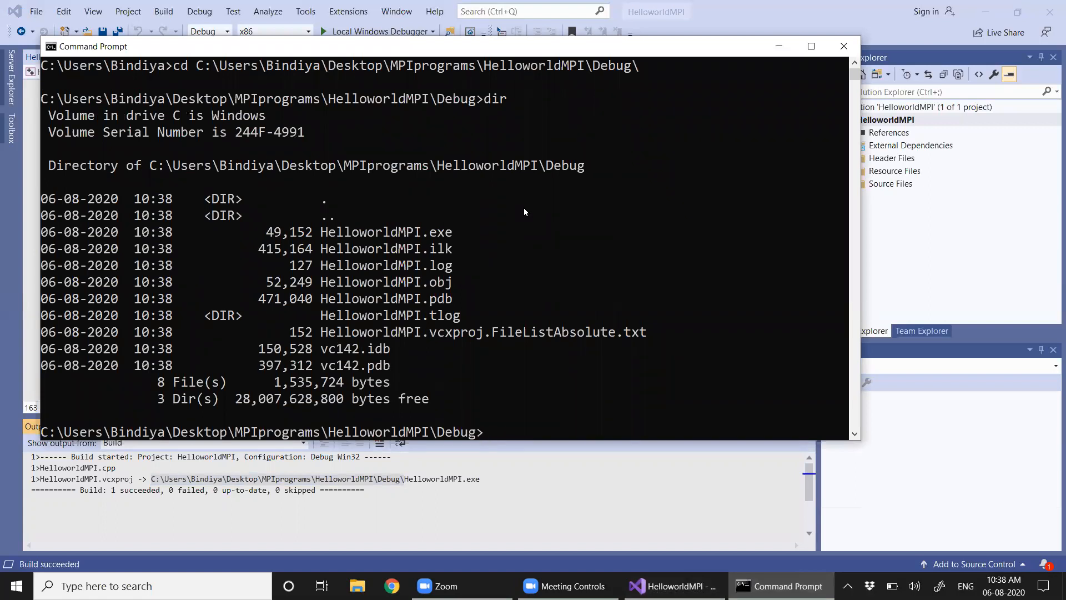
Step: Run mpiexec -n 8 HelloworldMPI.exe to launch eight MPI processes
text(m)
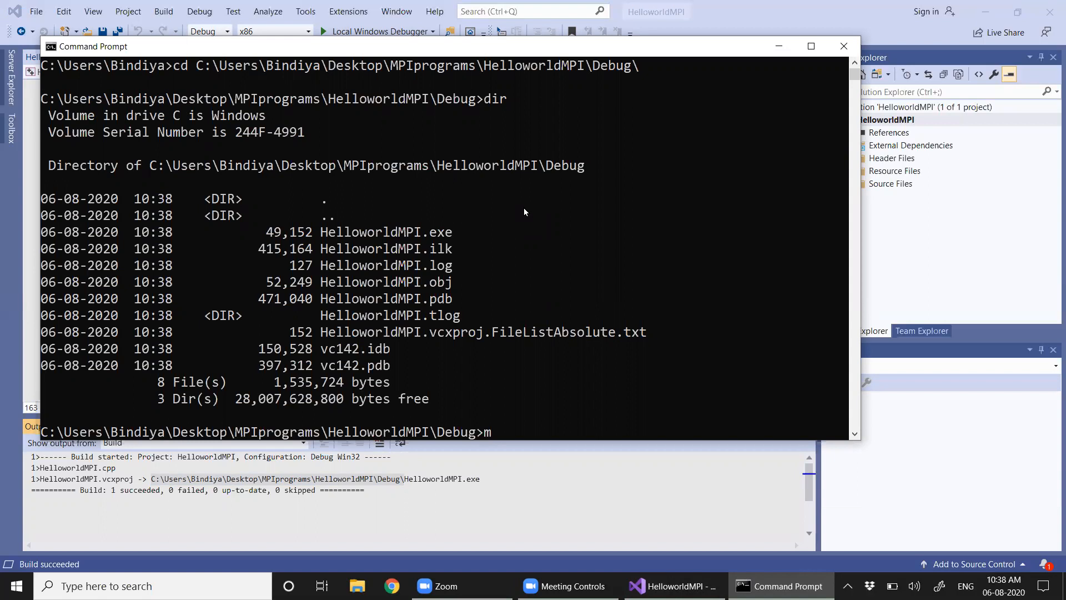
text(piexec)
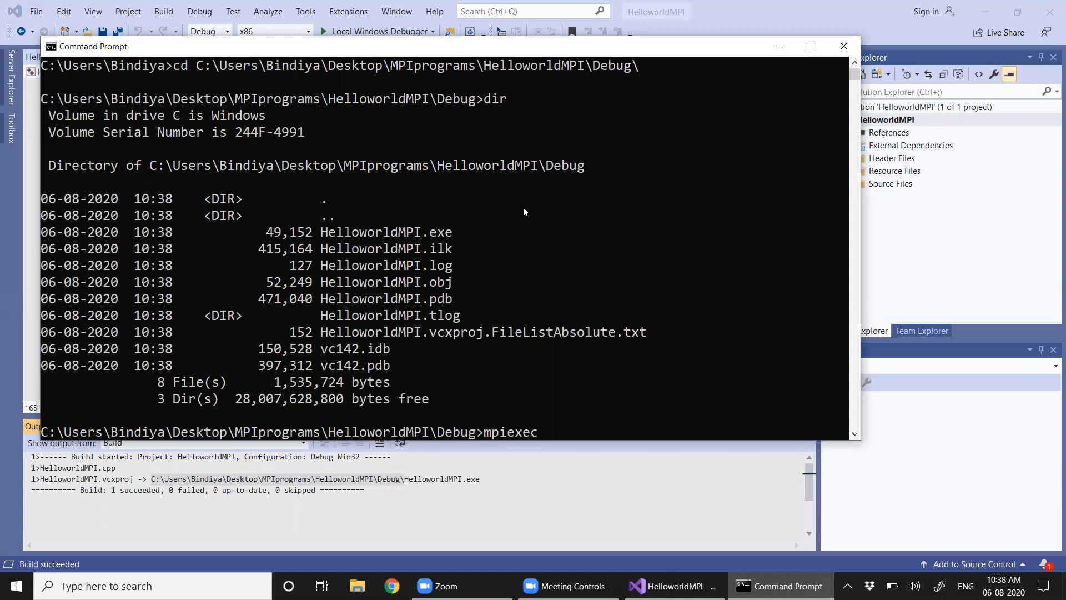
text(-n)
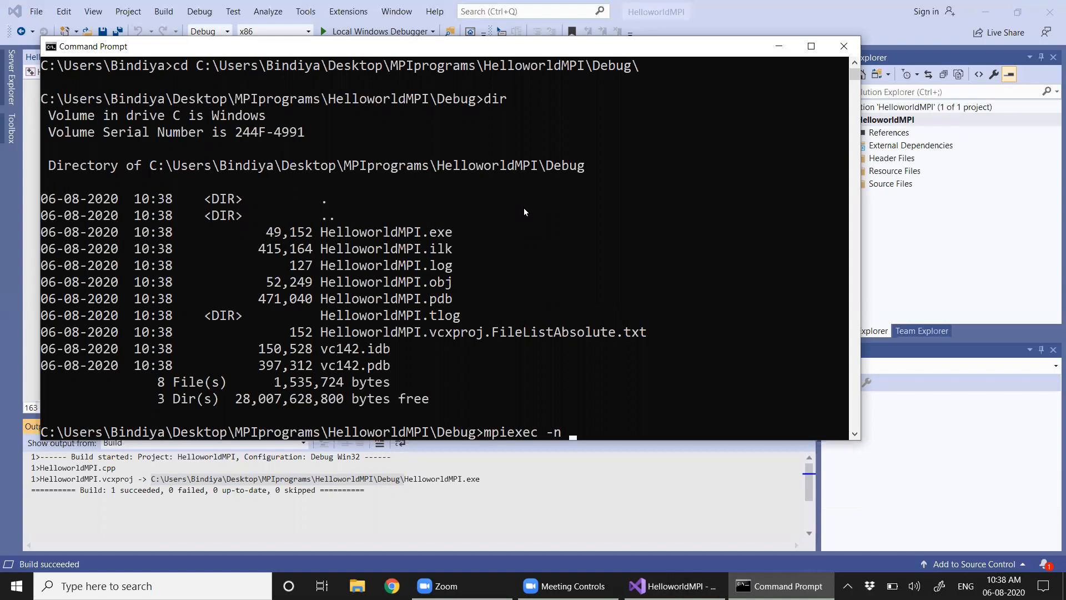
text(8)
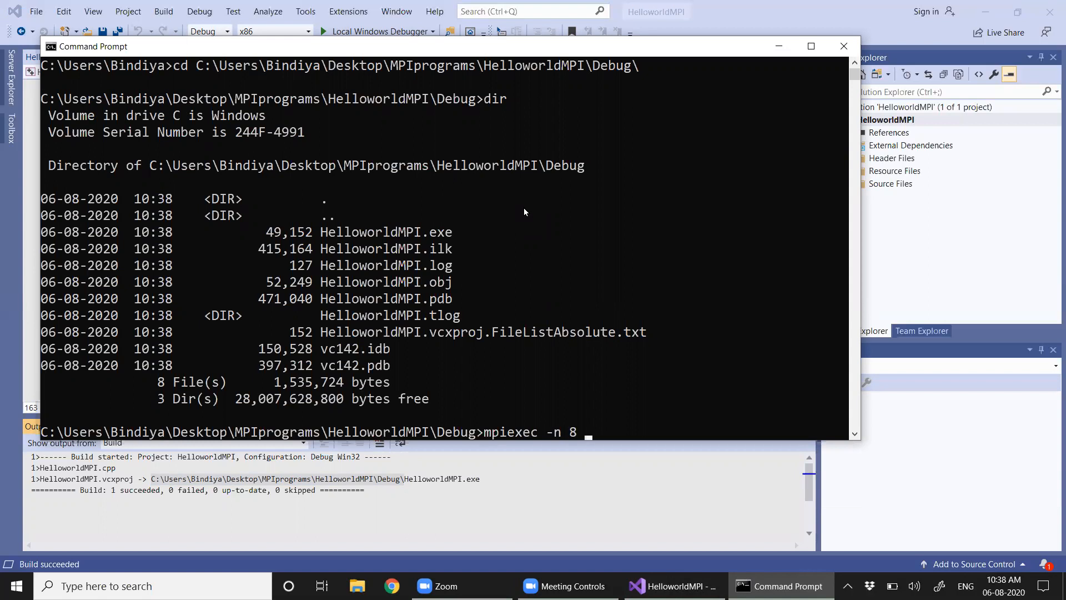
text(He)
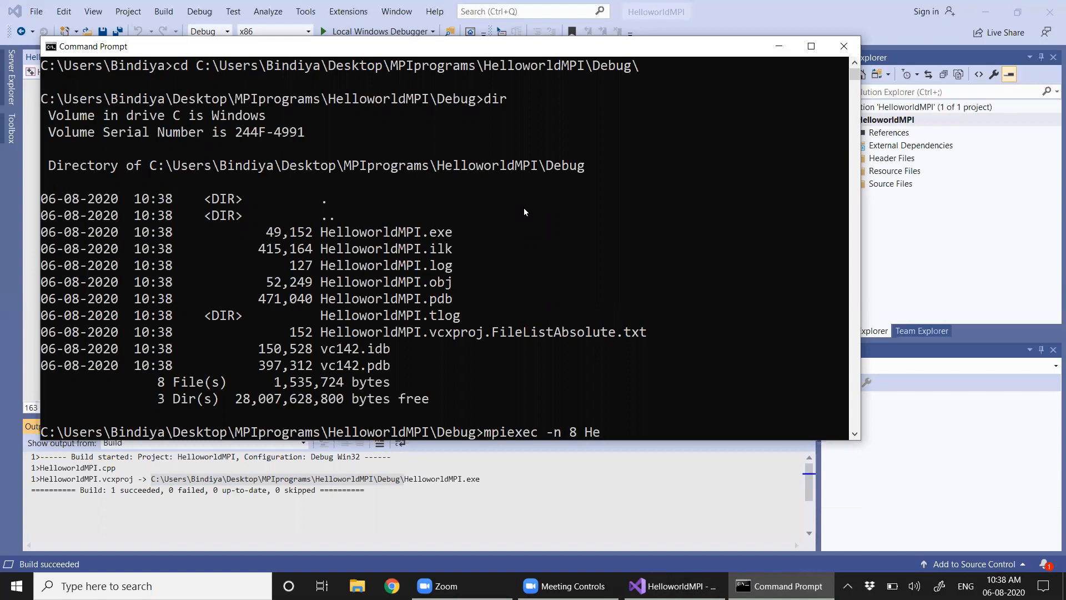
text(llowor)
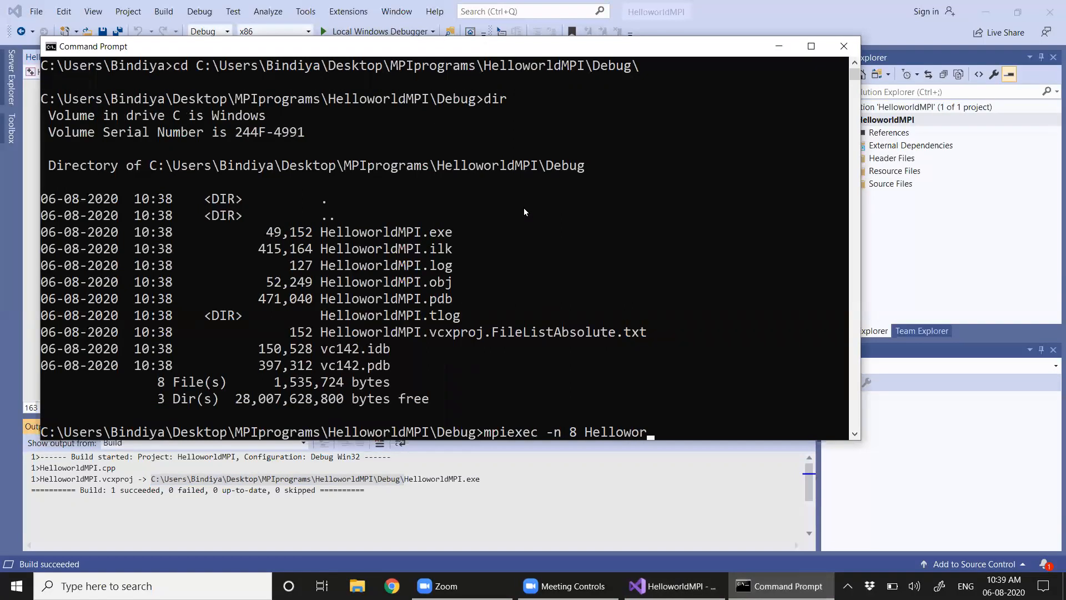
text(ldMP)
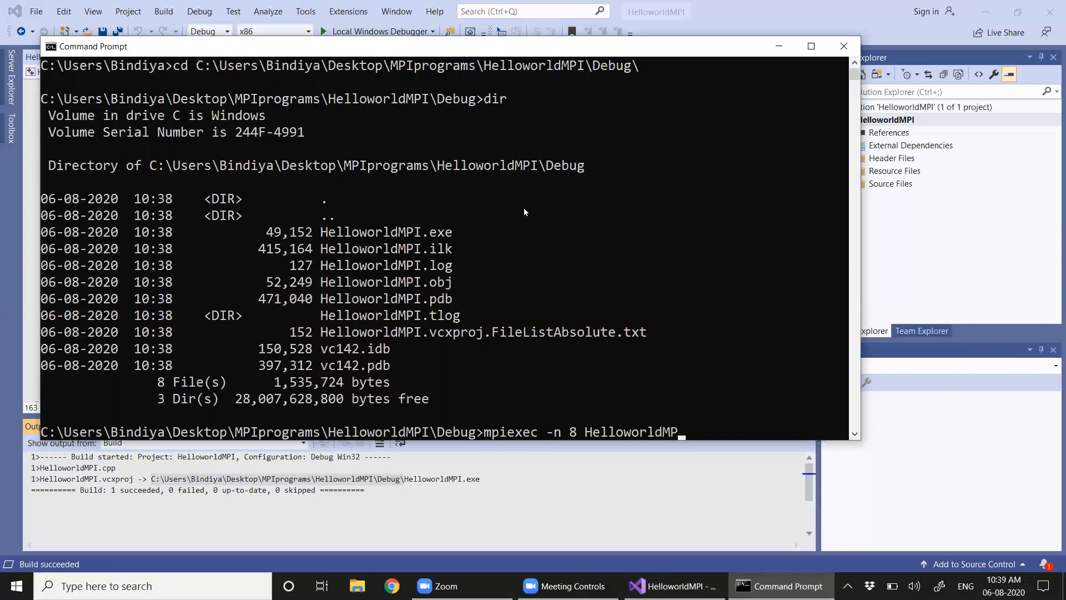
text(.exe)
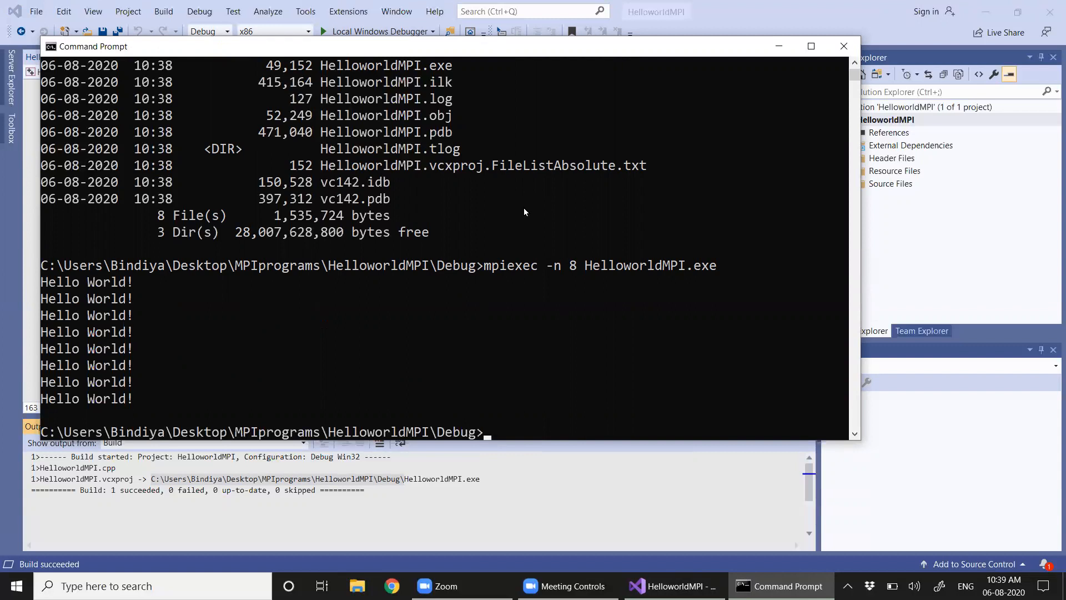
mouse_move(543, 444)
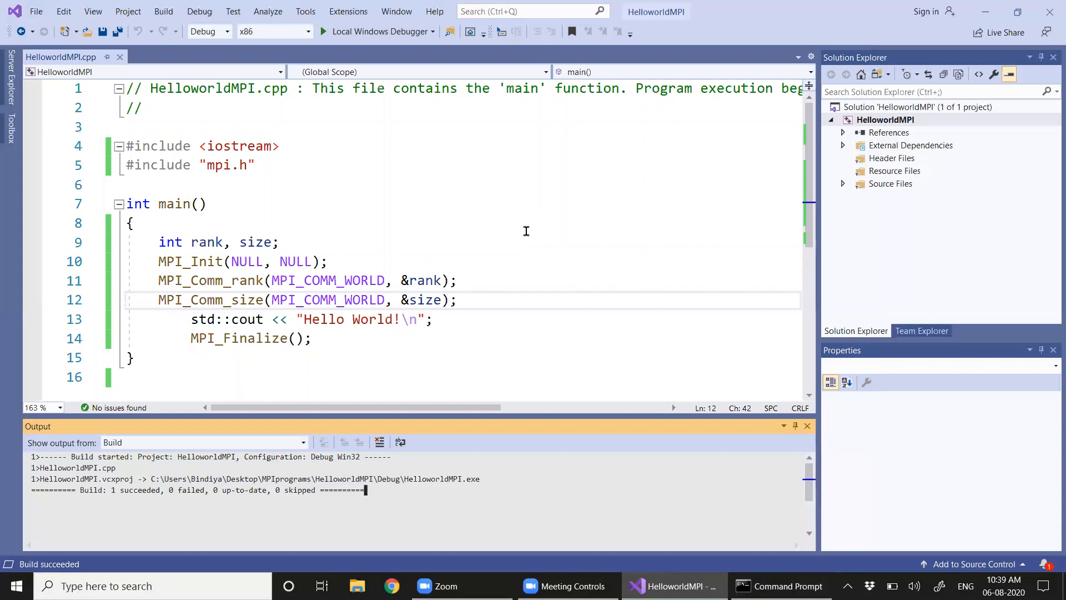
mouse_move(652, 101)
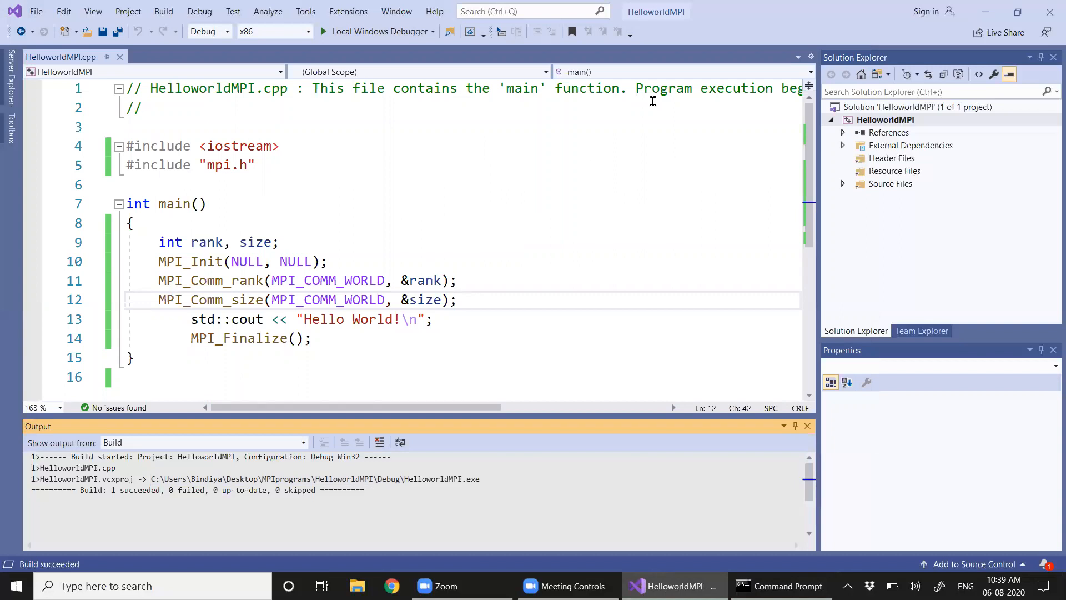